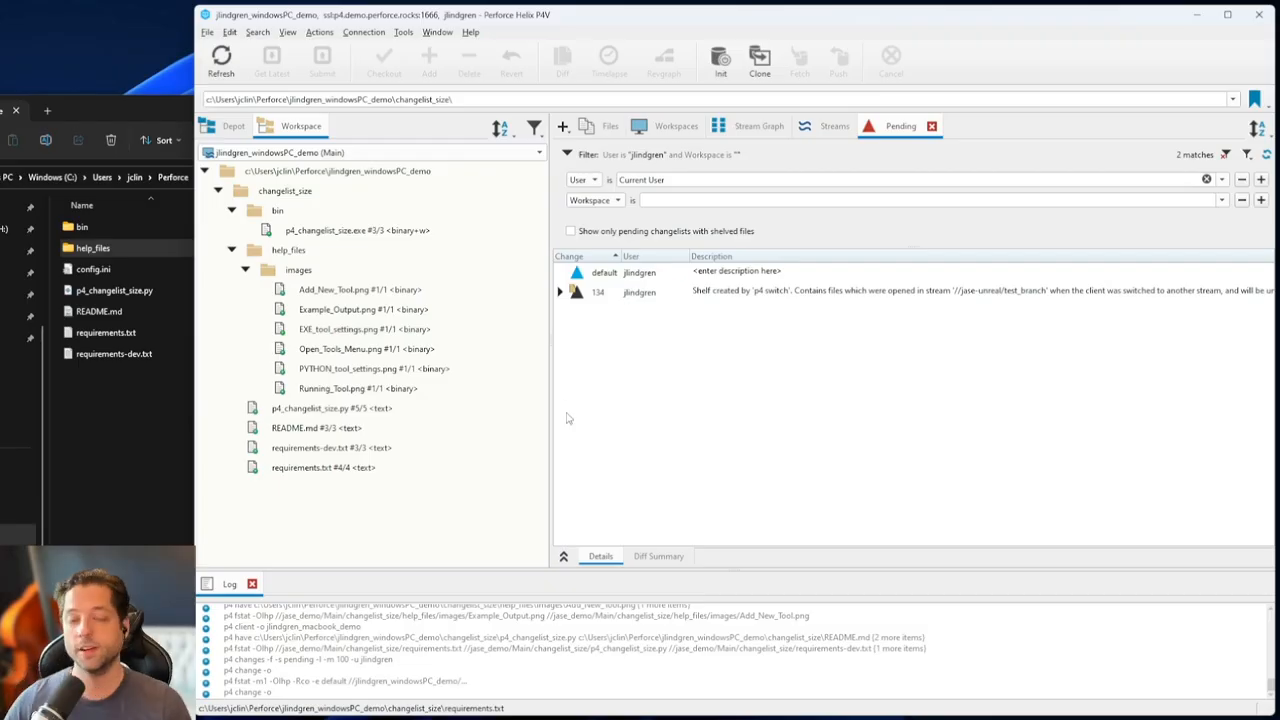
{"action": "mouse_move", "coordinate": [610, 430]}
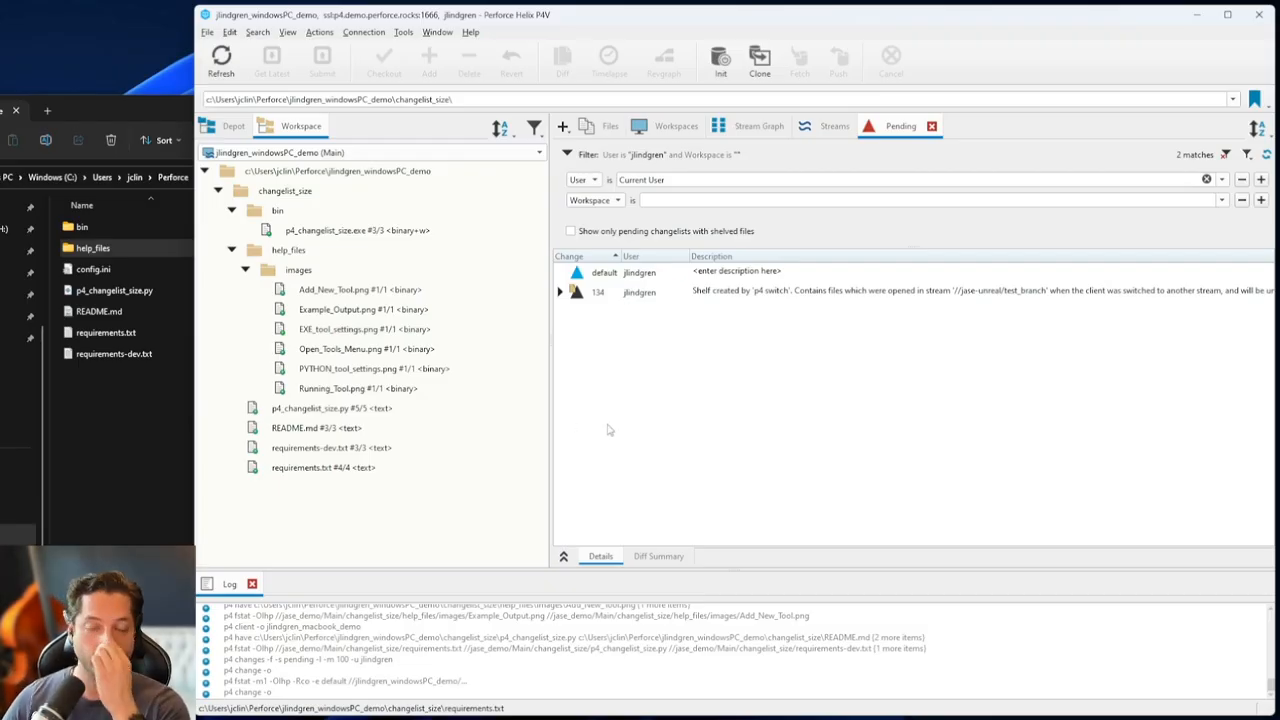
{"action": "mouse_move", "coordinate": [640, 393]}
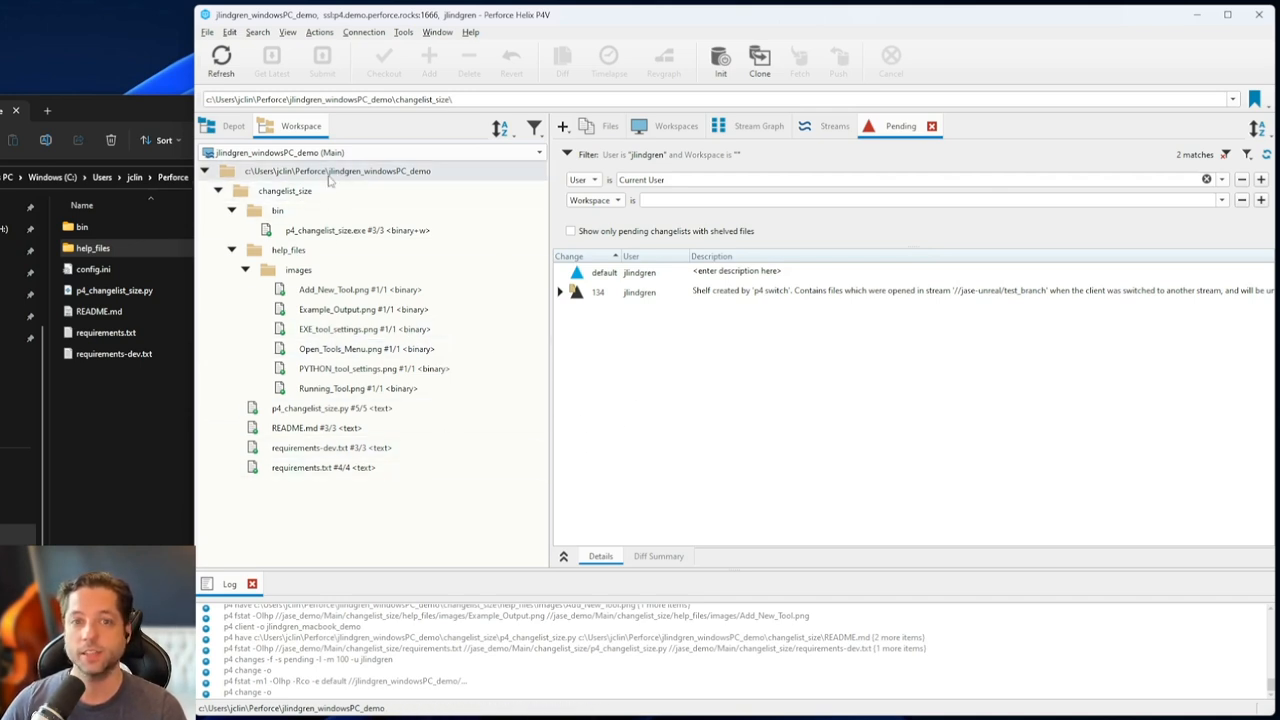
Run Get Latest Revision on the workspace root twice; every file is already current
{"action": "left_click", "coordinate": [285, 190]}
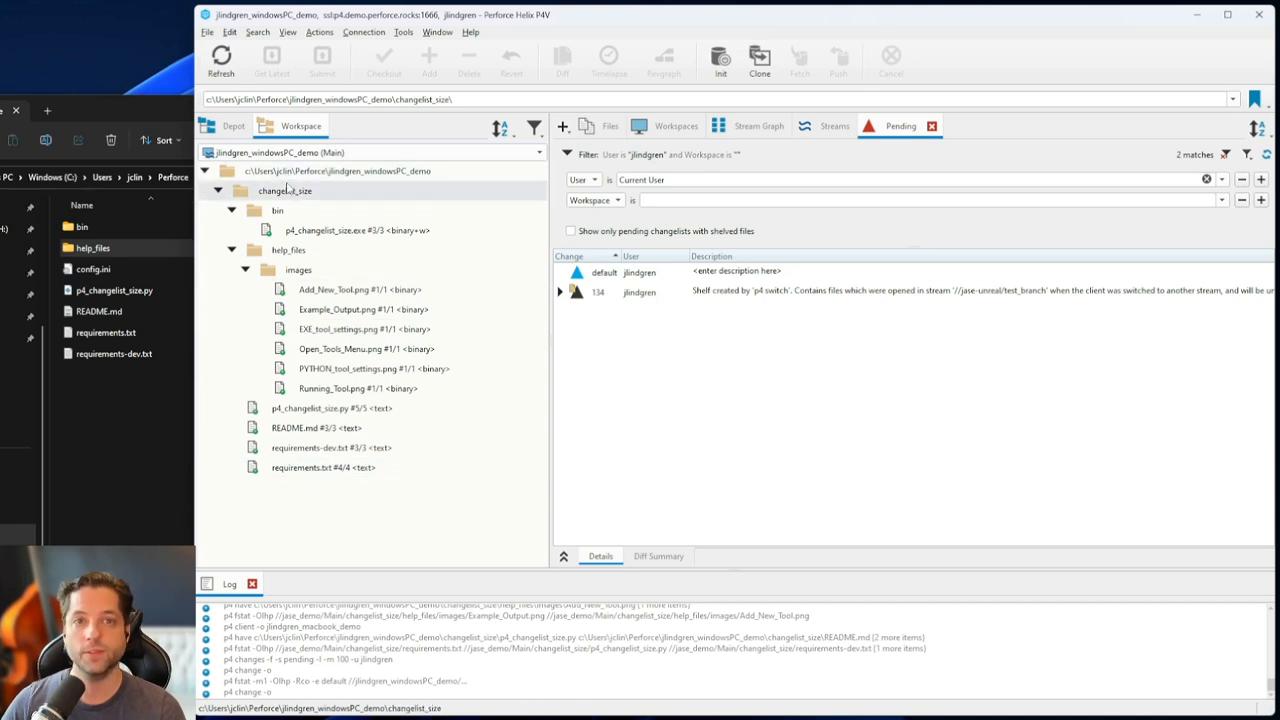
{"action": "left_click", "coordinate": [338, 170]}
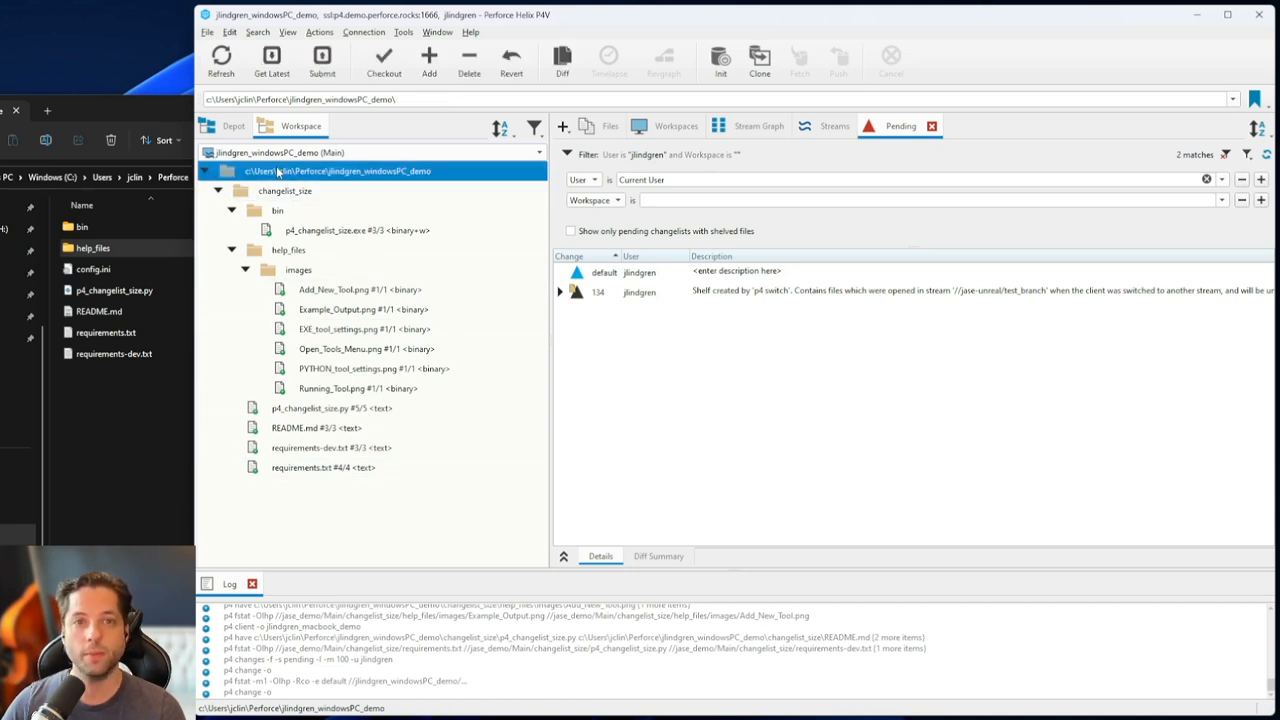
{"action": "left_click", "coordinate": [285, 190]}
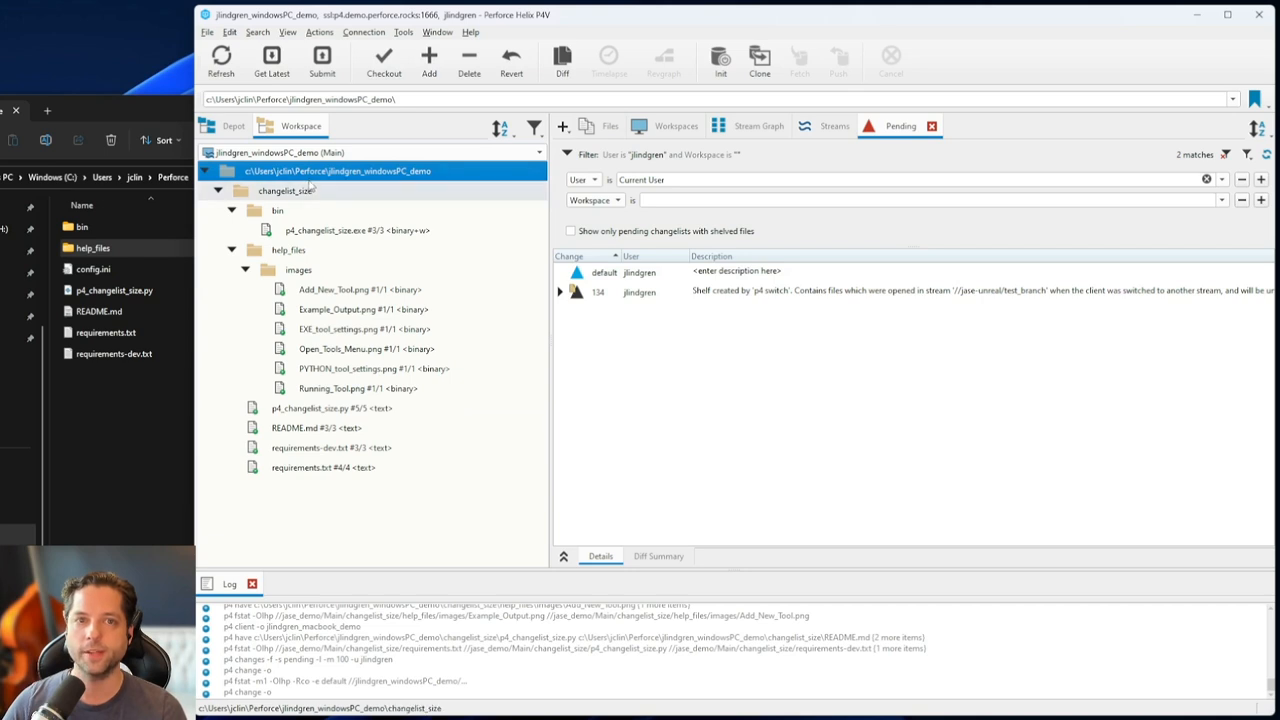
{"action": "right_click", "coordinate": [337, 171]}
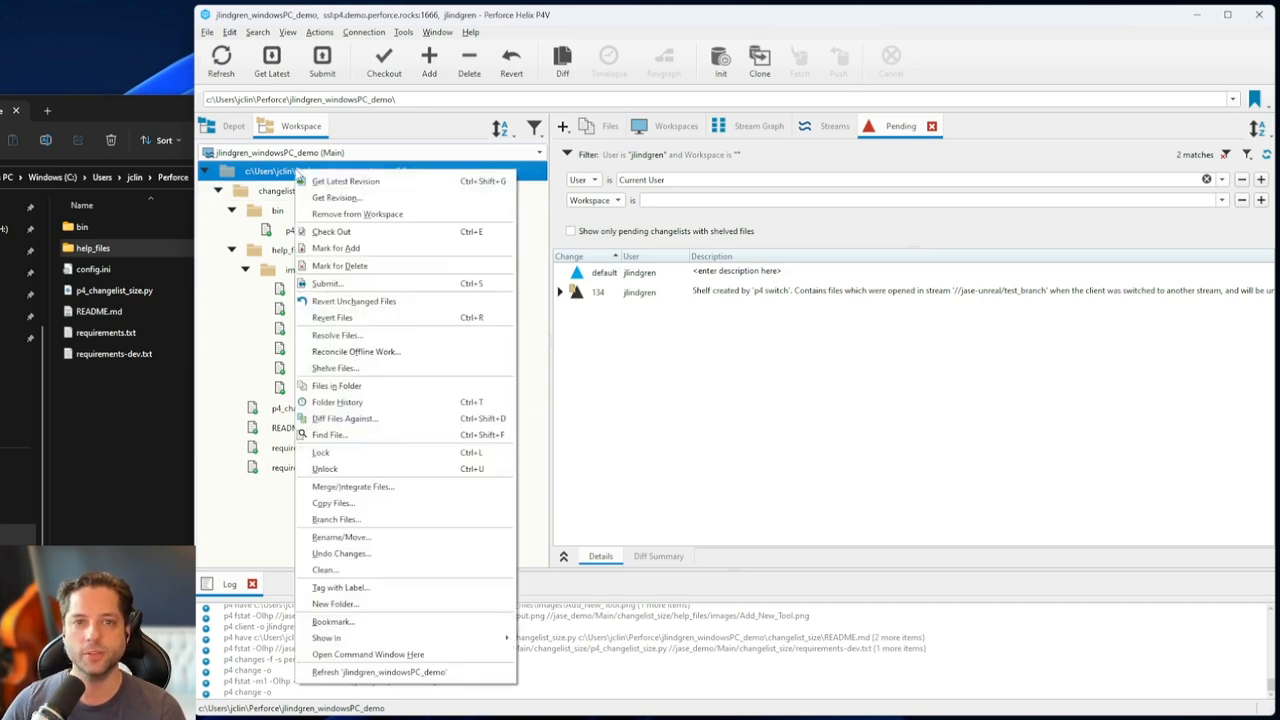
{"action": "left_click", "coordinate": [345, 181]}
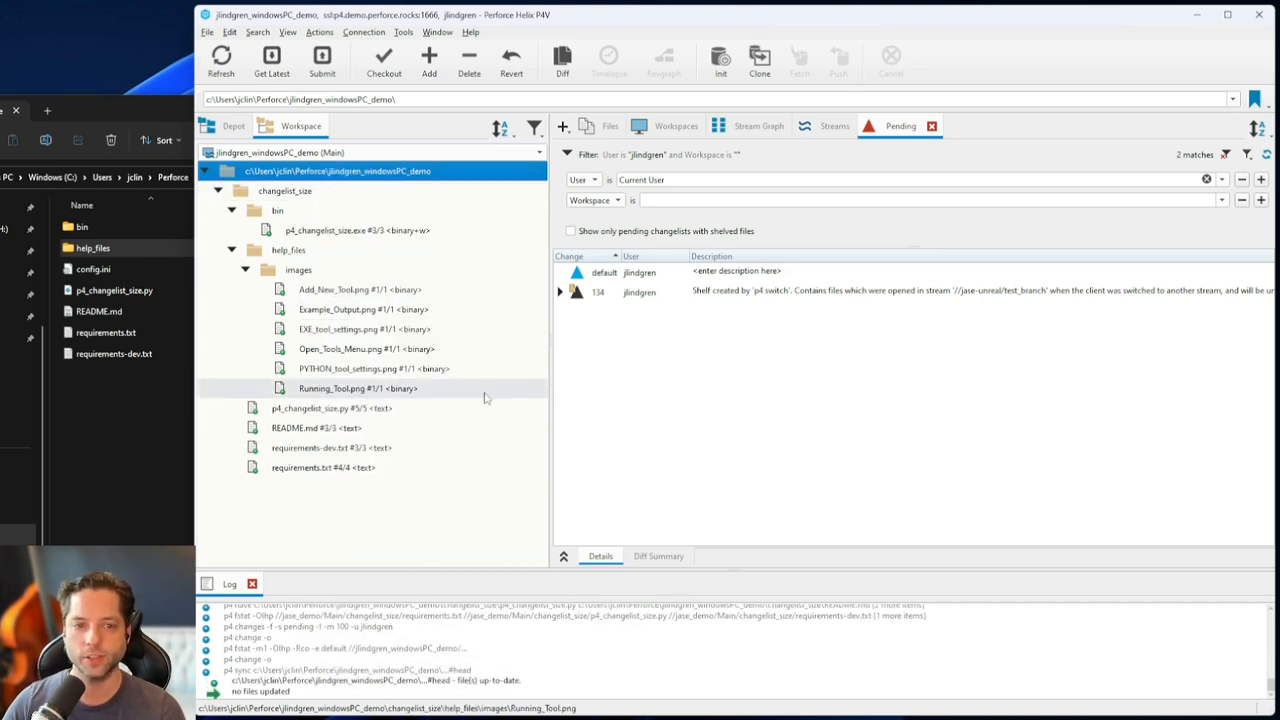
{"action": "left_click", "coordinate": [271, 61]}
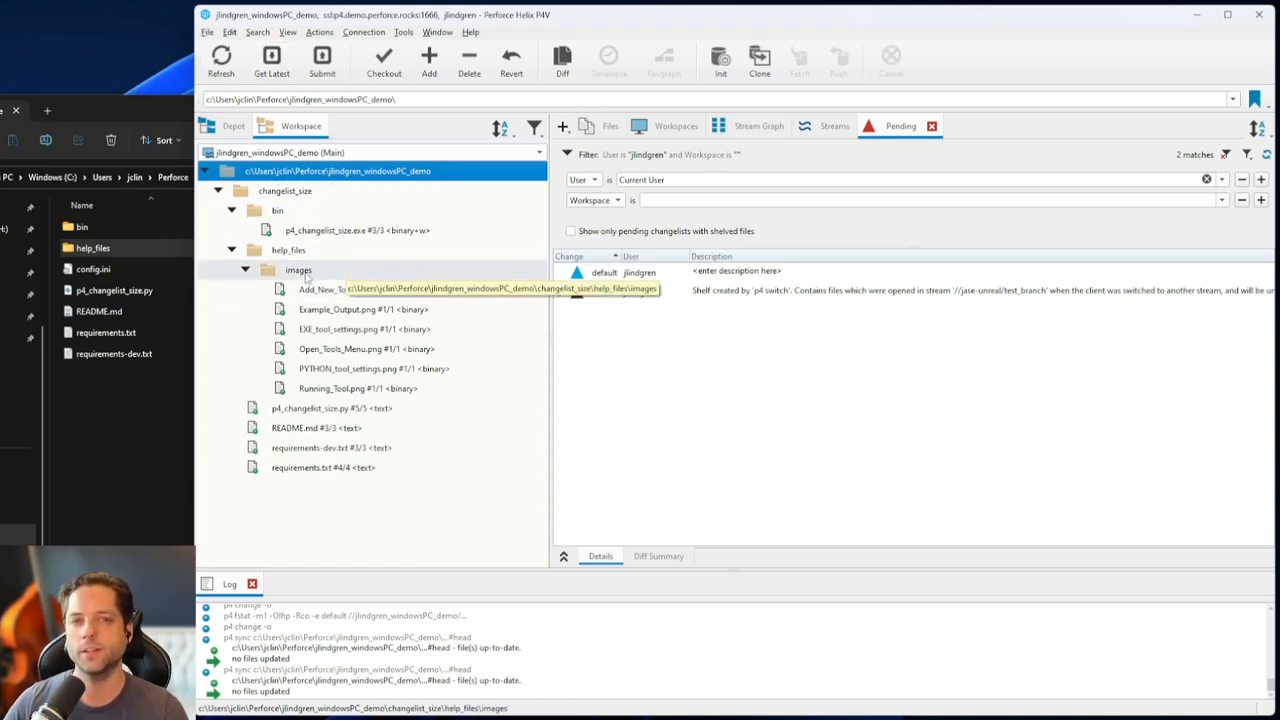
Get a revision of EXE_tool_settings.png, then sync the images folder and workspace root
{"action": "left_click", "coordinate": [298, 269]}
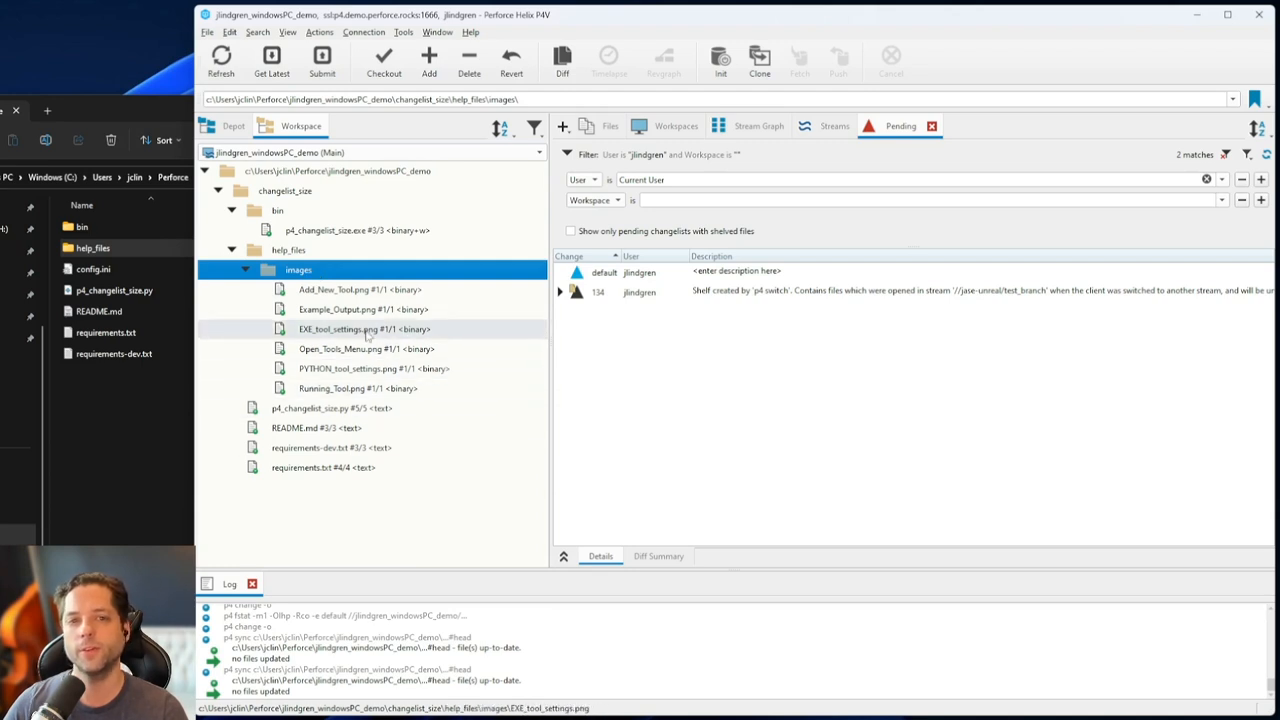
{"action": "left_click", "coordinate": [364, 328]}
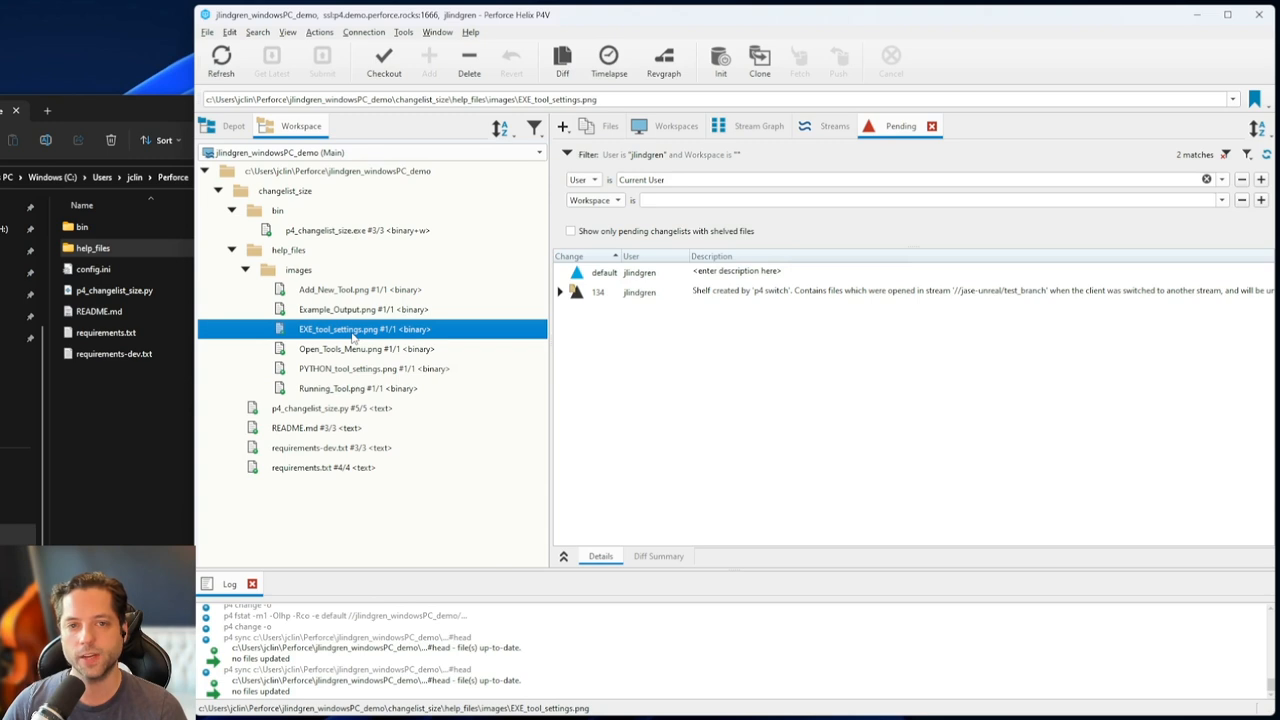
{"action": "right_click", "coordinate": [365, 328]}
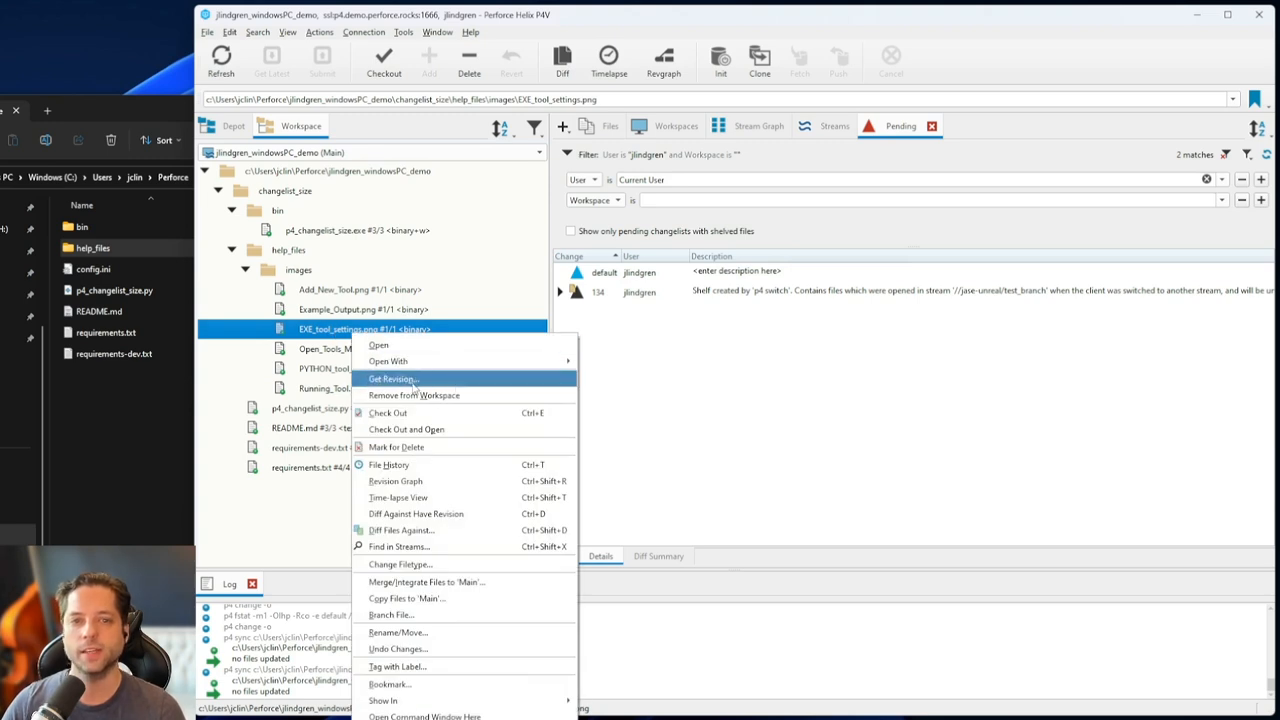
{"action": "left_click", "coordinate": [391, 378]}
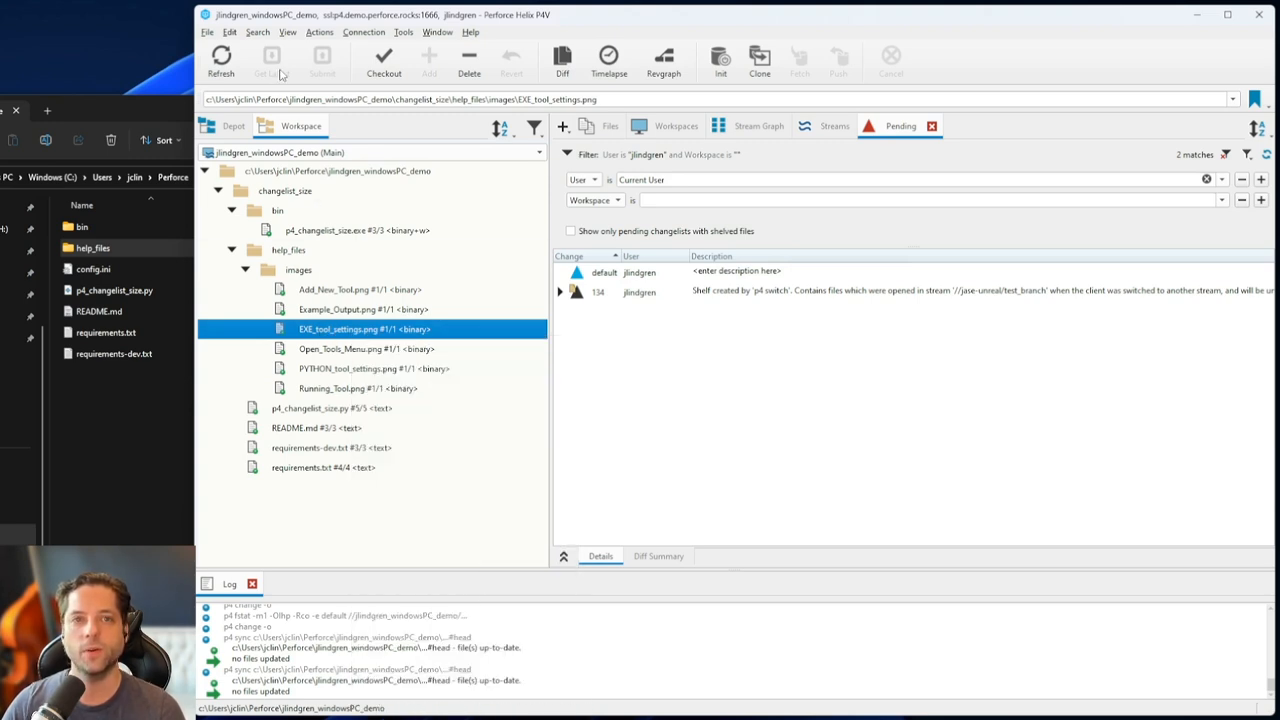
{"action": "left_click", "coordinate": [298, 269]}
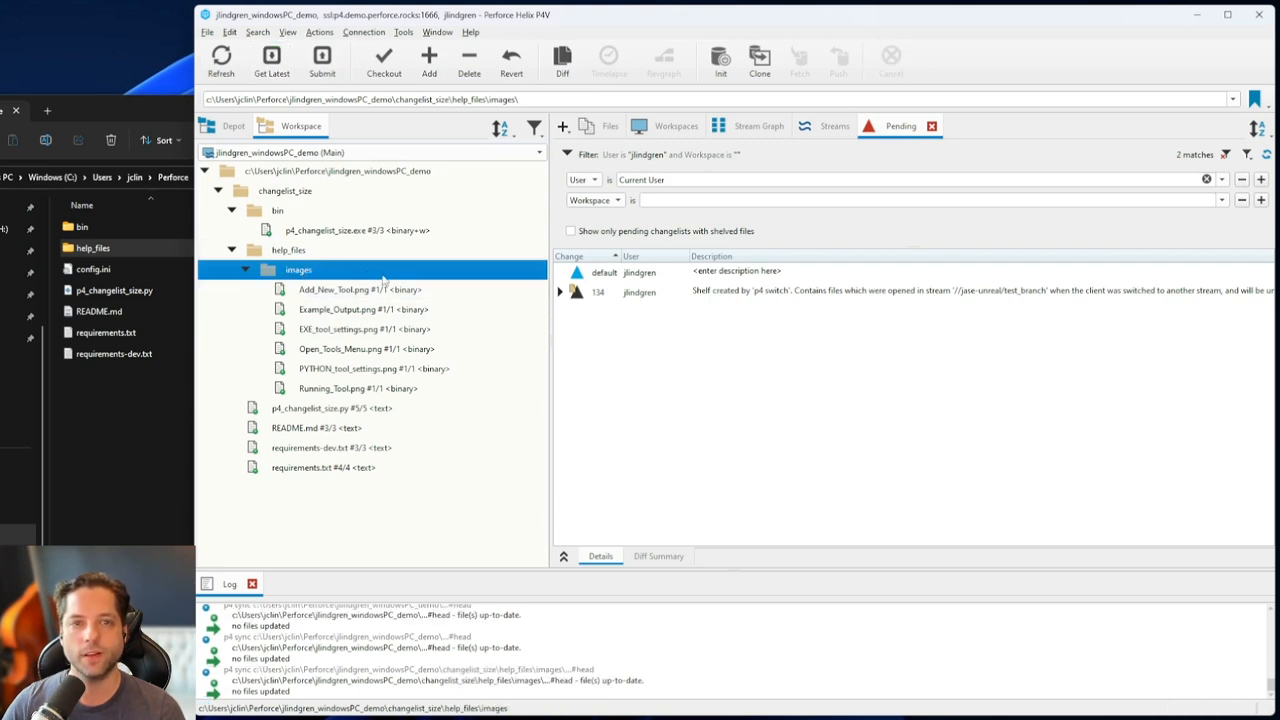
{"action": "left_click", "coordinate": [337, 170]}
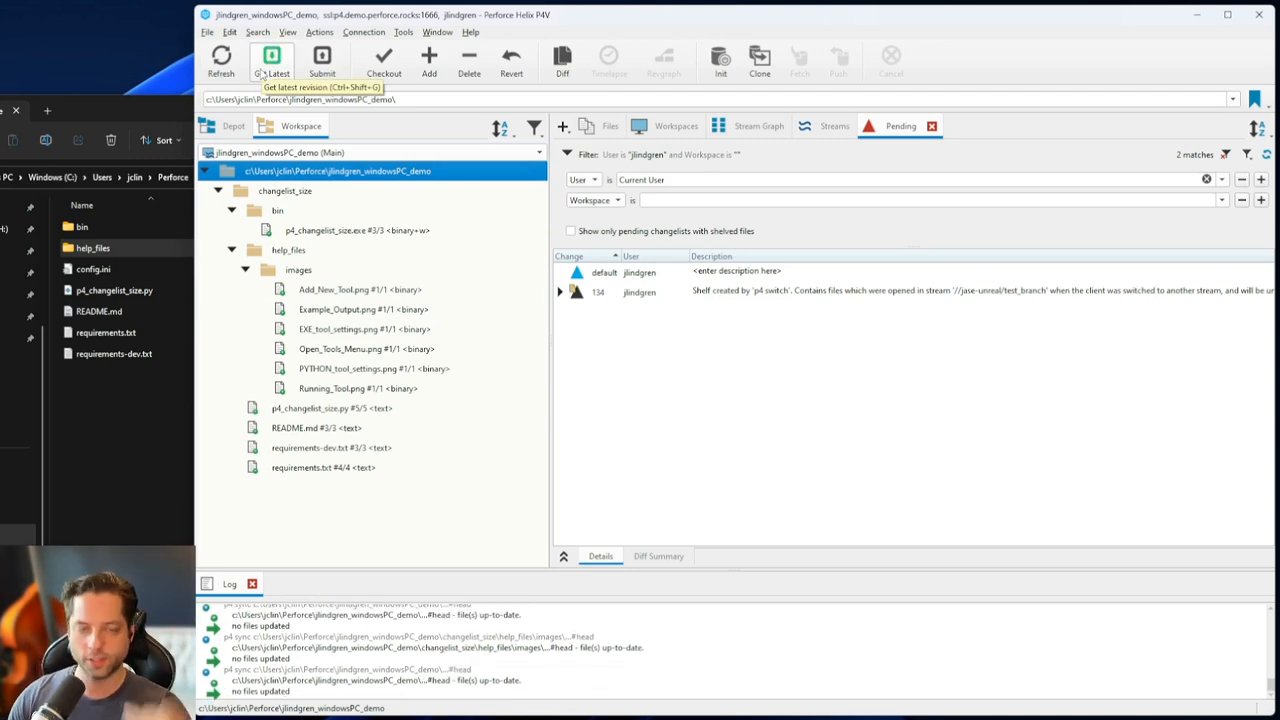
{"action": "mouse_move", "coordinate": [350, 348]}
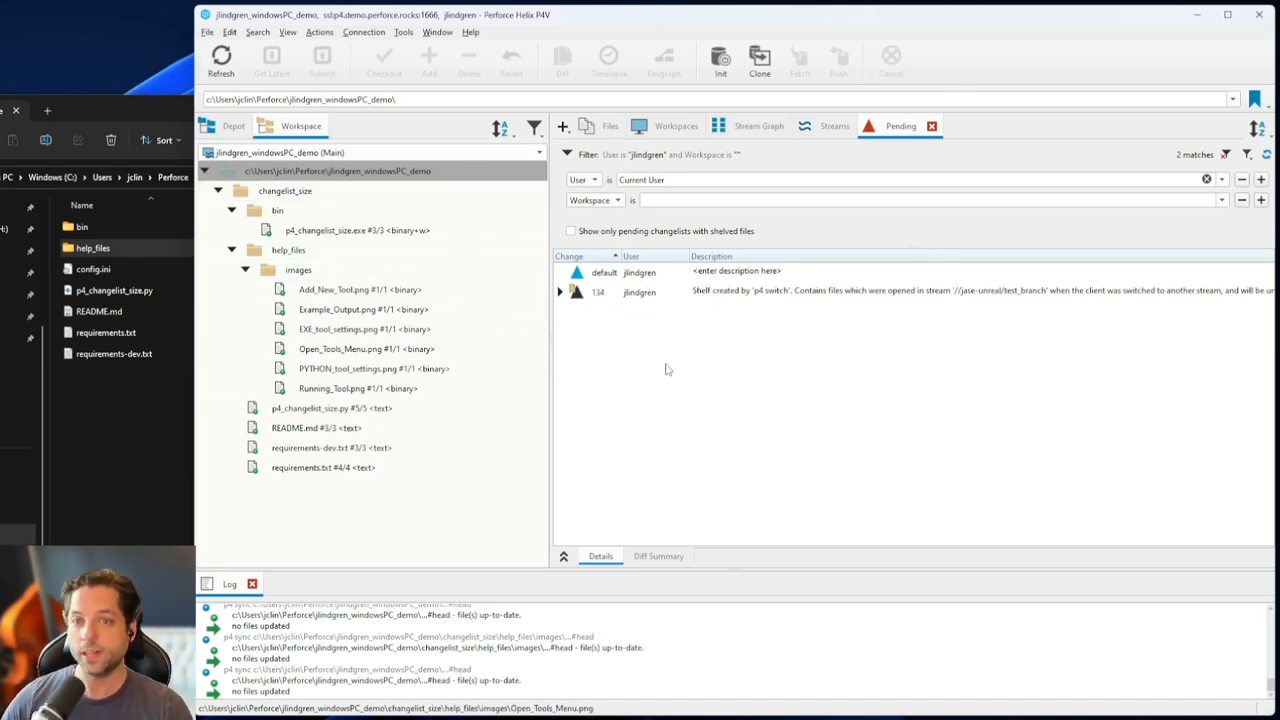
{"action": "mouse_move", "coordinate": [724, 451]}
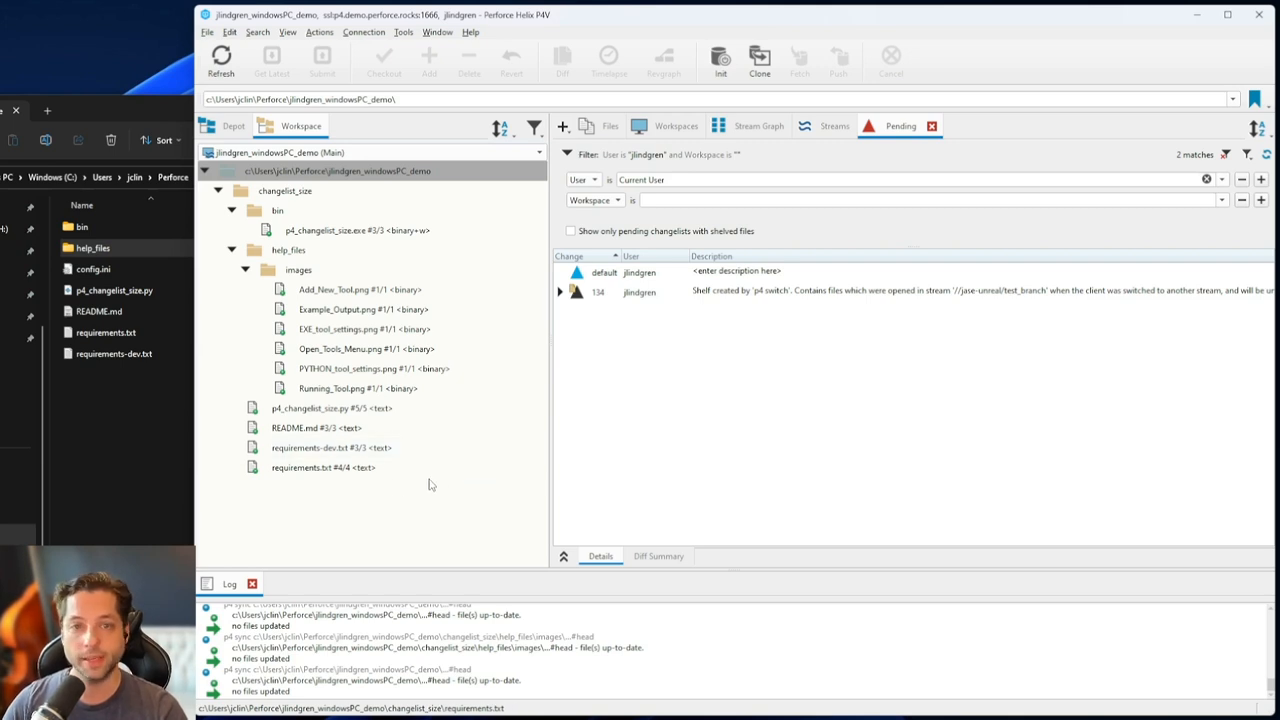
View the changelist_size folder's files in File Explorer, then return to the workspace
{"action": "left_click", "coordinate": [331, 447]}
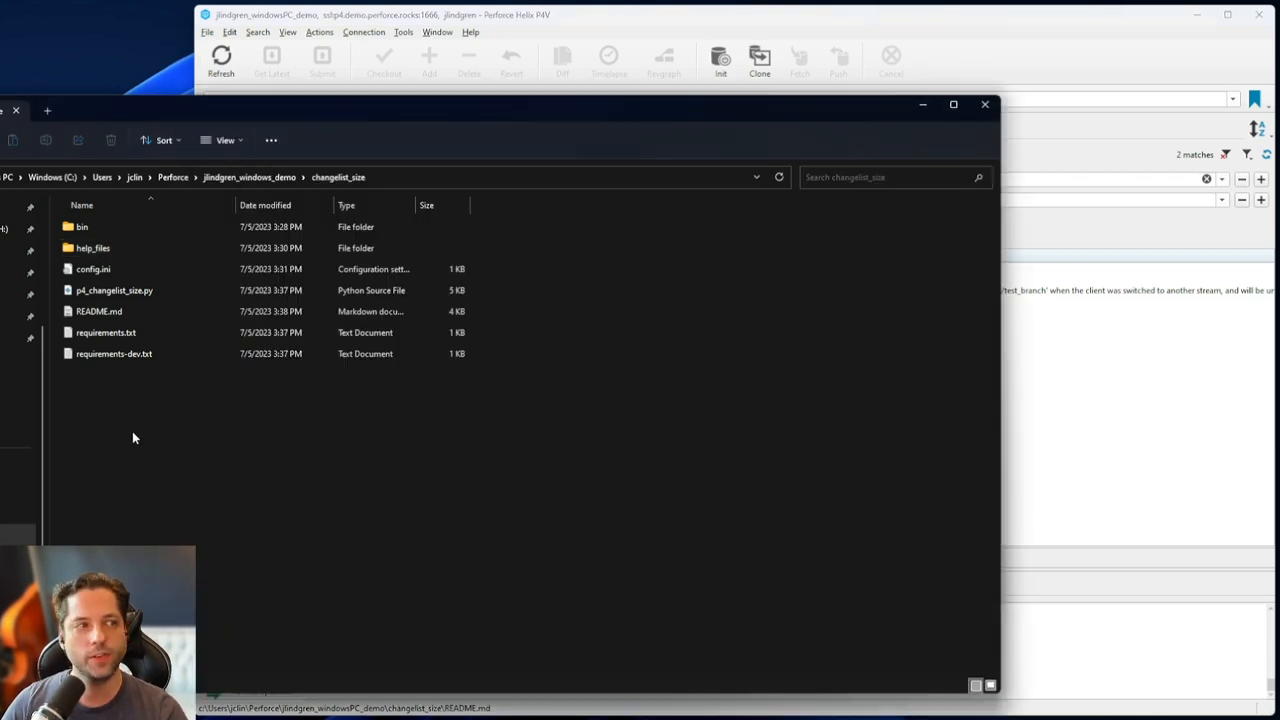
{"action": "left_click", "coordinate": [113, 353]}
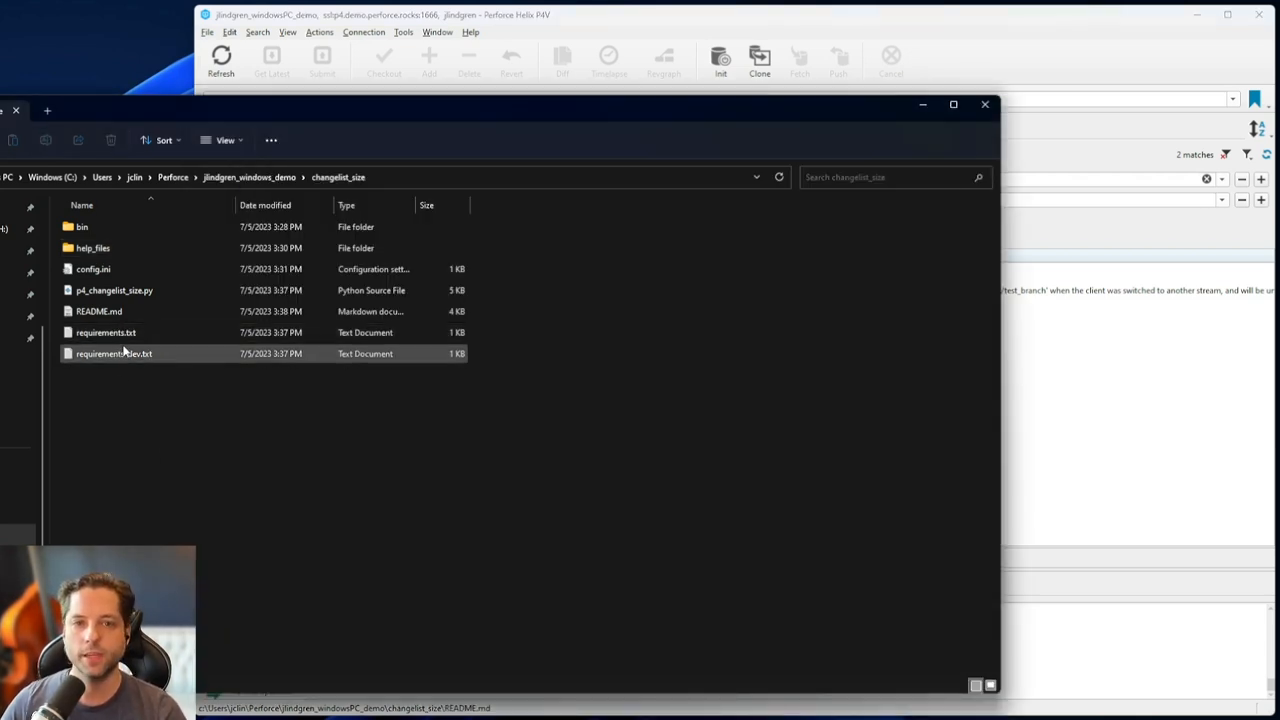
{"action": "left_click", "coordinate": [106, 332]}
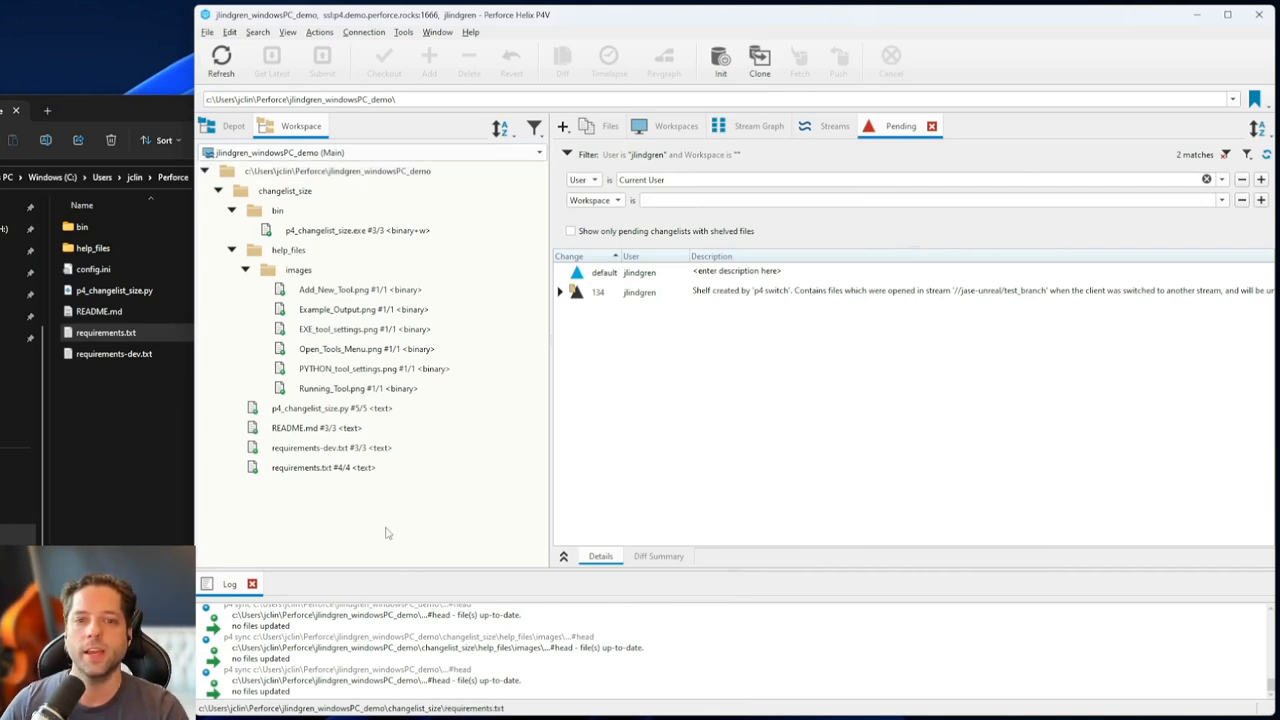
{"action": "mouse_move", "coordinate": [363, 531]}
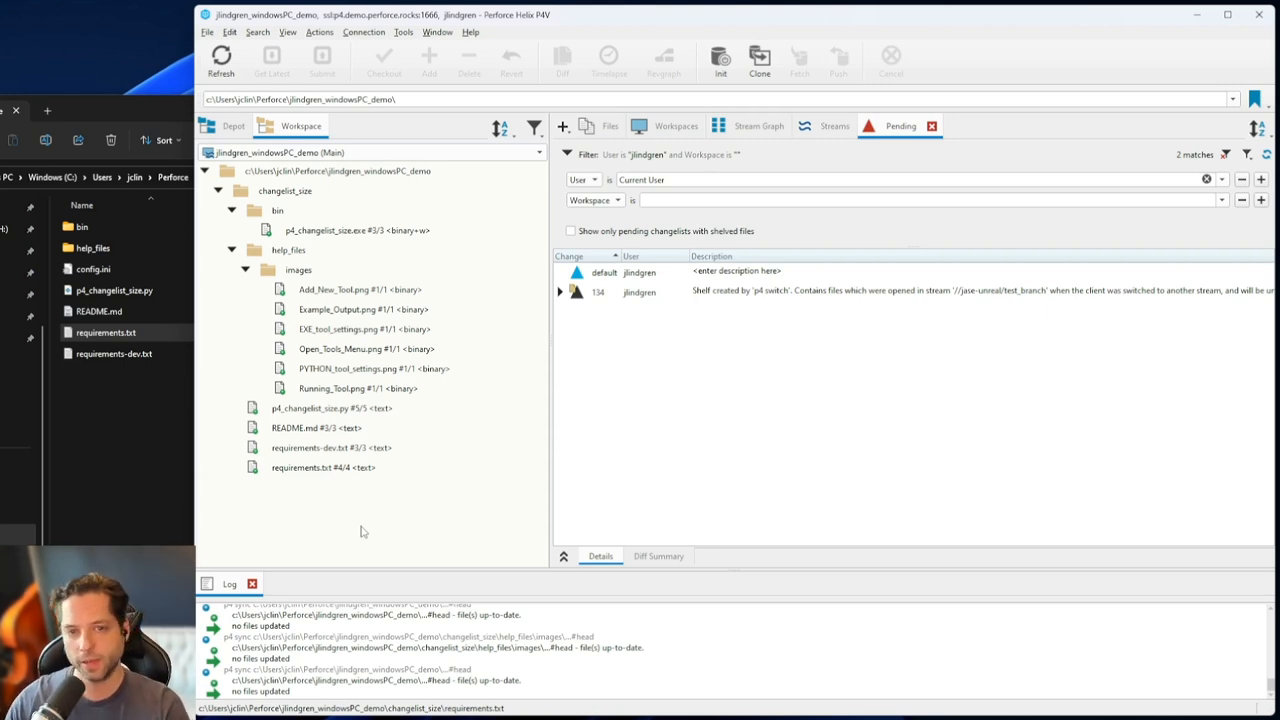
{"action": "mouse_move", "coordinate": [331, 538]}
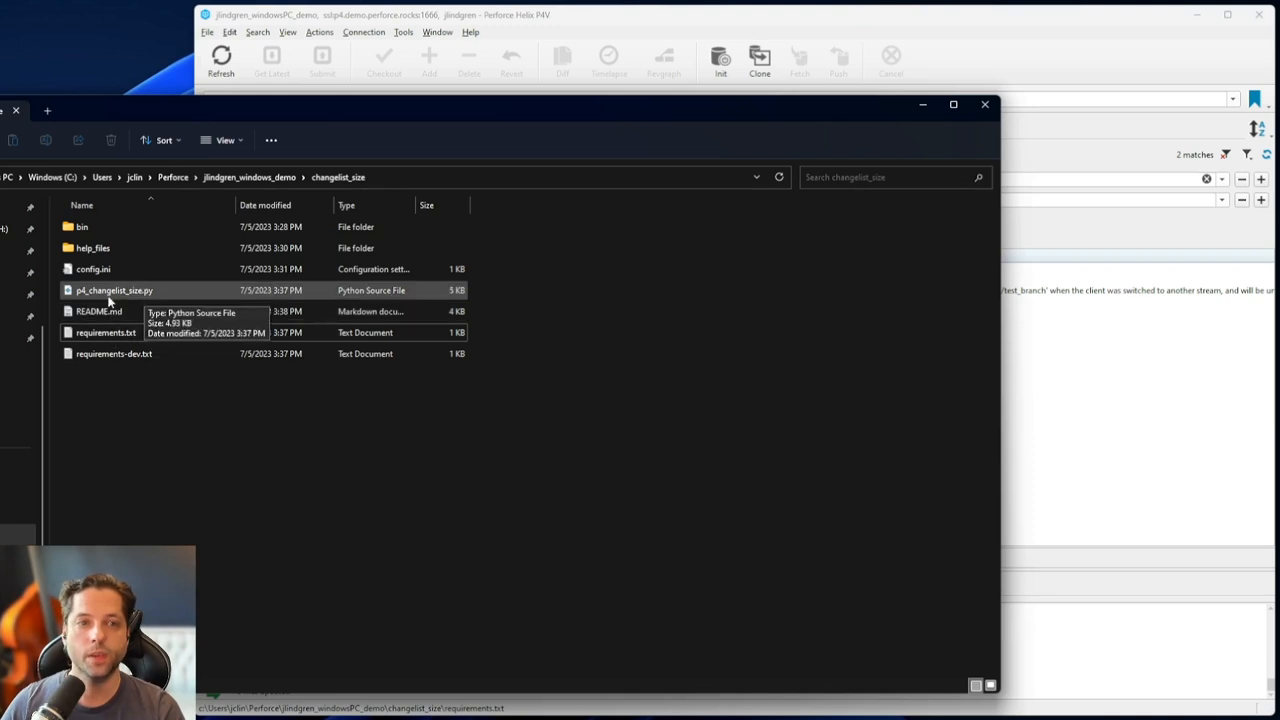
Append '#comment here' to requirements.txt in Notepad and start saving it with Save as
{"action": "left_click", "coordinate": [106, 332]}
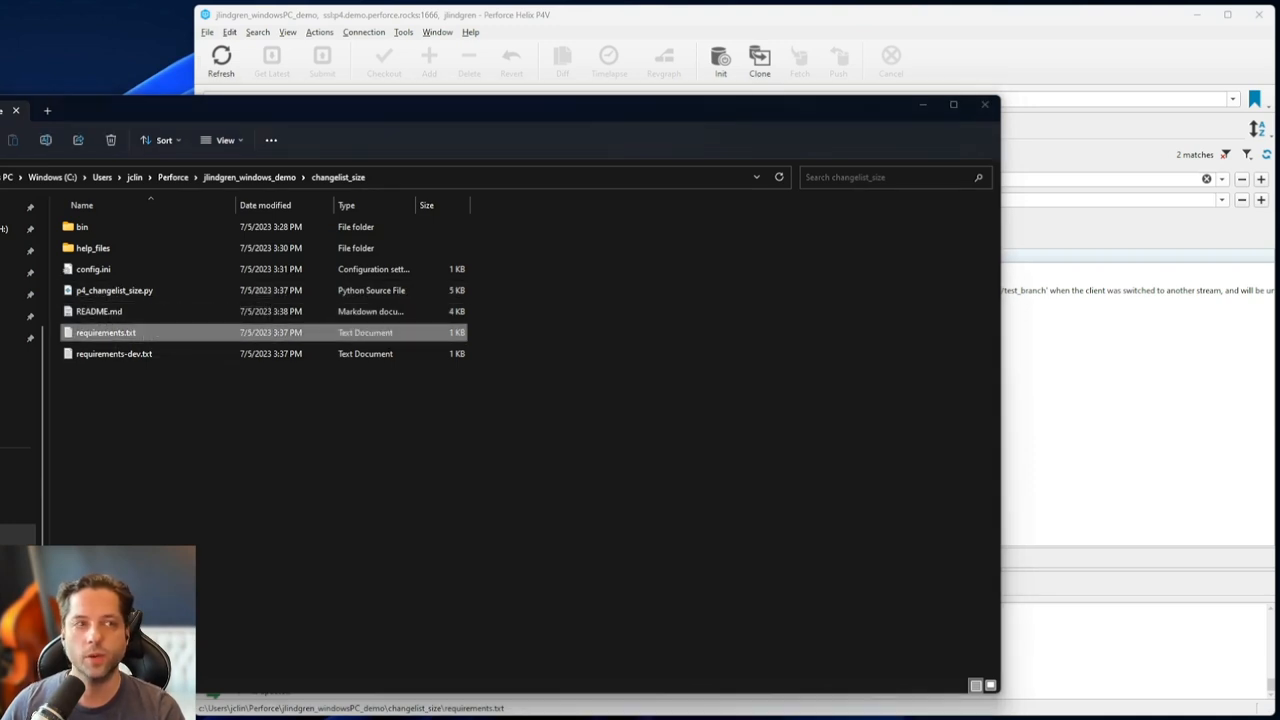
{"action": "double_click", "coordinate": [106, 332]}
{"action": "type", "text": "#comment here"}
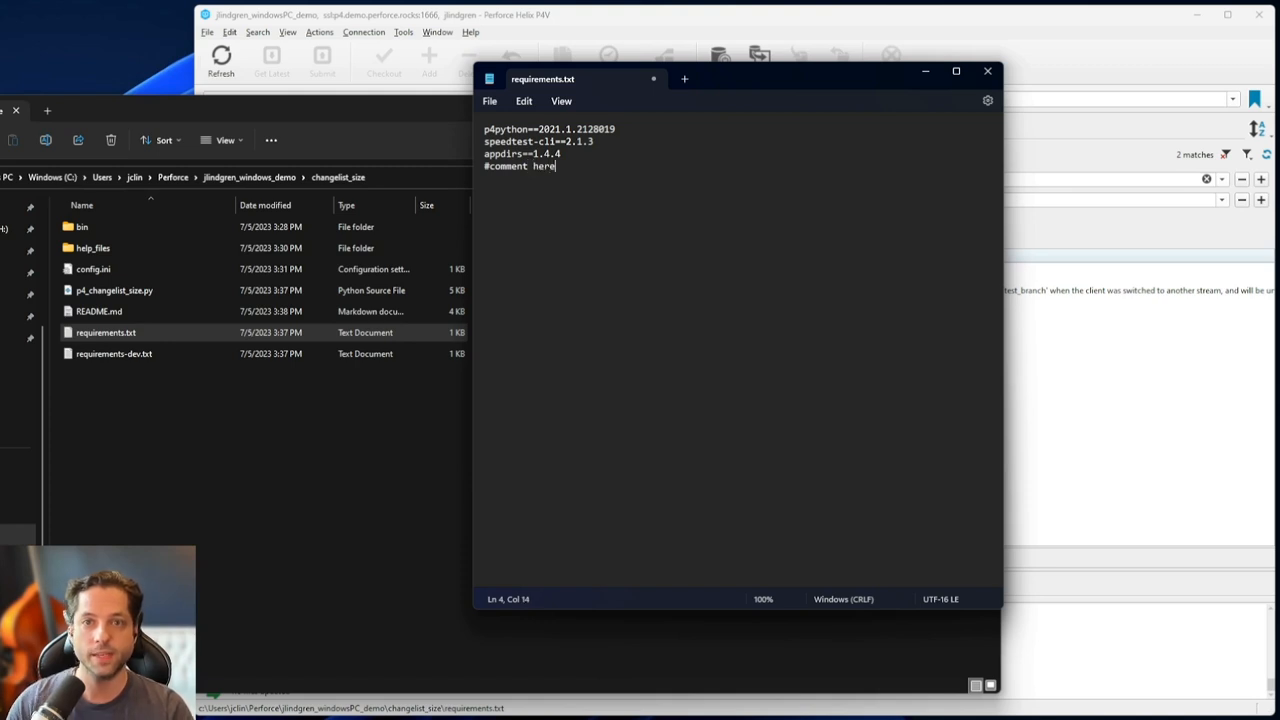
{"action": "left_click", "coordinate": [490, 101]}
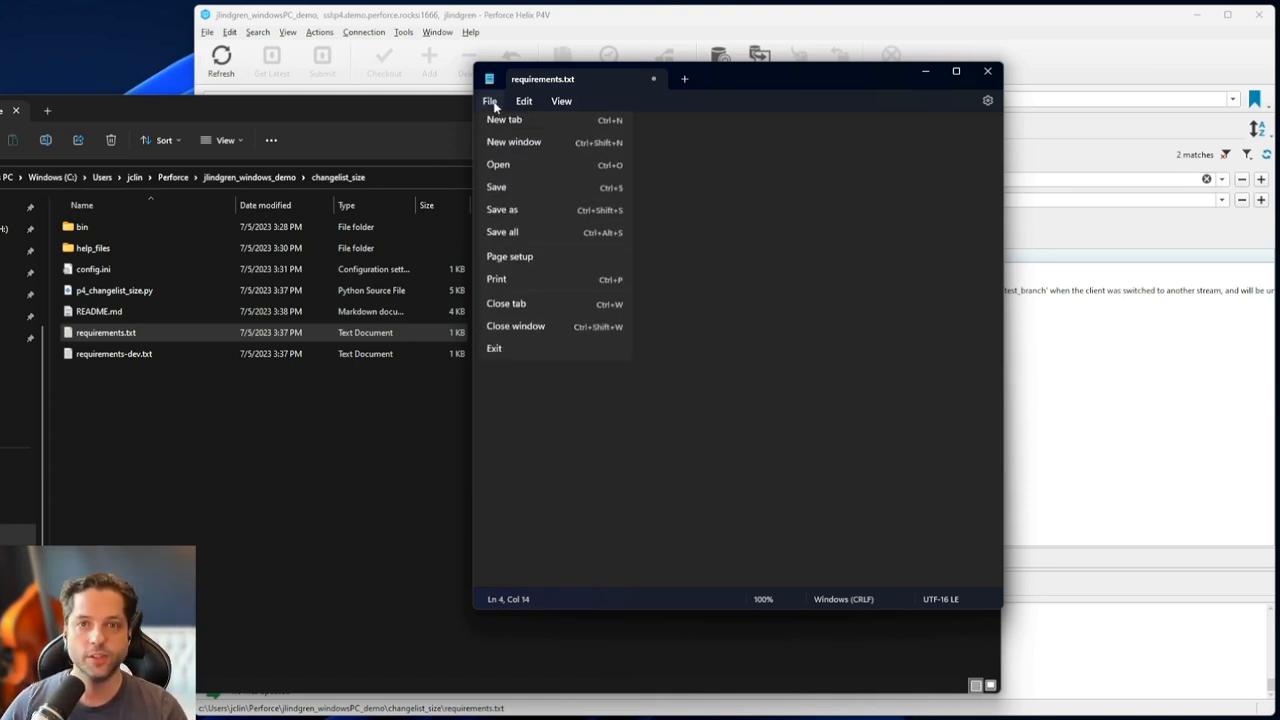
{"action": "left_click", "coordinate": [501, 209]}
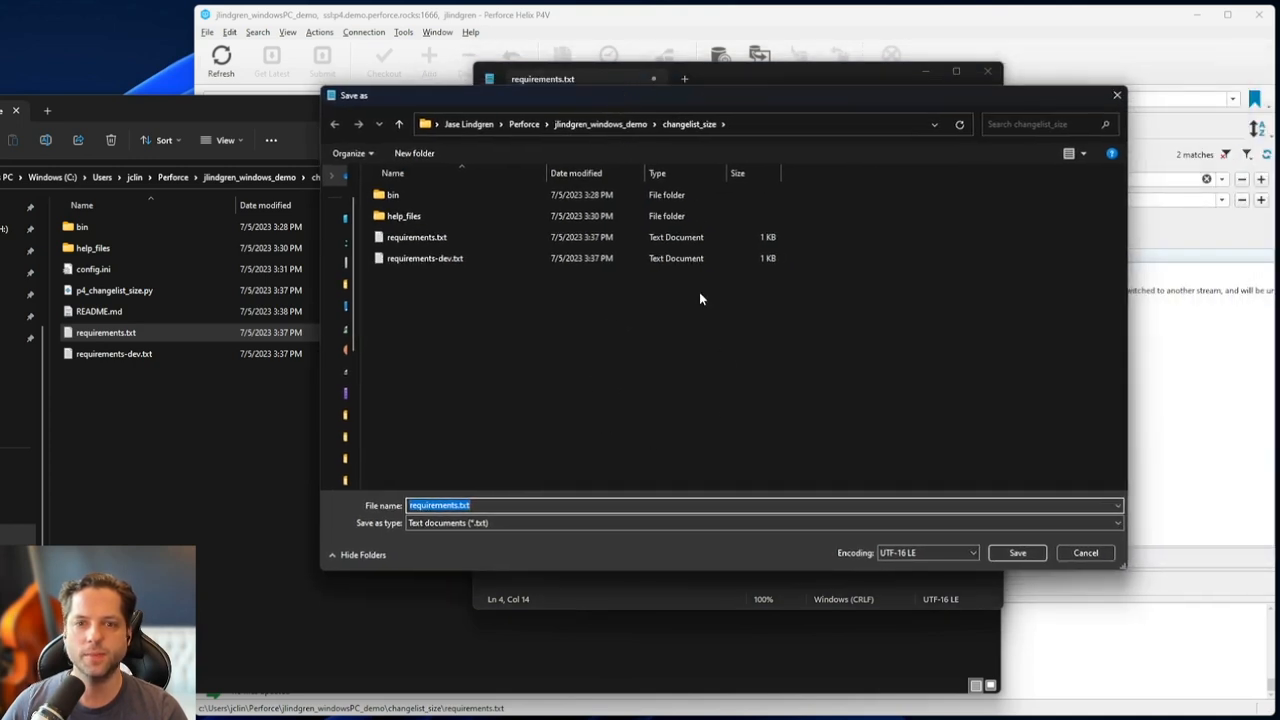
{"action": "mouse_move", "coordinate": [520, 530]}
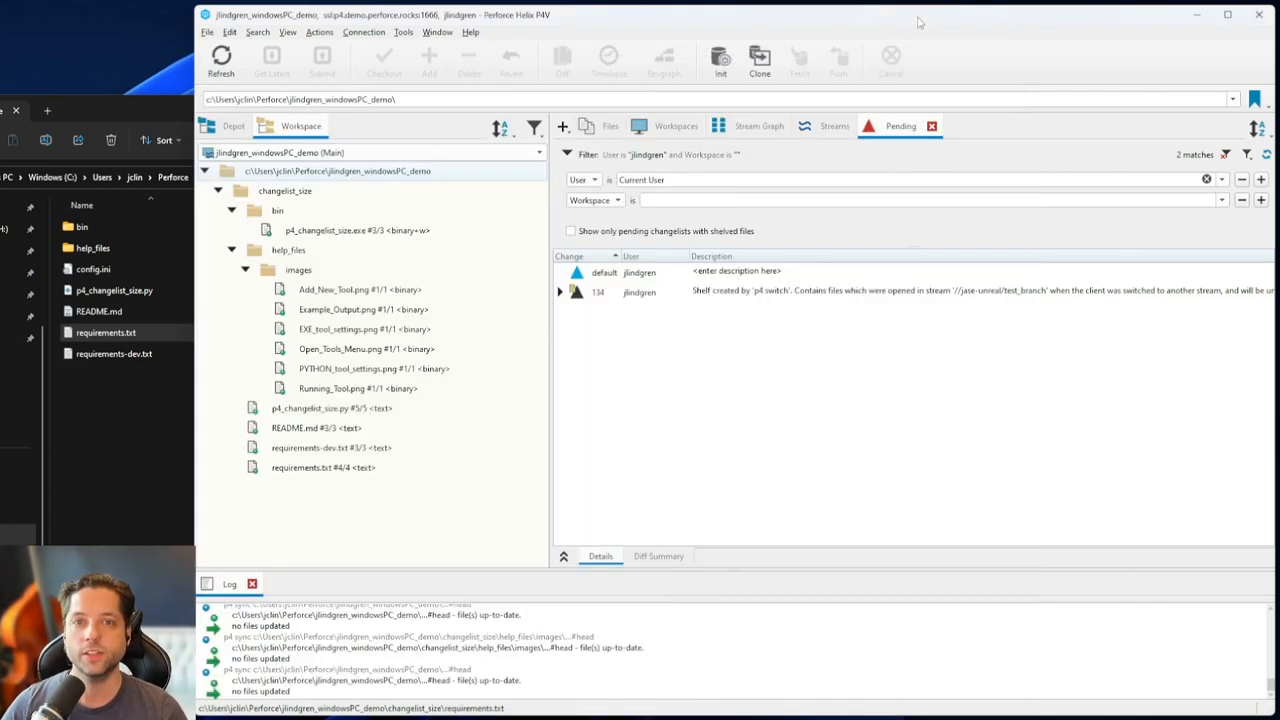
Check out requirements.txt in the Workspace tree and close its file properties window
{"action": "left_click", "coordinate": [331, 447]}
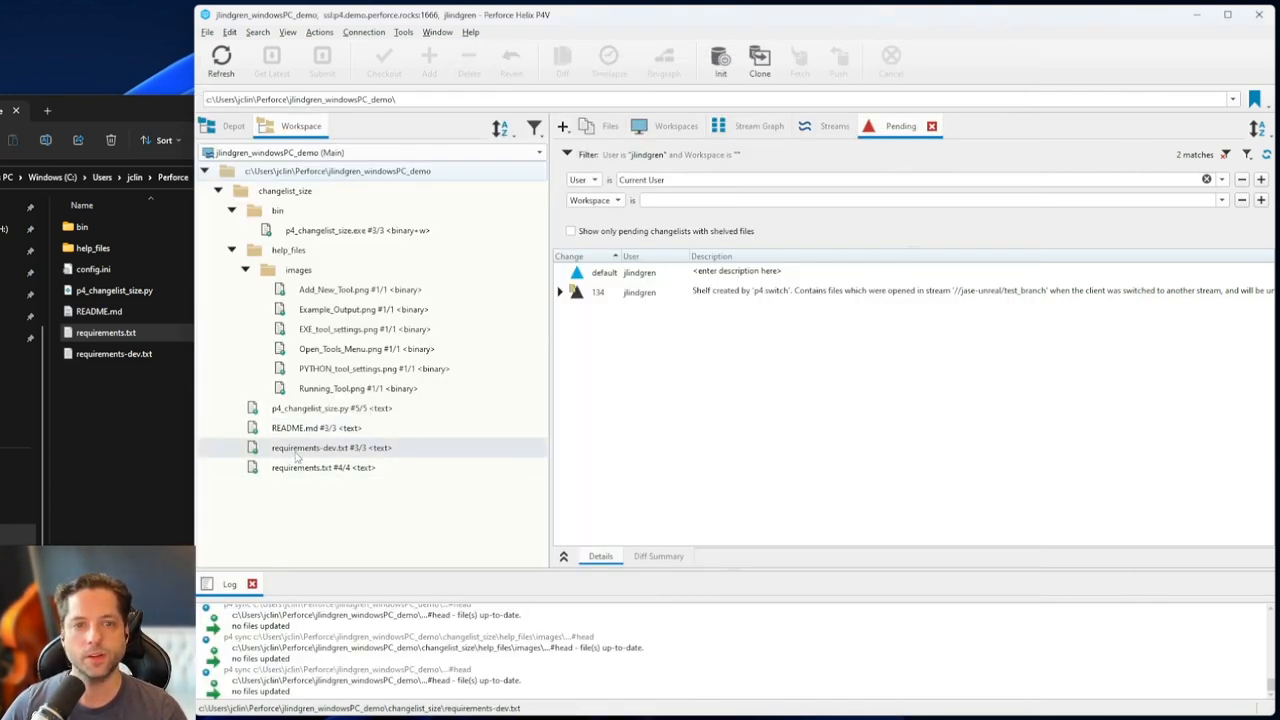
{"action": "left_click", "coordinate": [323, 467]}
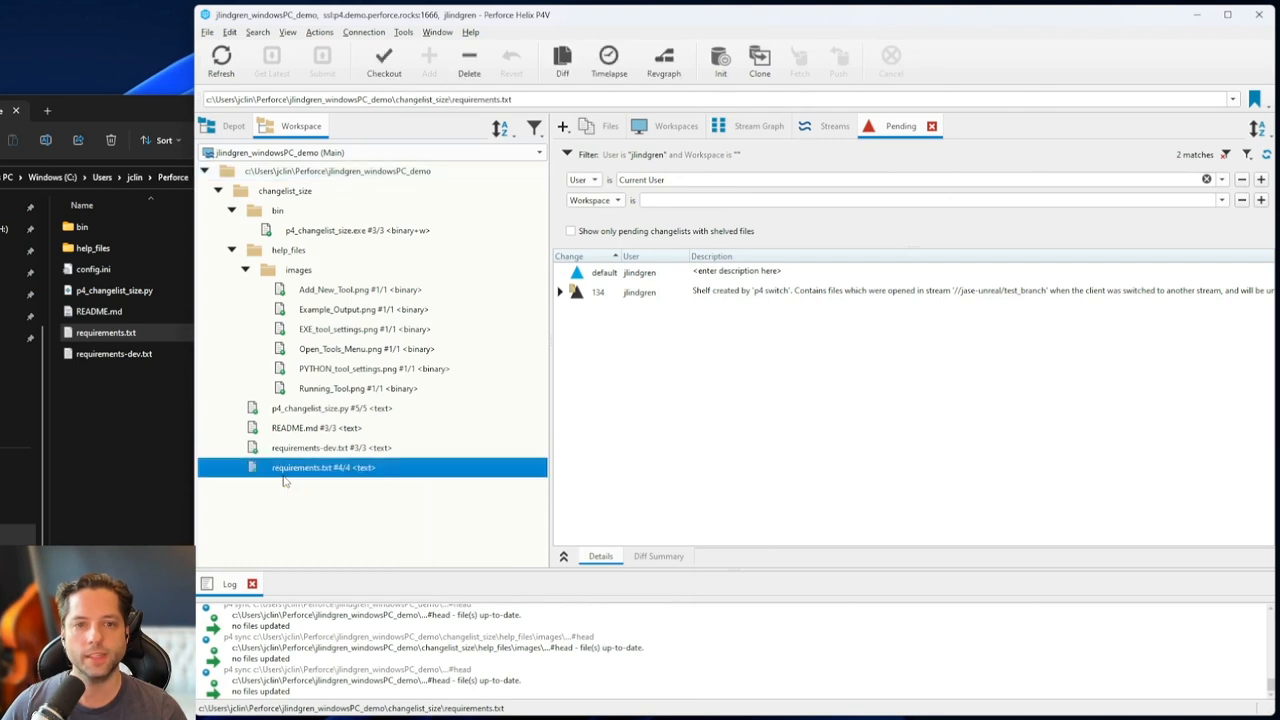
{"action": "right_click", "coordinate": [323, 467]}
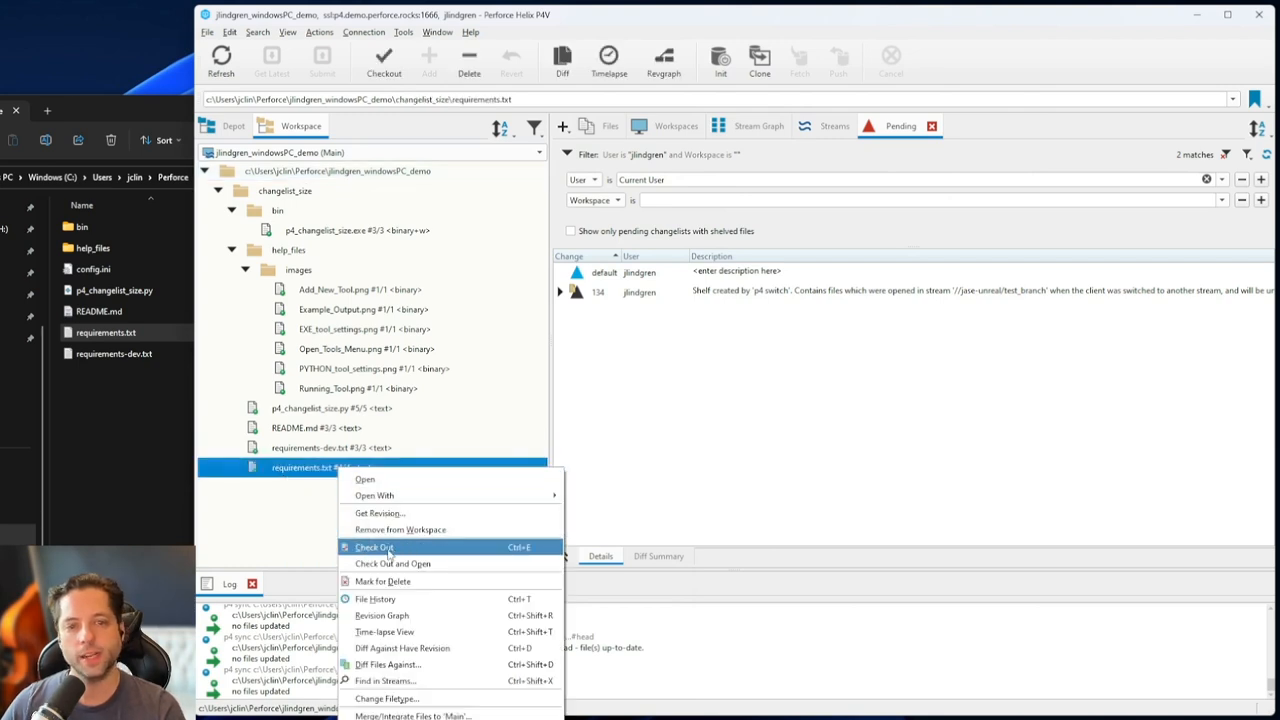
{"action": "mouse_move", "coordinate": [399, 529]}
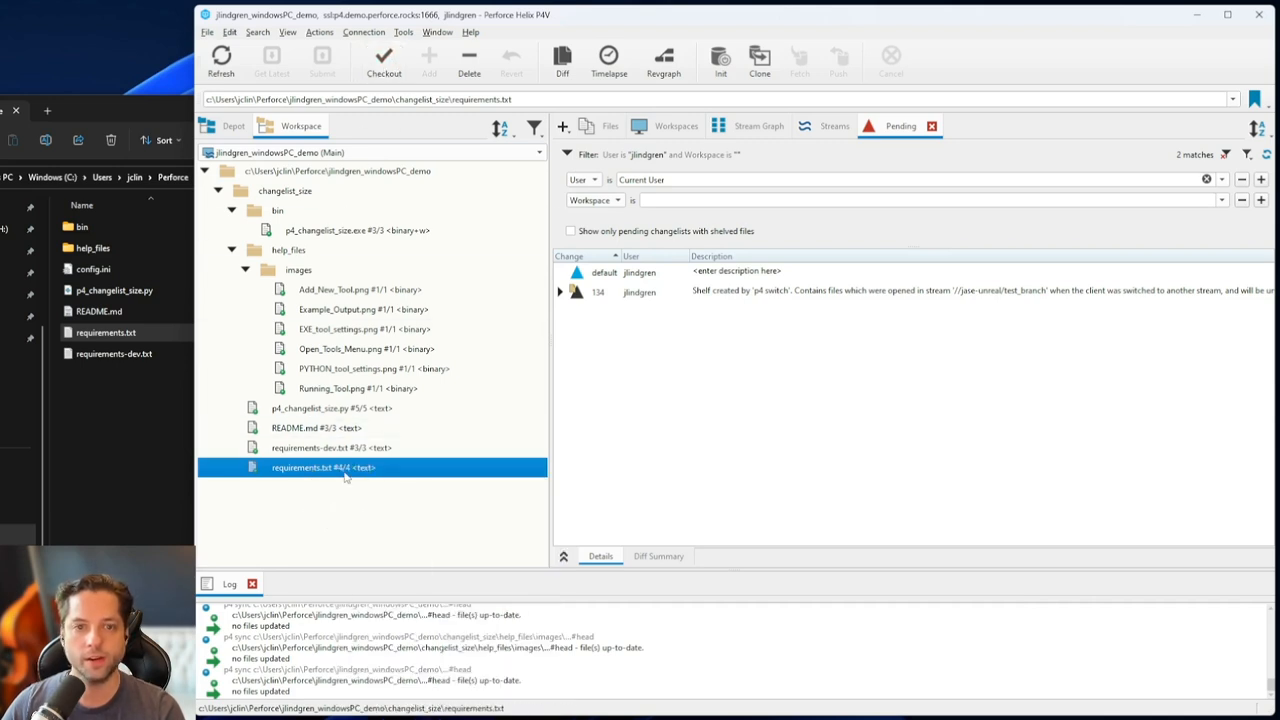
{"action": "right_click", "coordinate": [323, 467]}
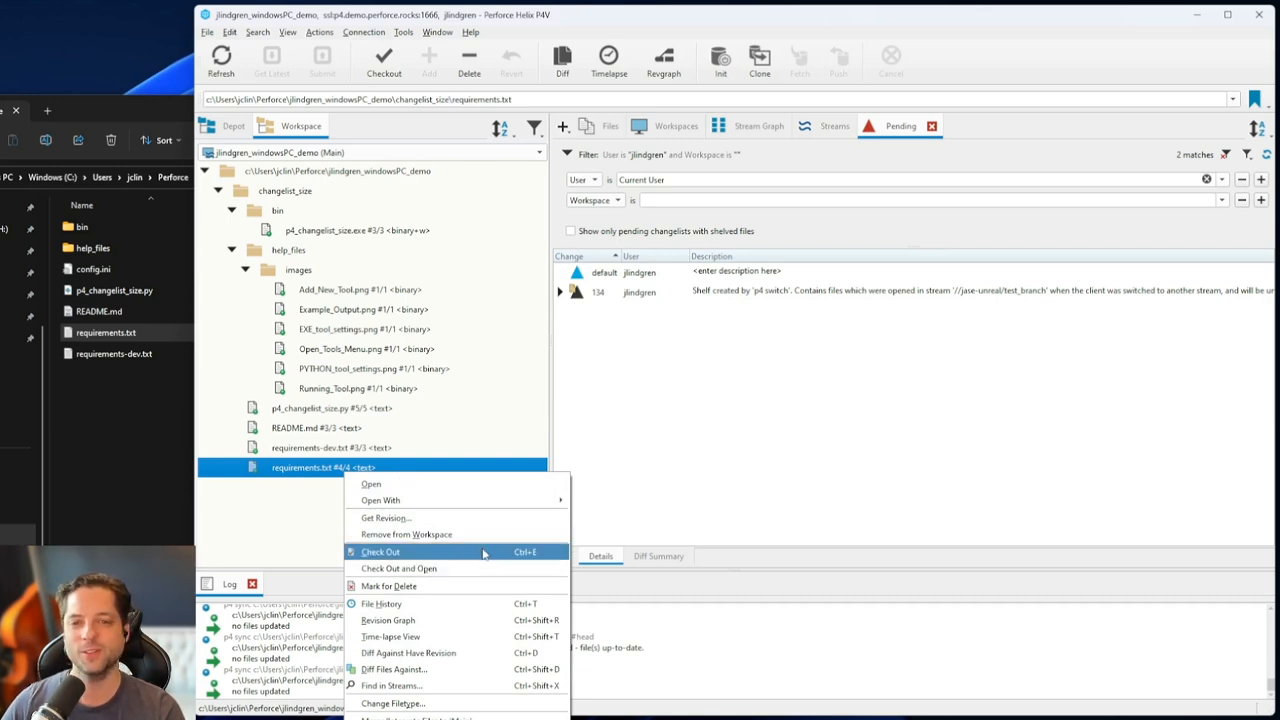
{"action": "mouse_move", "coordinate": [513, 557]}
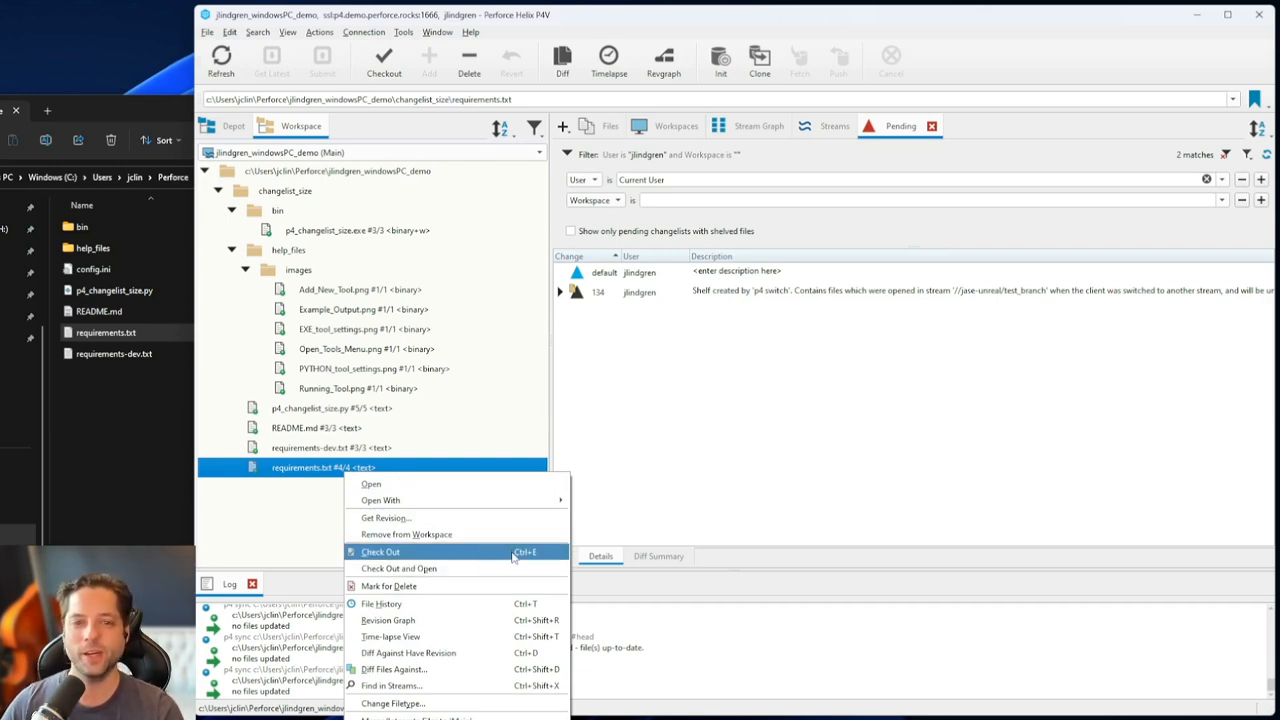
{"action": "mouse_move", "coordinate": [418, 557]}
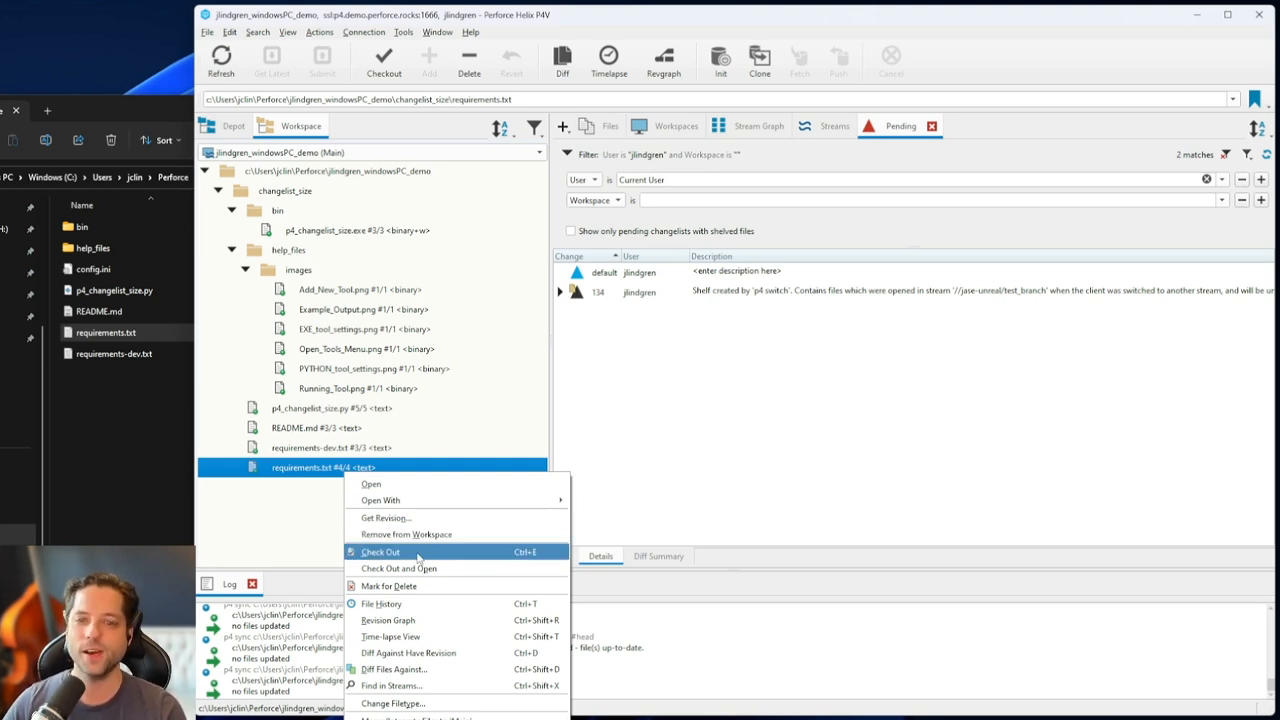
{"action": "mouse_move", "coordinate": [305, 485]}
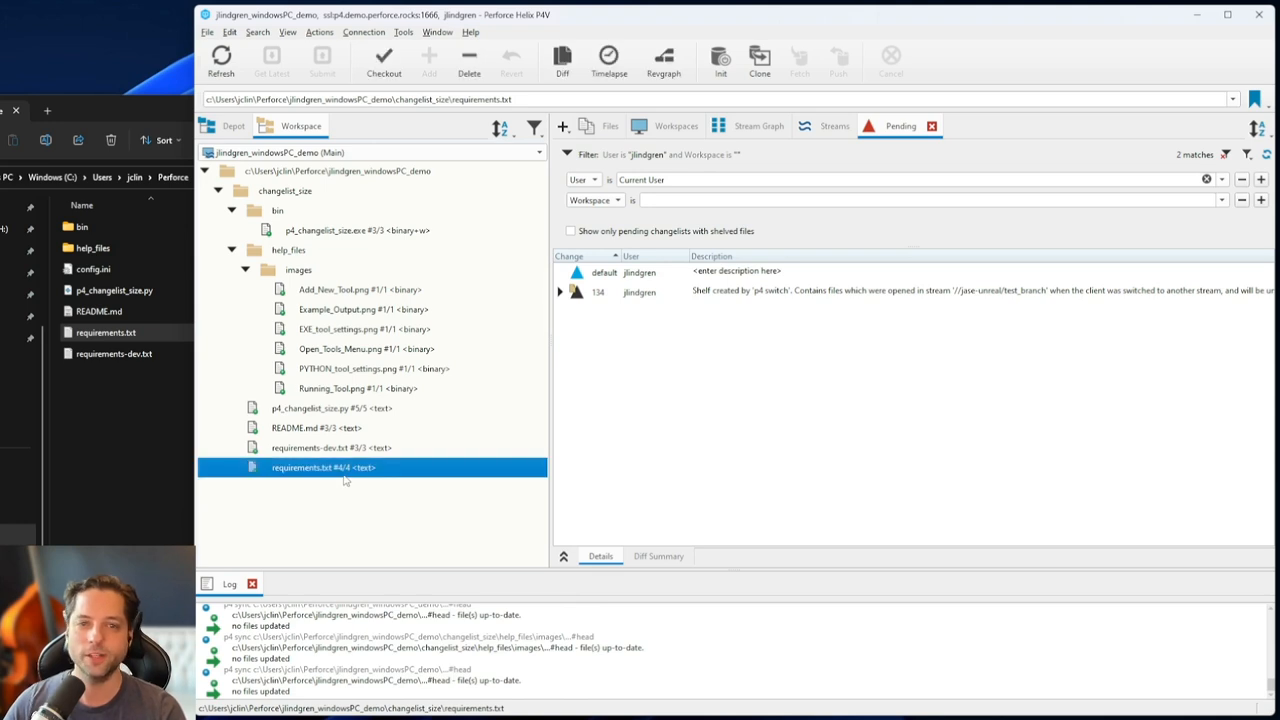
{"action": "left_click", "coordinate": [384, 62]}
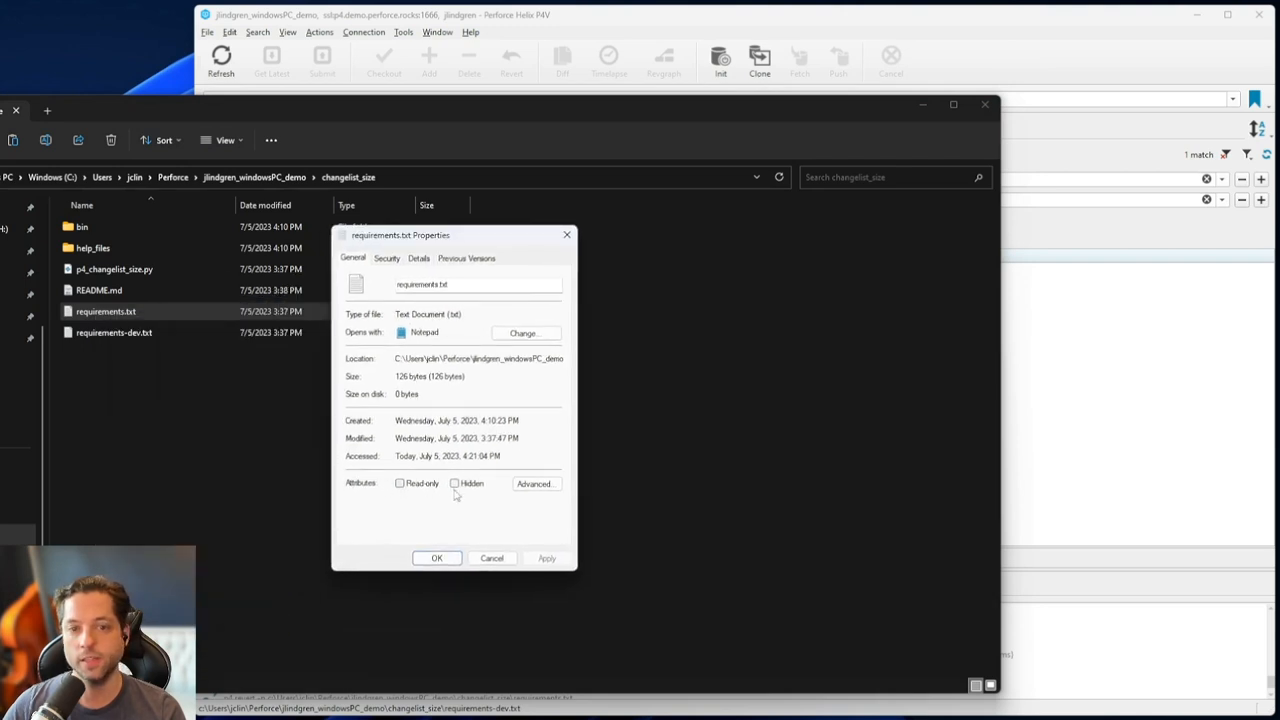
{"action": "left_click", "coordinate": [491, 558]}
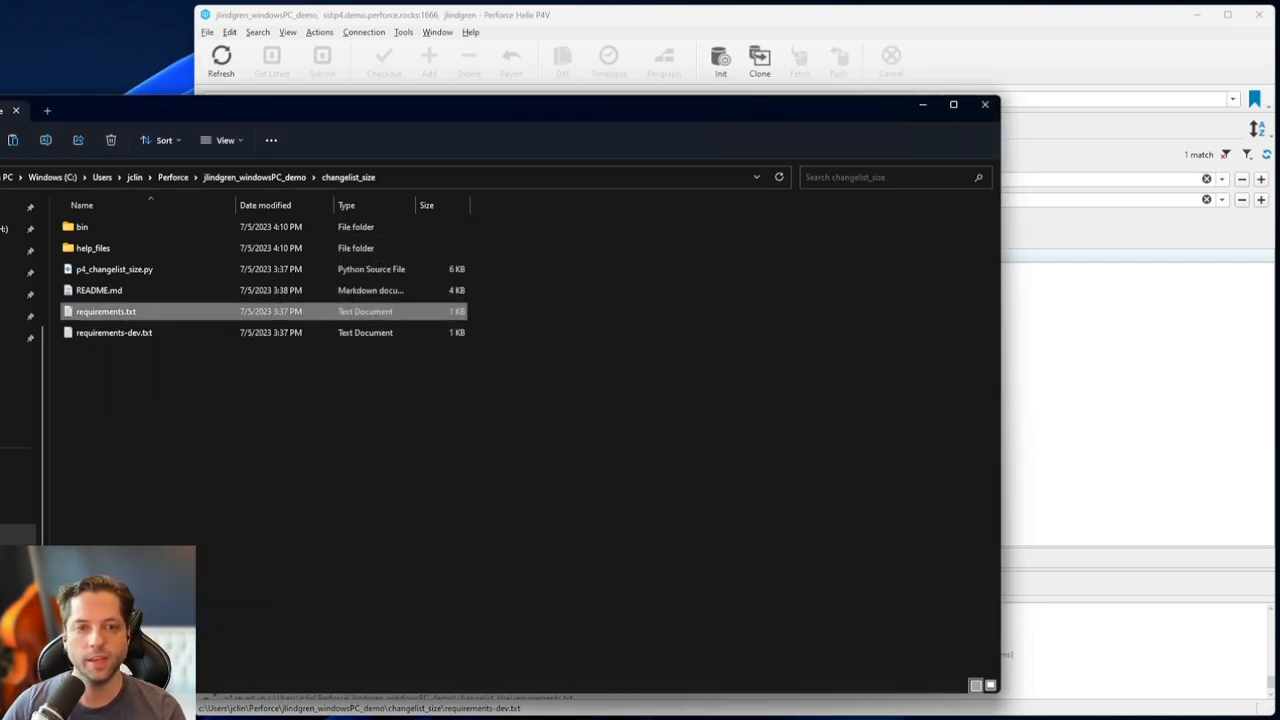
Save the '# comment' line in requirements.txt, then reopen the file to verify it
{"action": "double_click", "coordinate": [106, 311]}
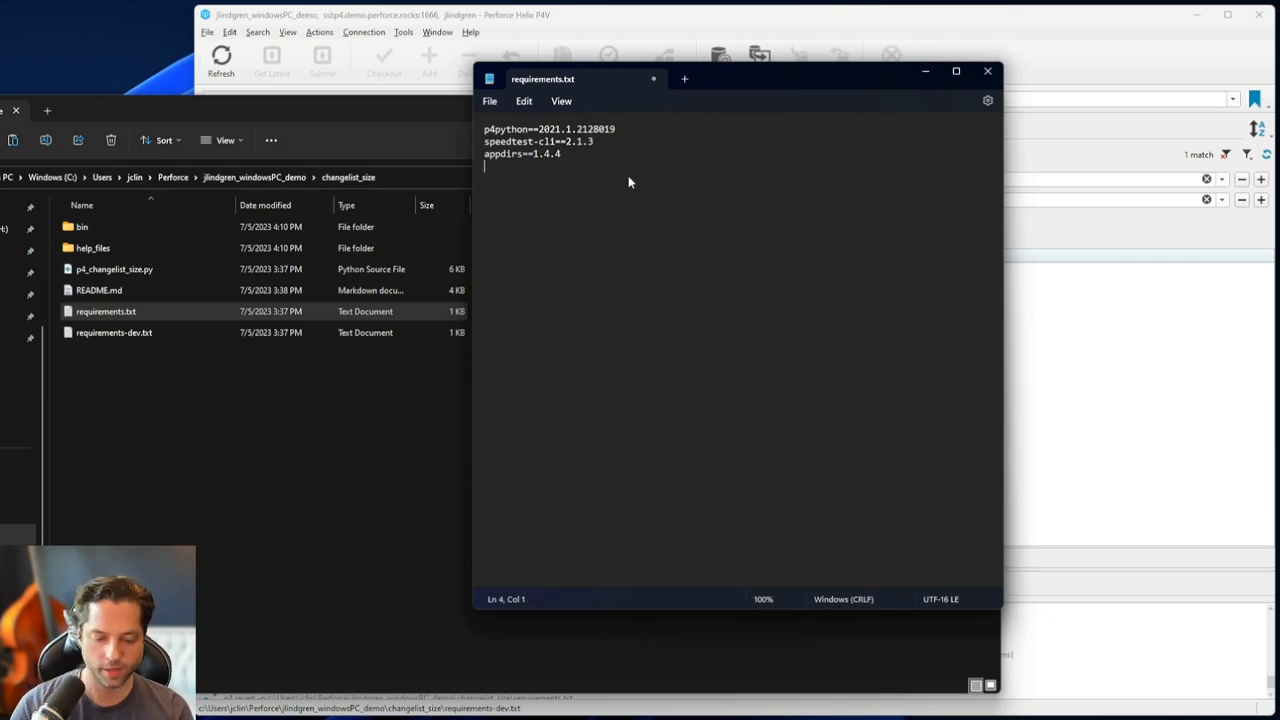
{"action": "type", "text": "# comment"}
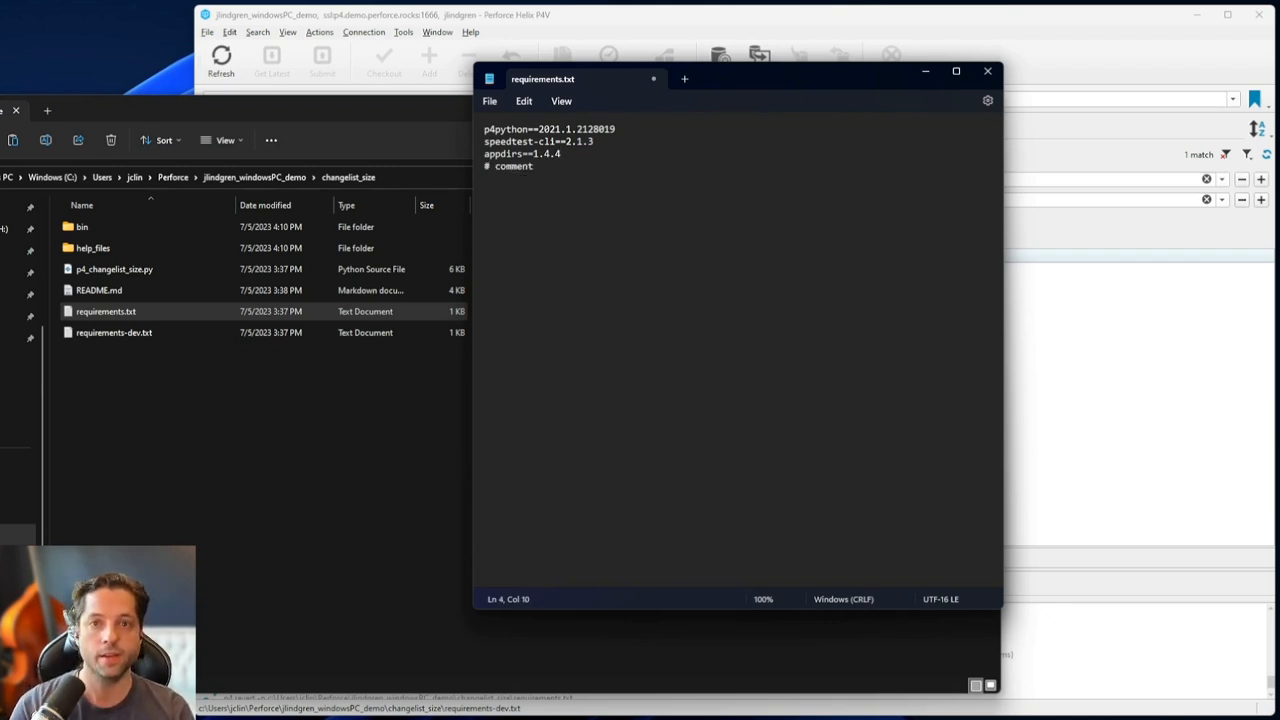
{"action": "left_click", "coordinate": [490, 101]}
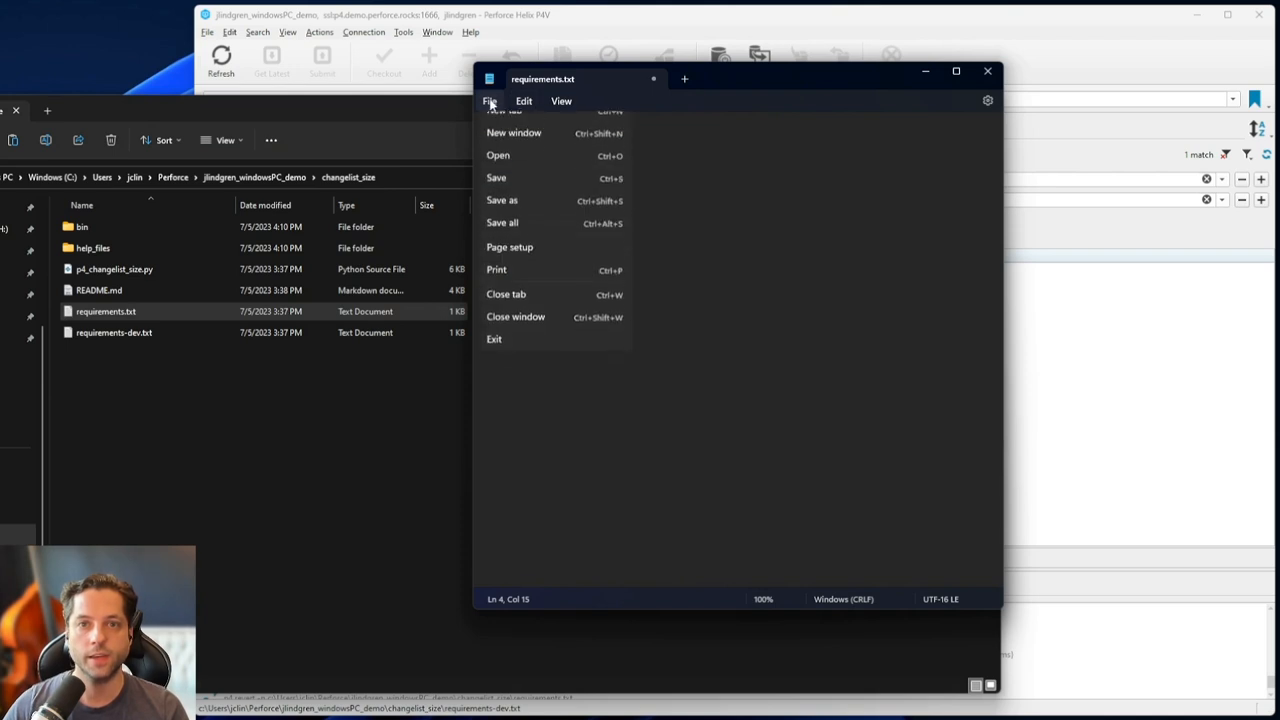
{"action": "left_click", "coordinate": [496, 177]}
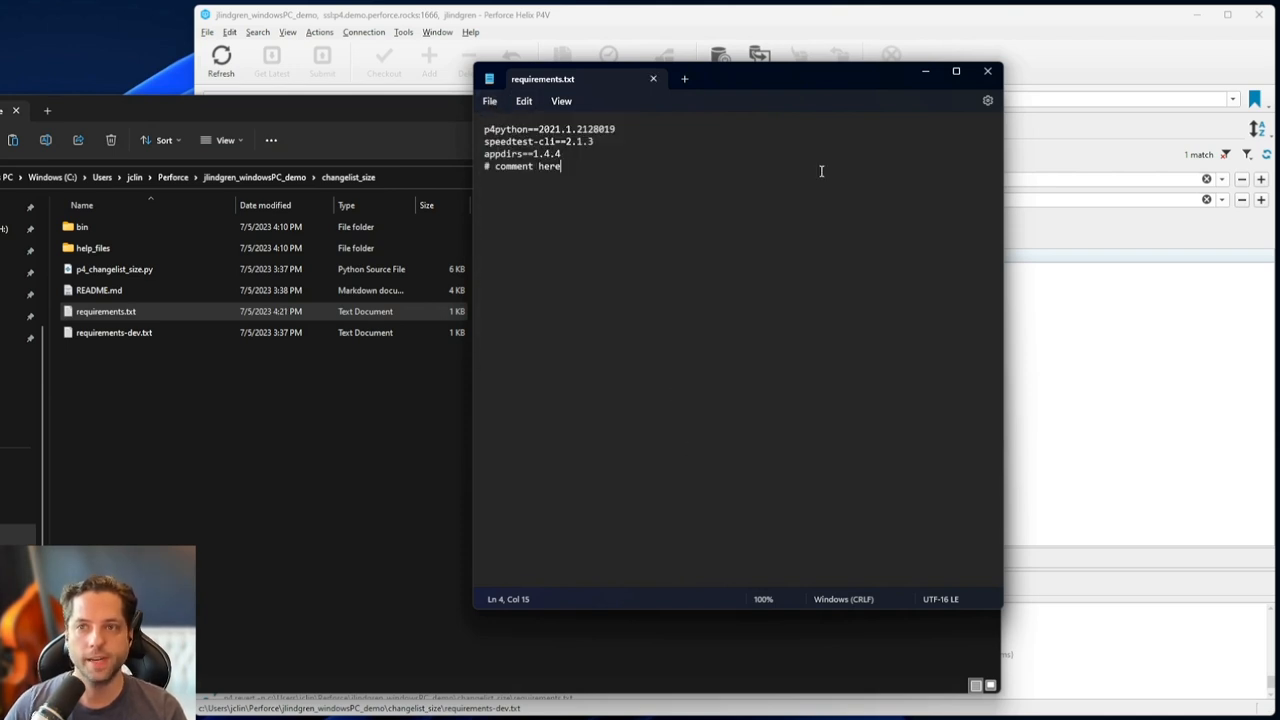
{"action": "left_click", "coordinate": [987, 71]}
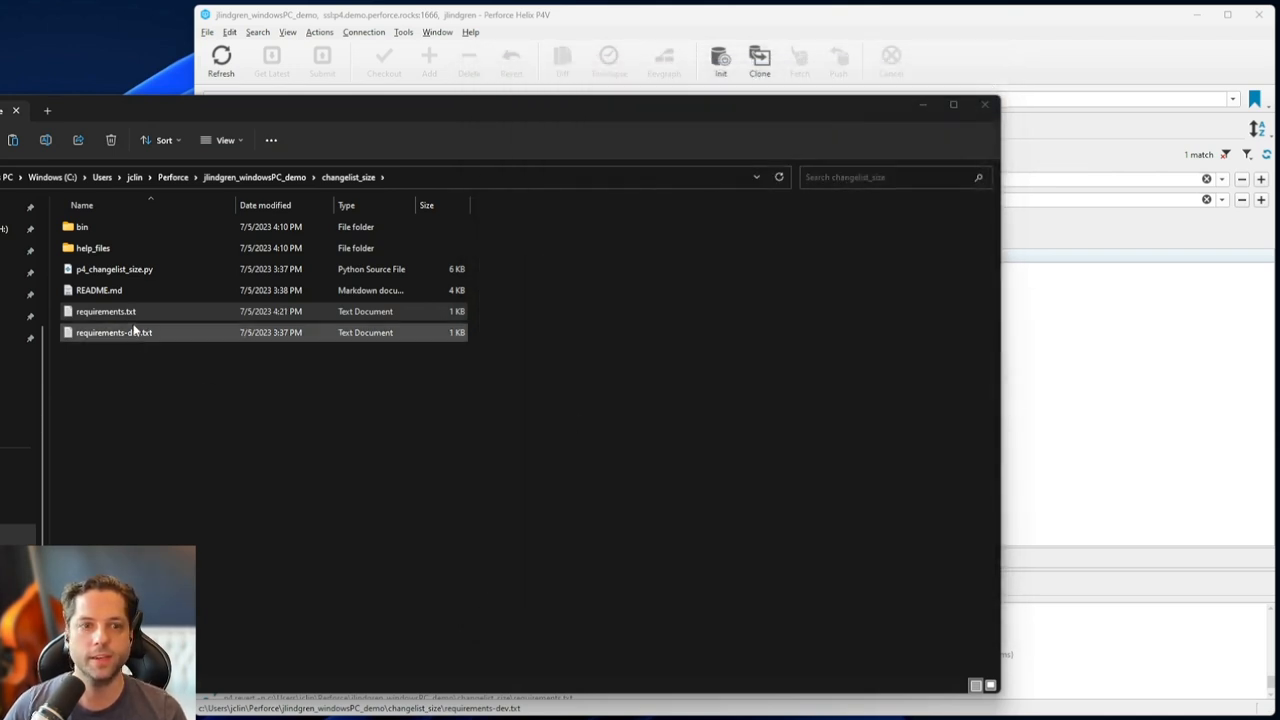
{"action": "double_click", "coordinate": [105, 311]}
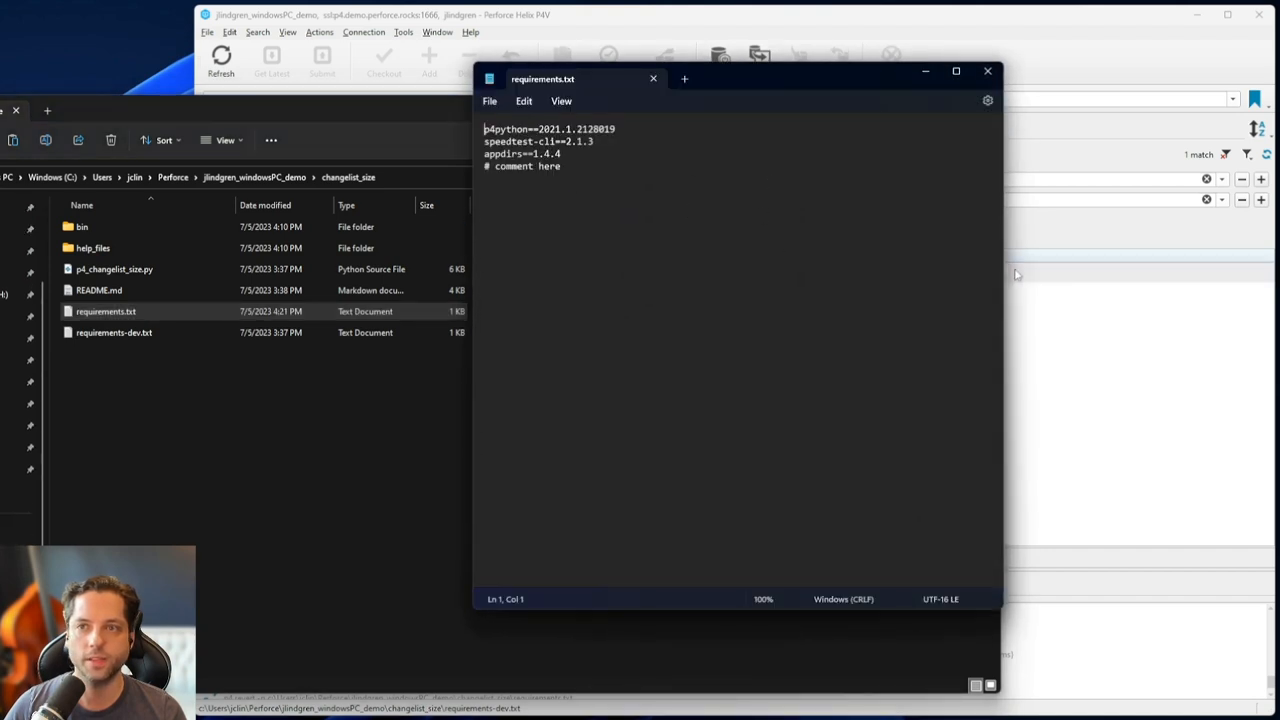
{"action": "left_click", "coordinate": [987, 71]}
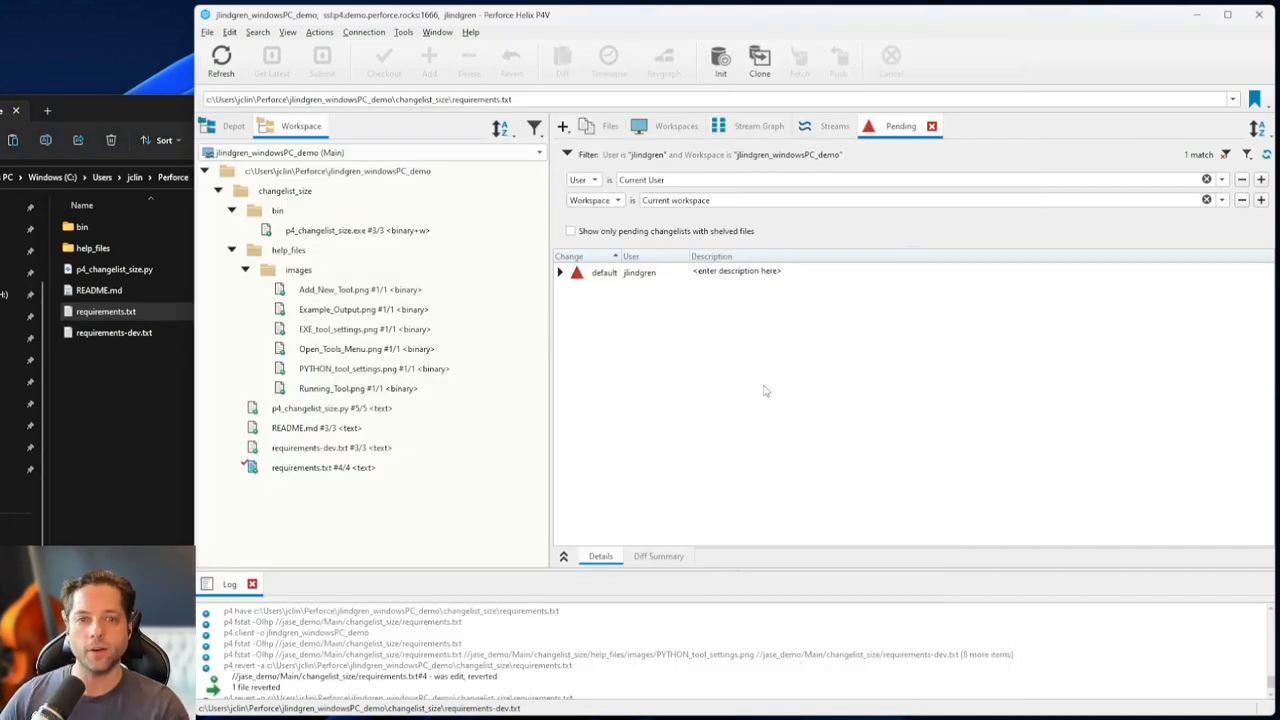
{"action": "mouse_move", "coordinate": [369, 497]}
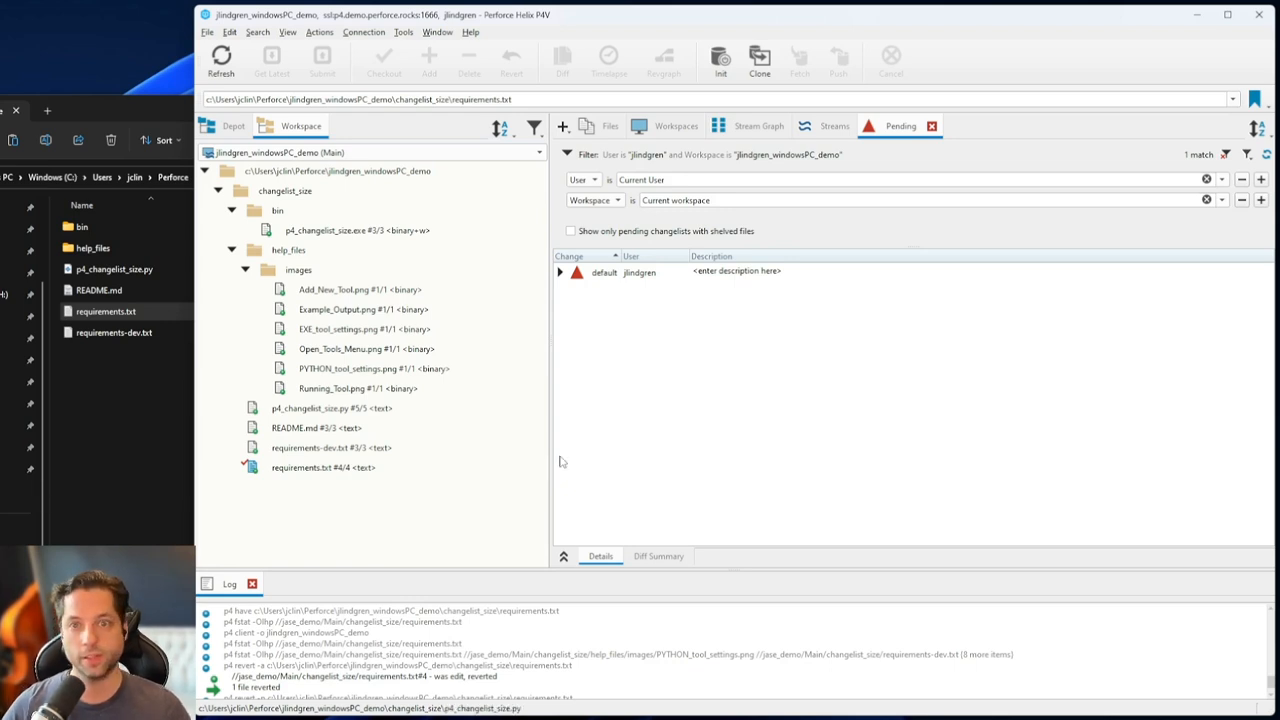
{"action": "left_click", "coordinate": [323, 467]}
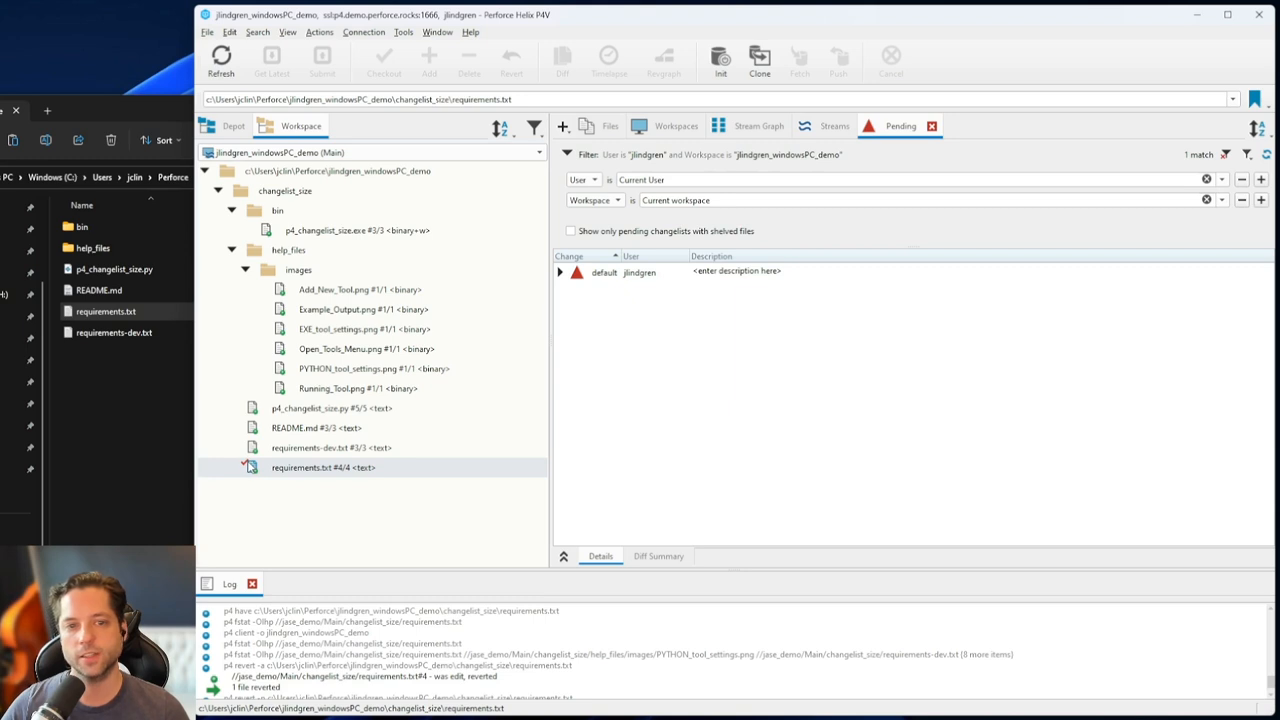
{"action": "mouse_move", "coordinate": [323, 467]}
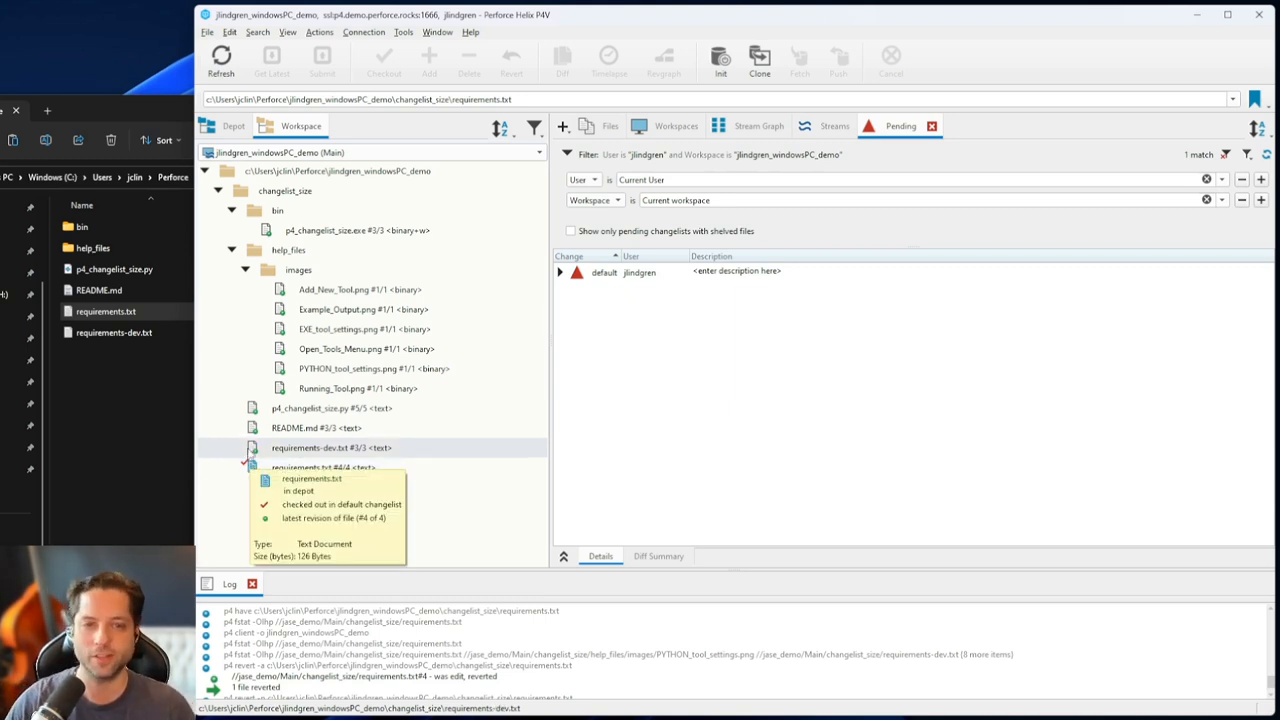
{"action": "mouse_move", "coordinate": [314, 518]}
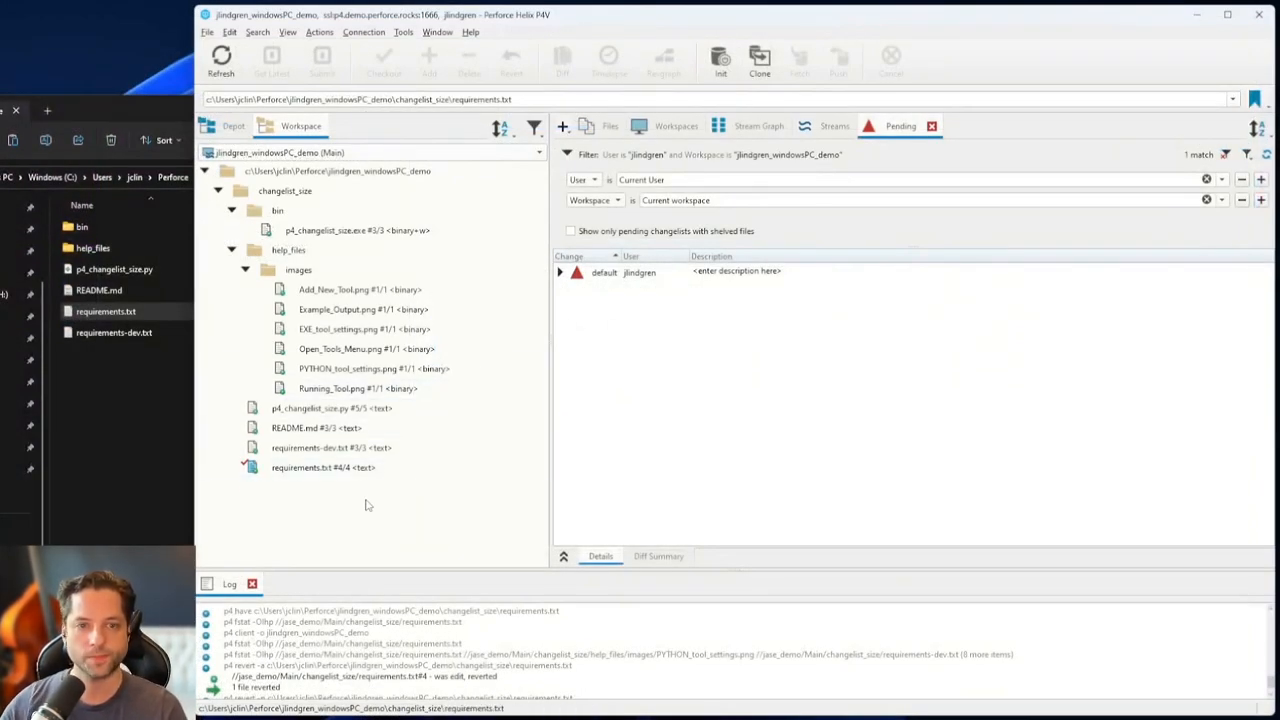
{"action": "left_click", "coordinate": [323, 467]}
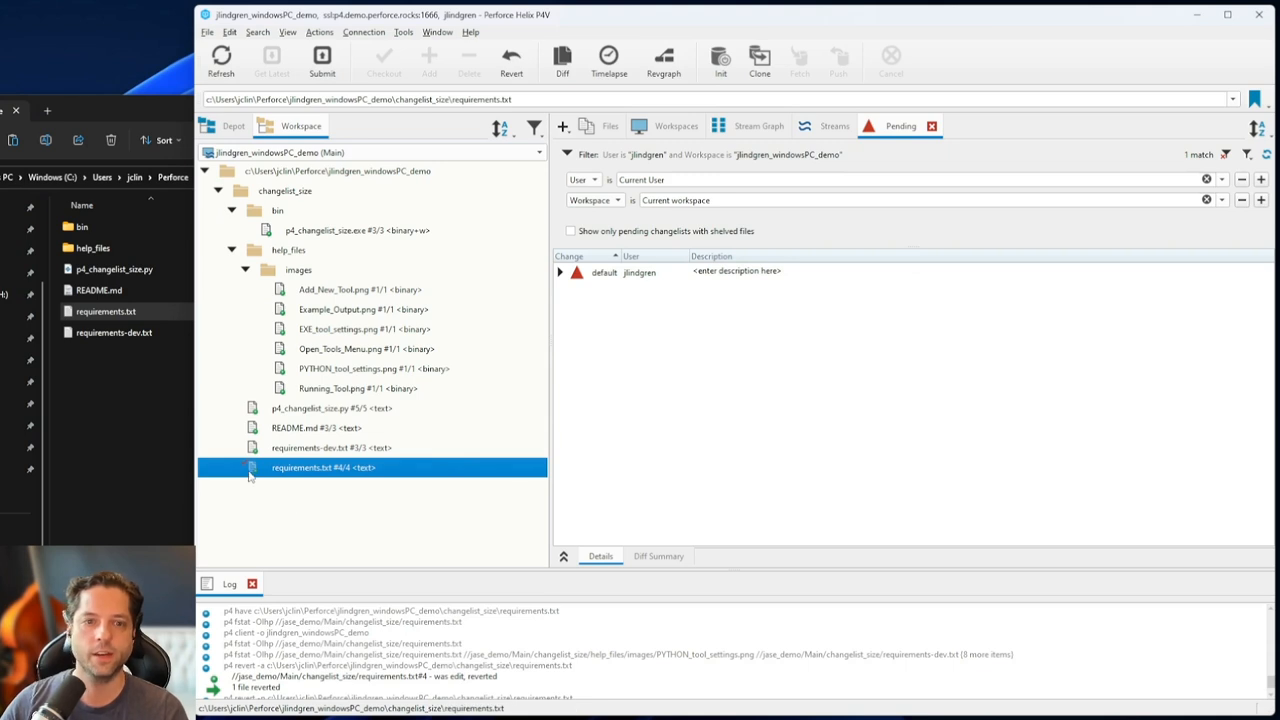
{"action": "mouse_move", "coordinate": [240, 465]}
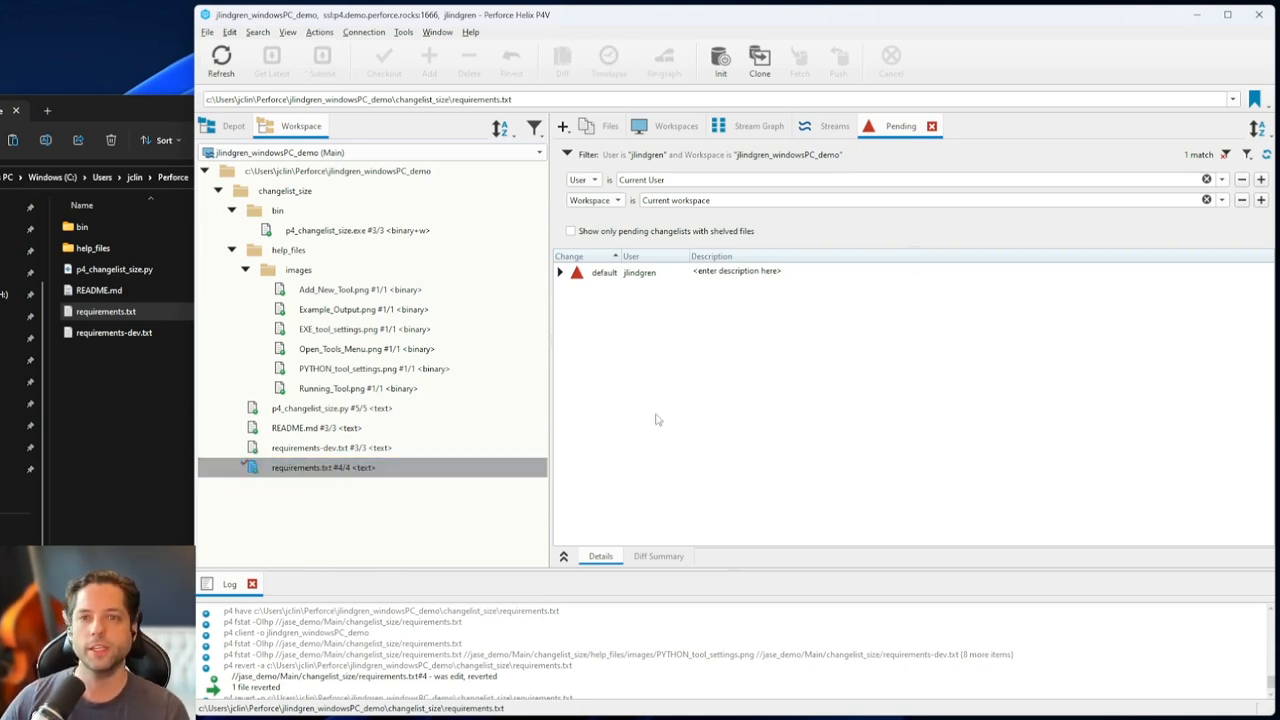
{"action": "mouse_move", "coordinate": [684, 360]}
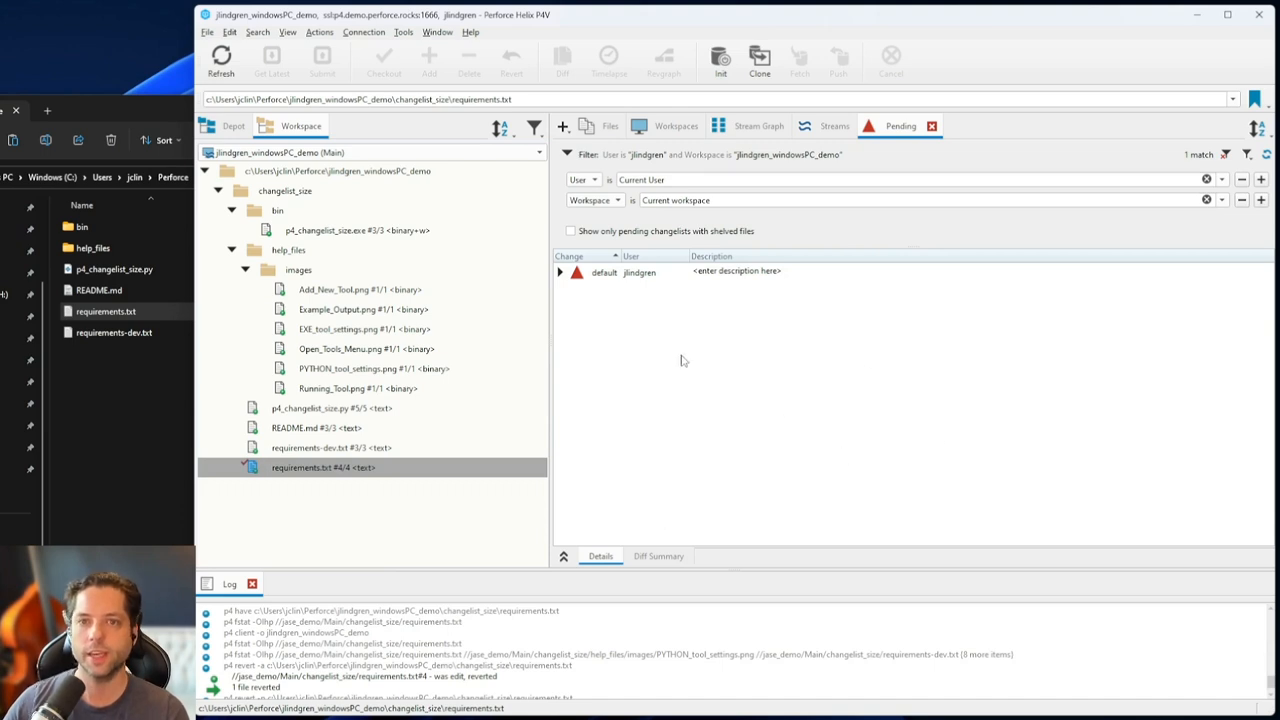
{"action": "mouse_move", "coordinate": [897, 228]}
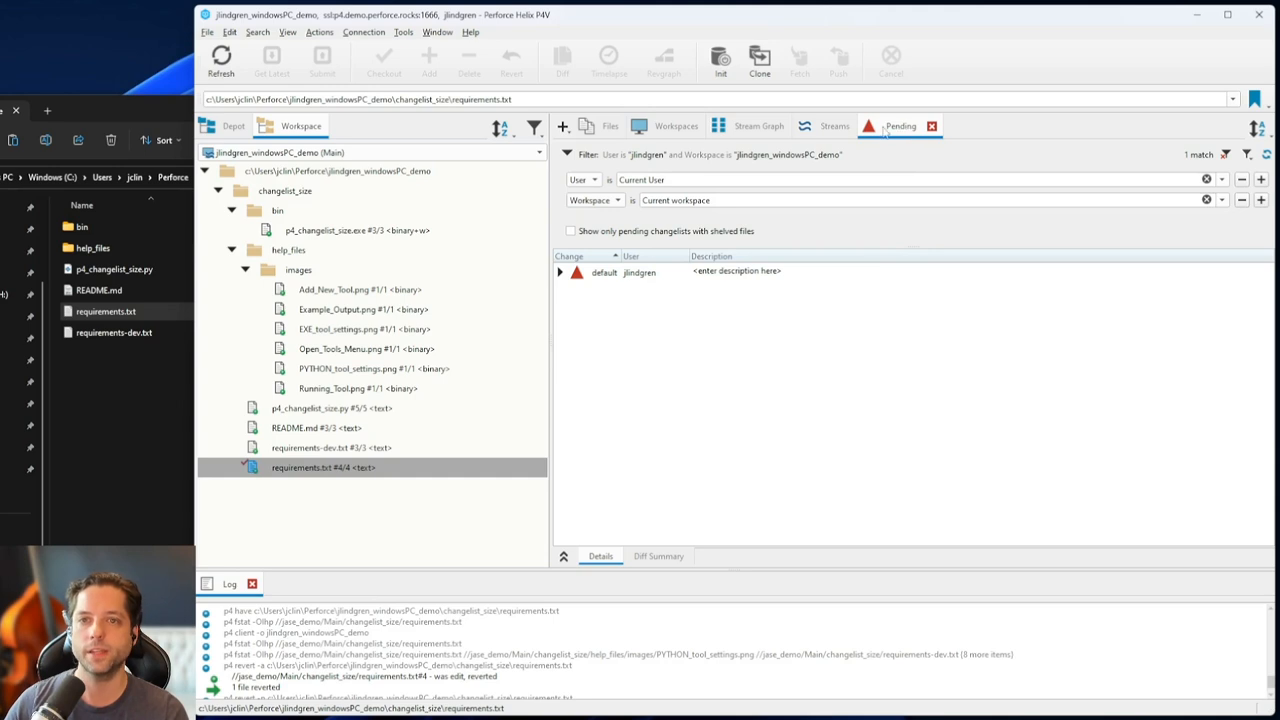
{"action": "left_click", "coordinate": [834, 126]}
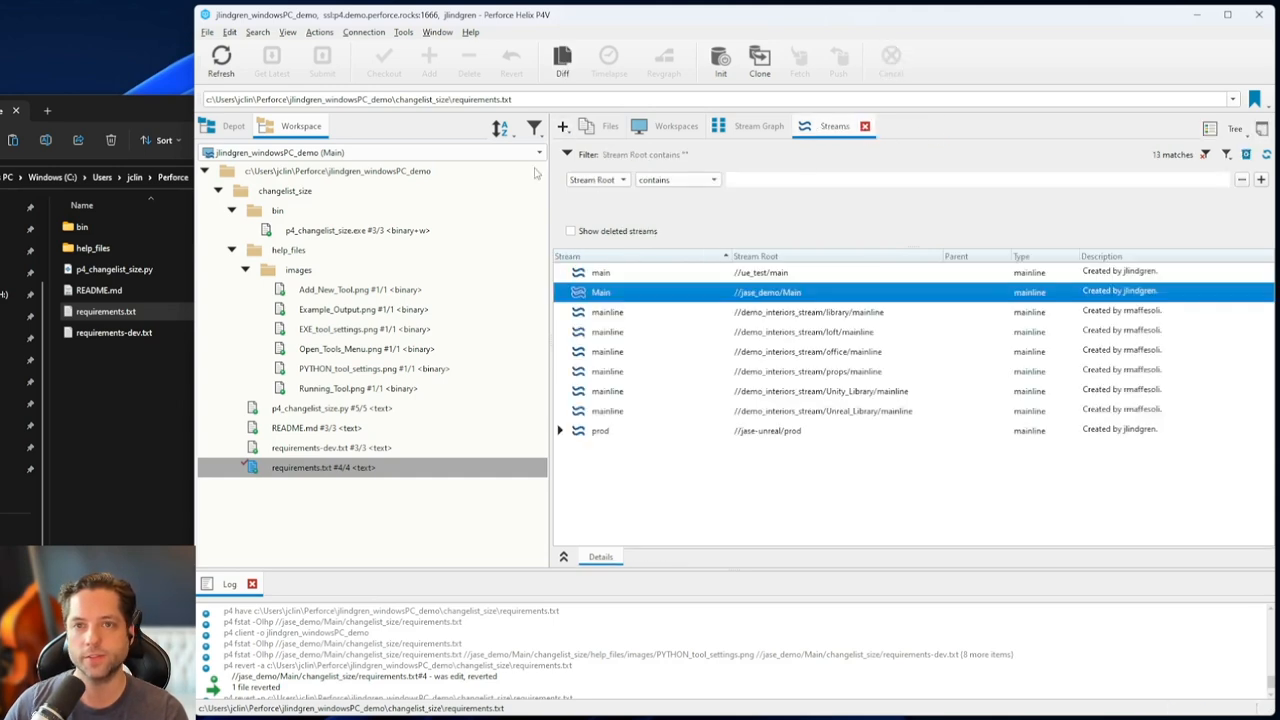
{"action": "left_click", "coordinate": [563, 126]}
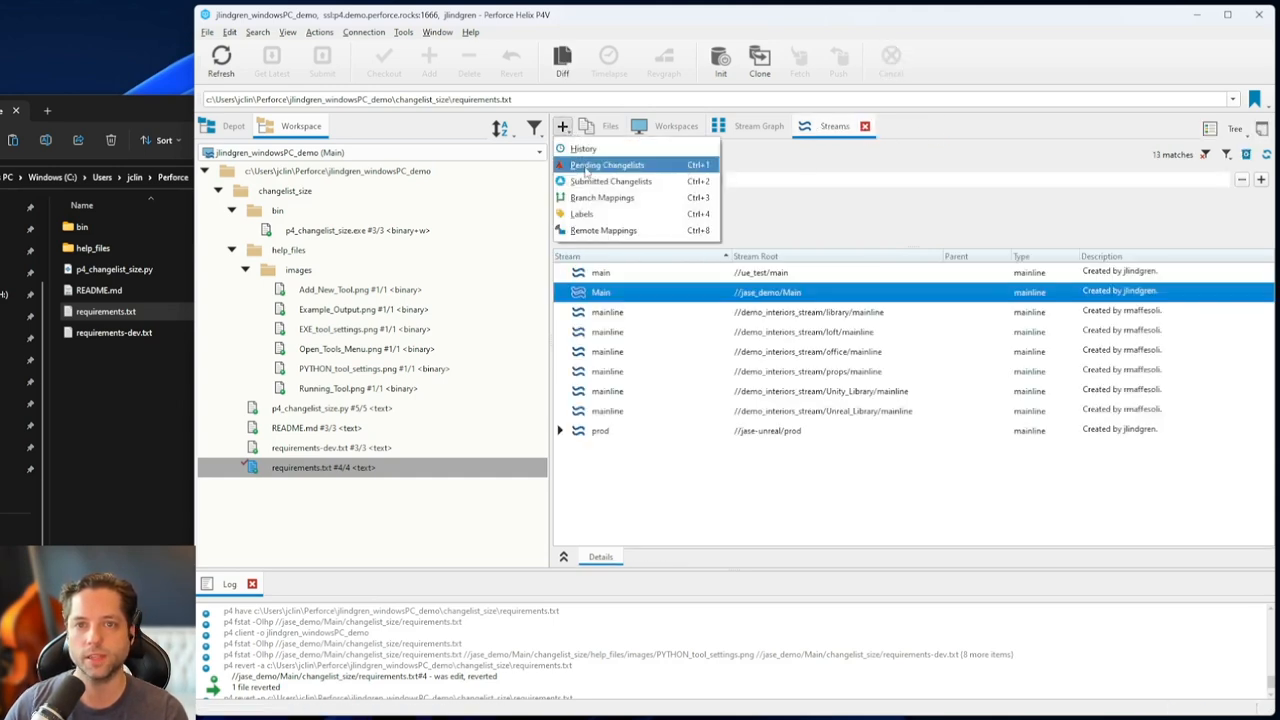
{"action": "left_click", "coordinate": [606, 164]}
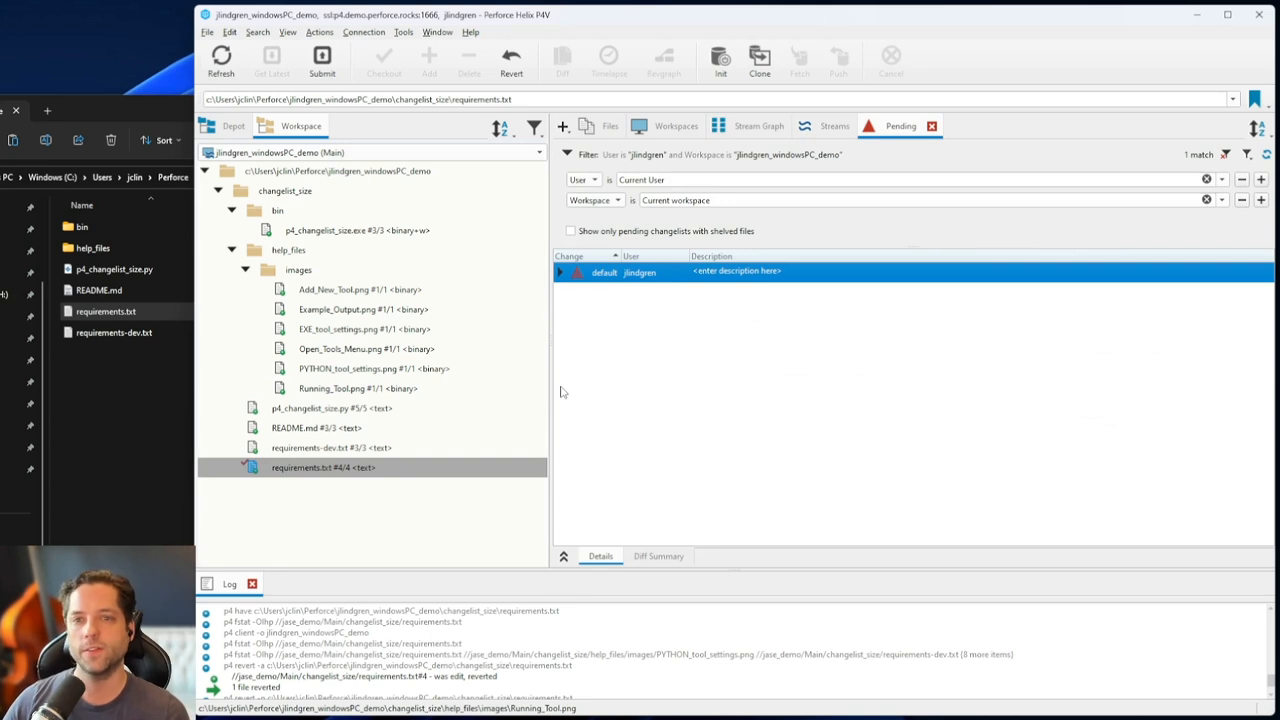
{"action": "mouse_move", "coordinate": [683, 376]}
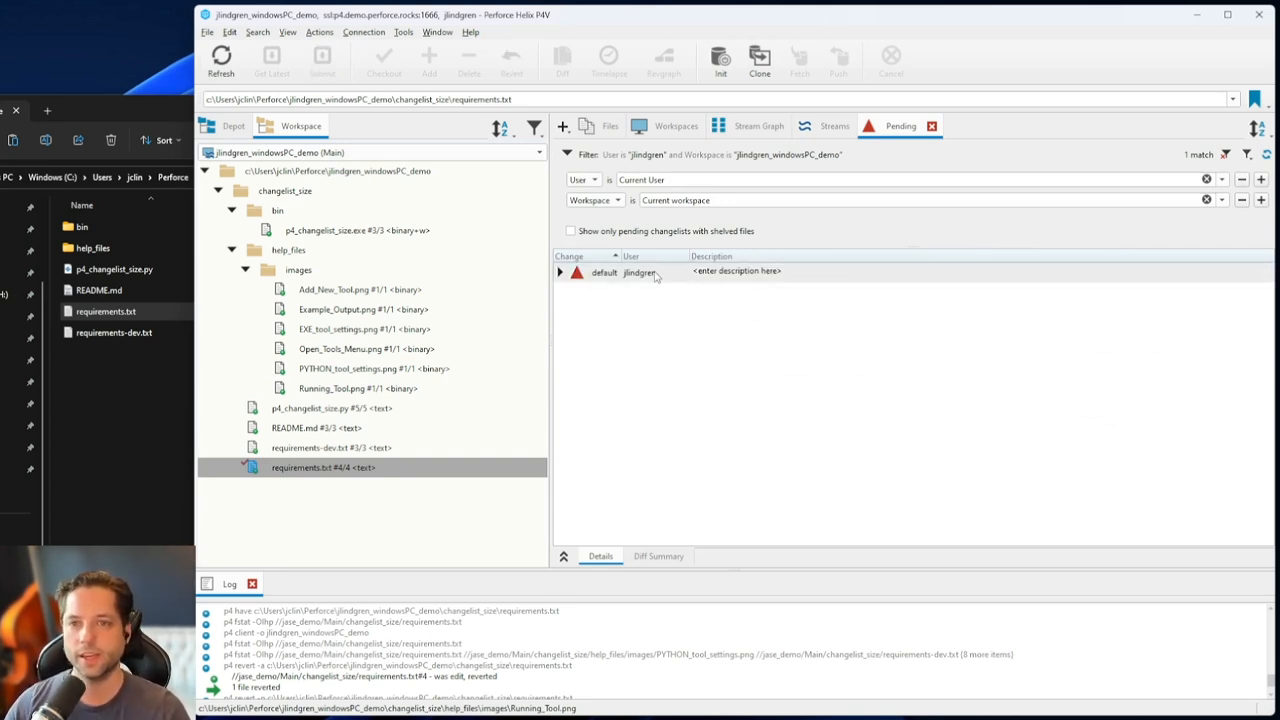
{"action": "left_click", "coordinate": [561, 272]}
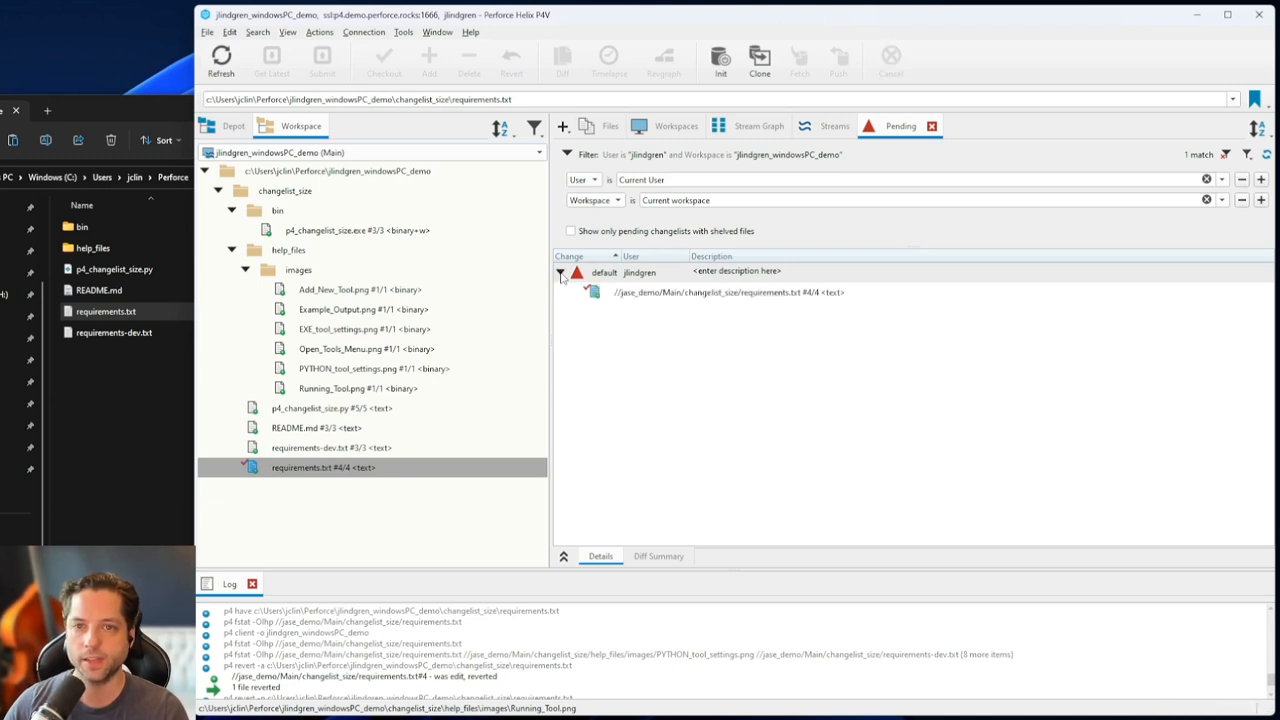
{"action": "mouse_move", "coordinate": [620, 292]}
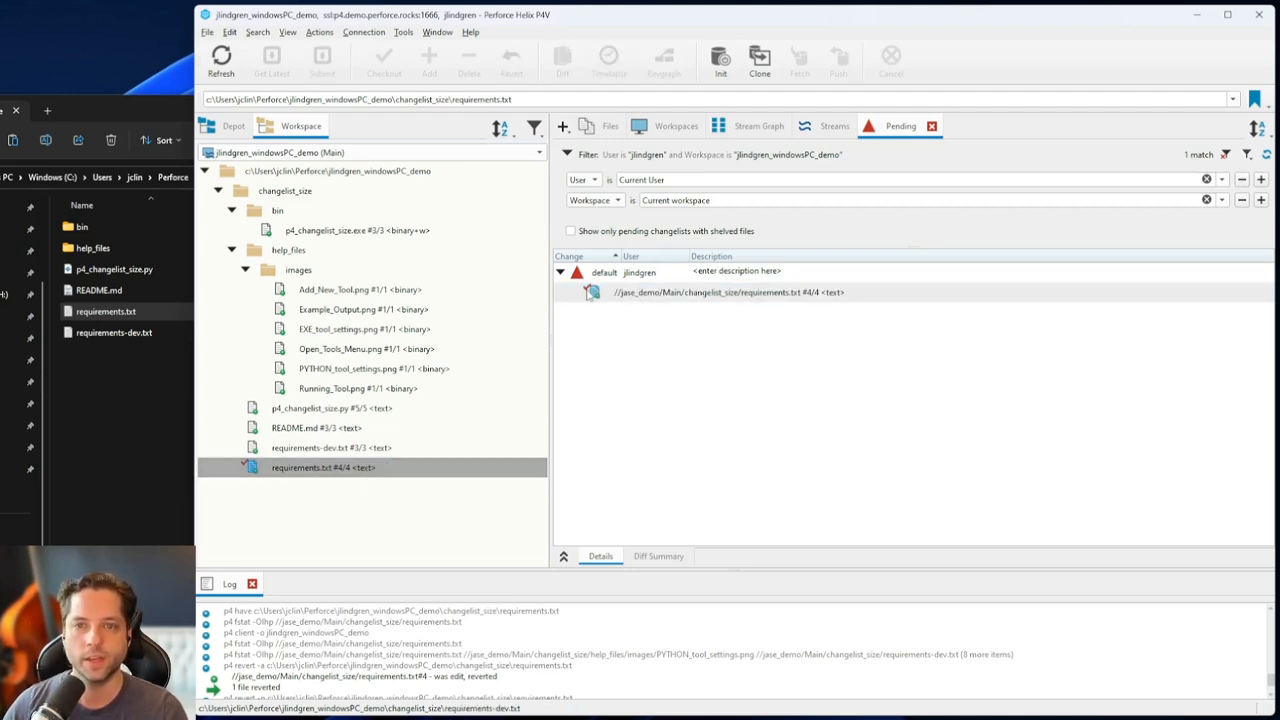
{"action": "mouse_move", "coordinate": [593, 292]}
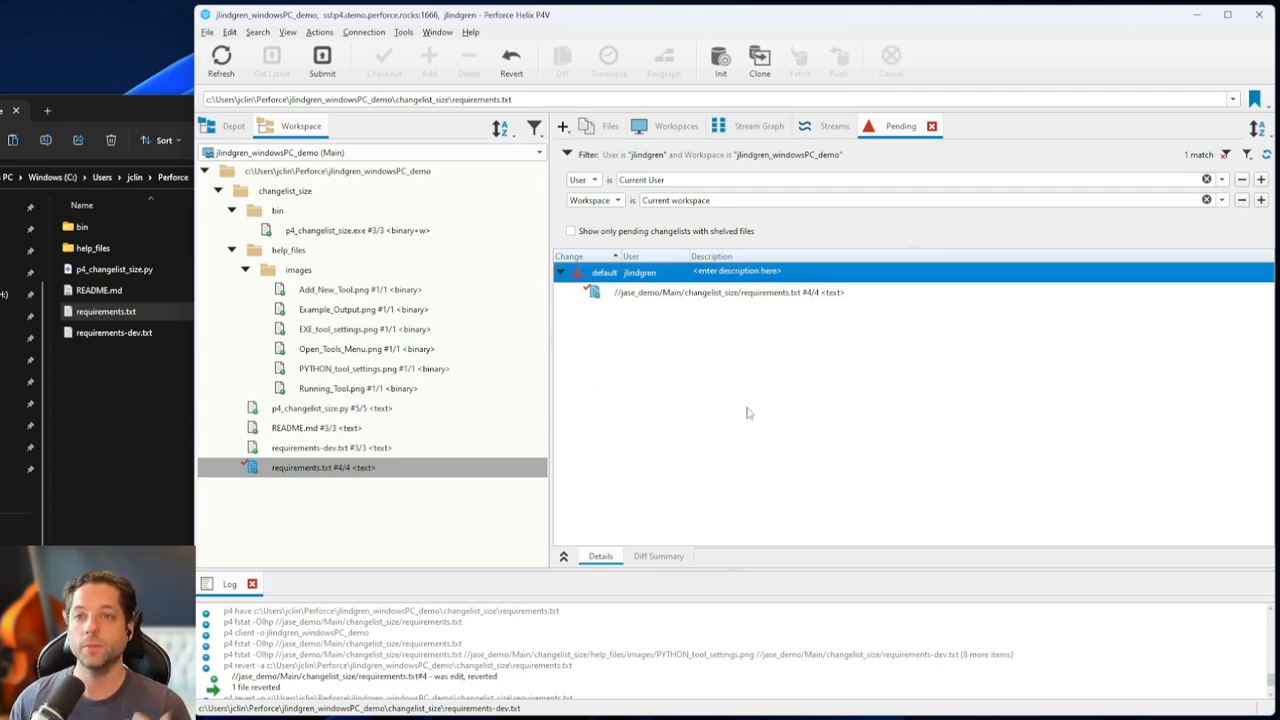
{"action": "mouse_move", "coordinate": [646, 346]}
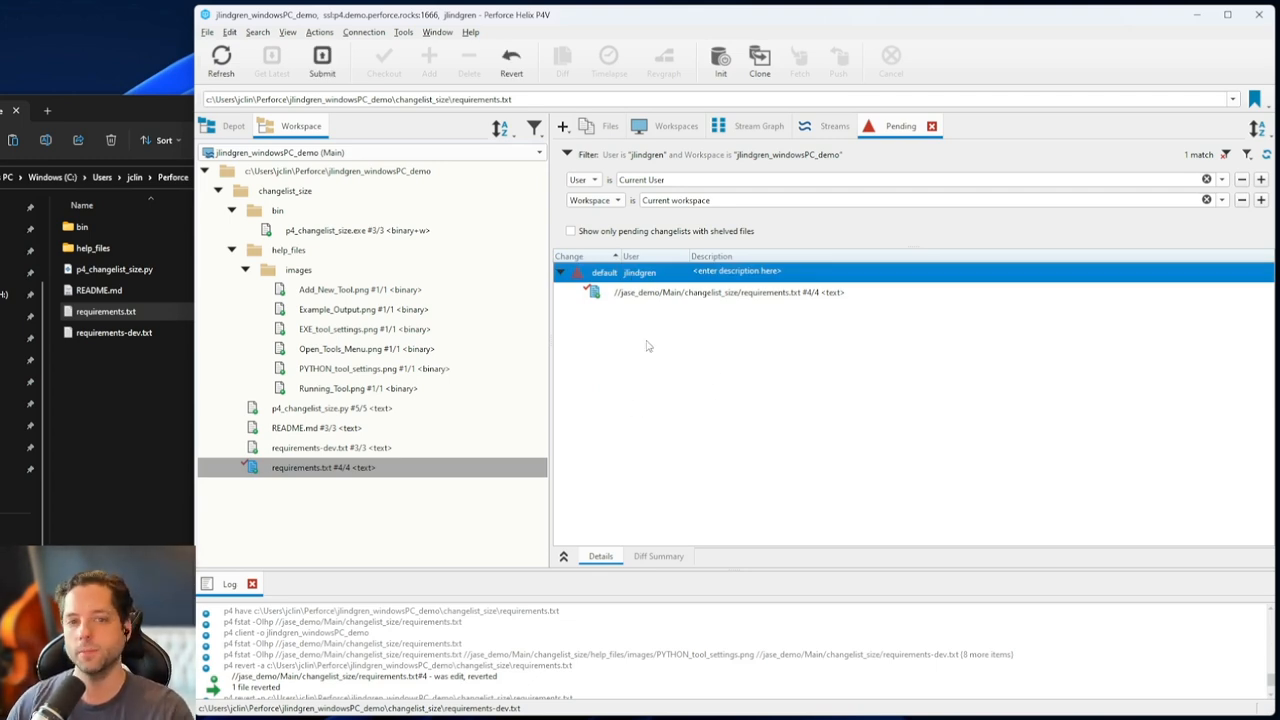
{"action": "mouse_move", "coordinate": [725, 399]}
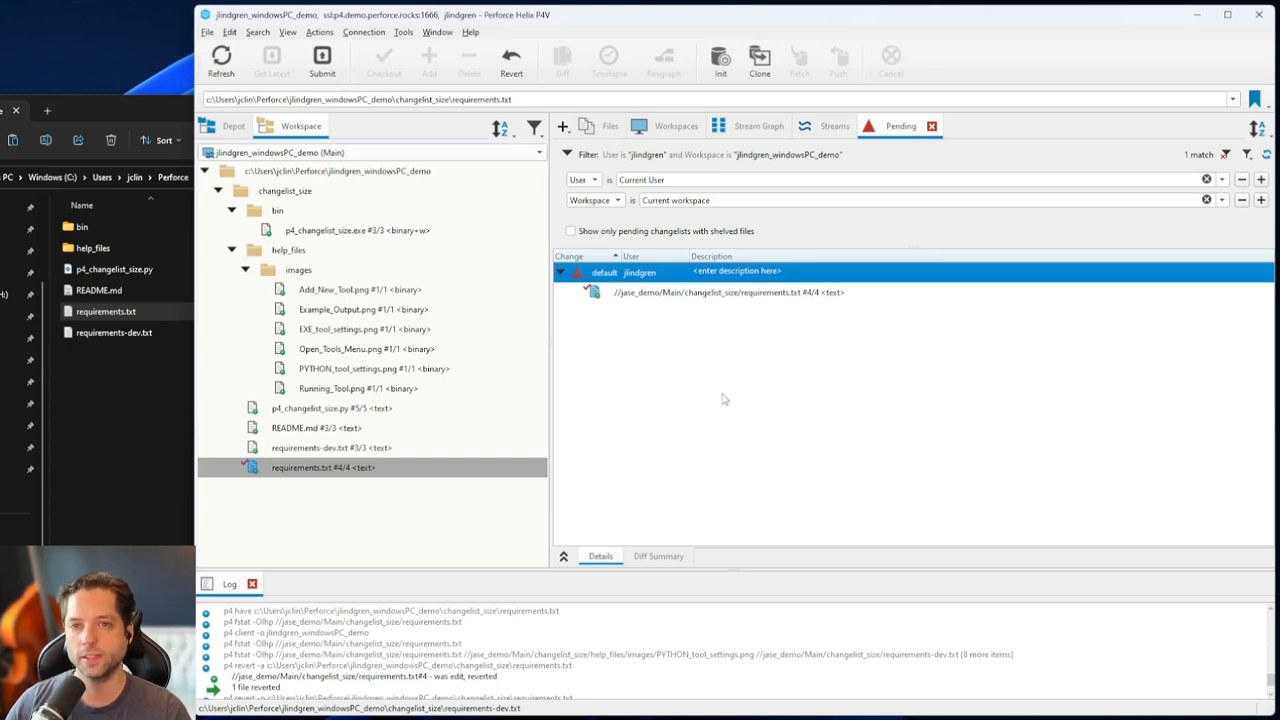
{"action": "mouse_move", "coordinate": [755, 318]}
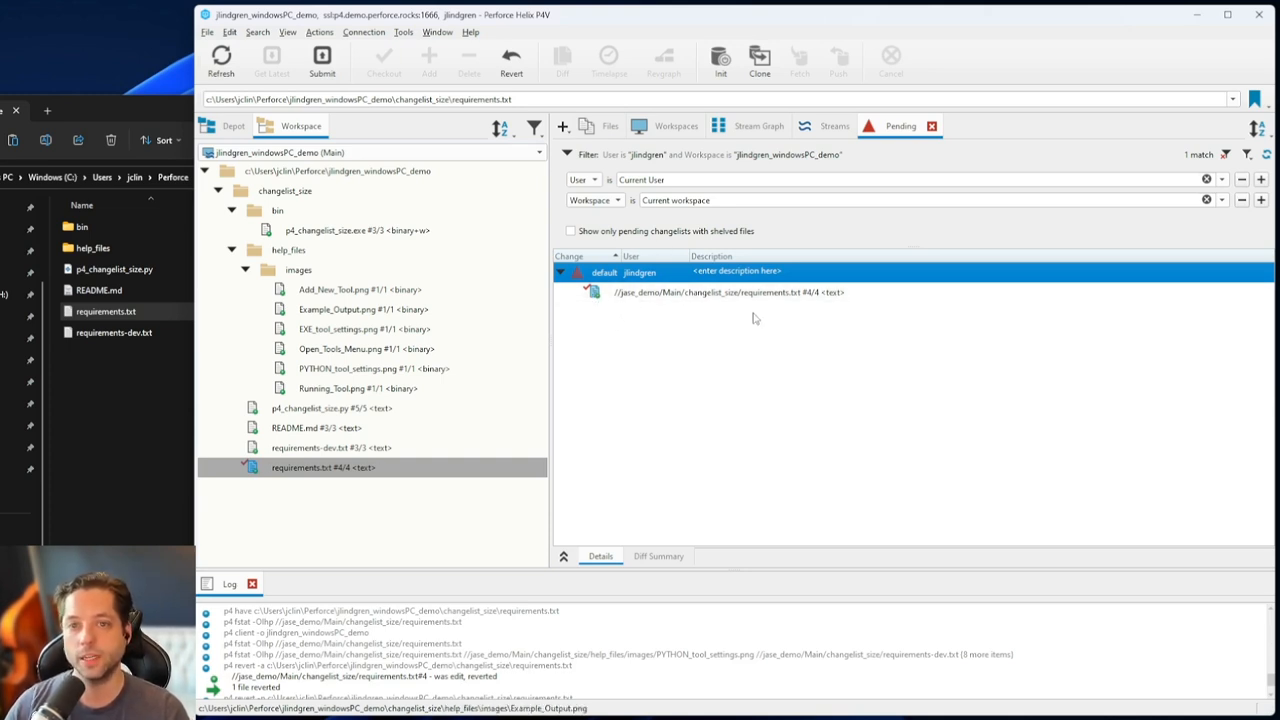
{"action": "mouse_move", "coordinate": [712, 384]}
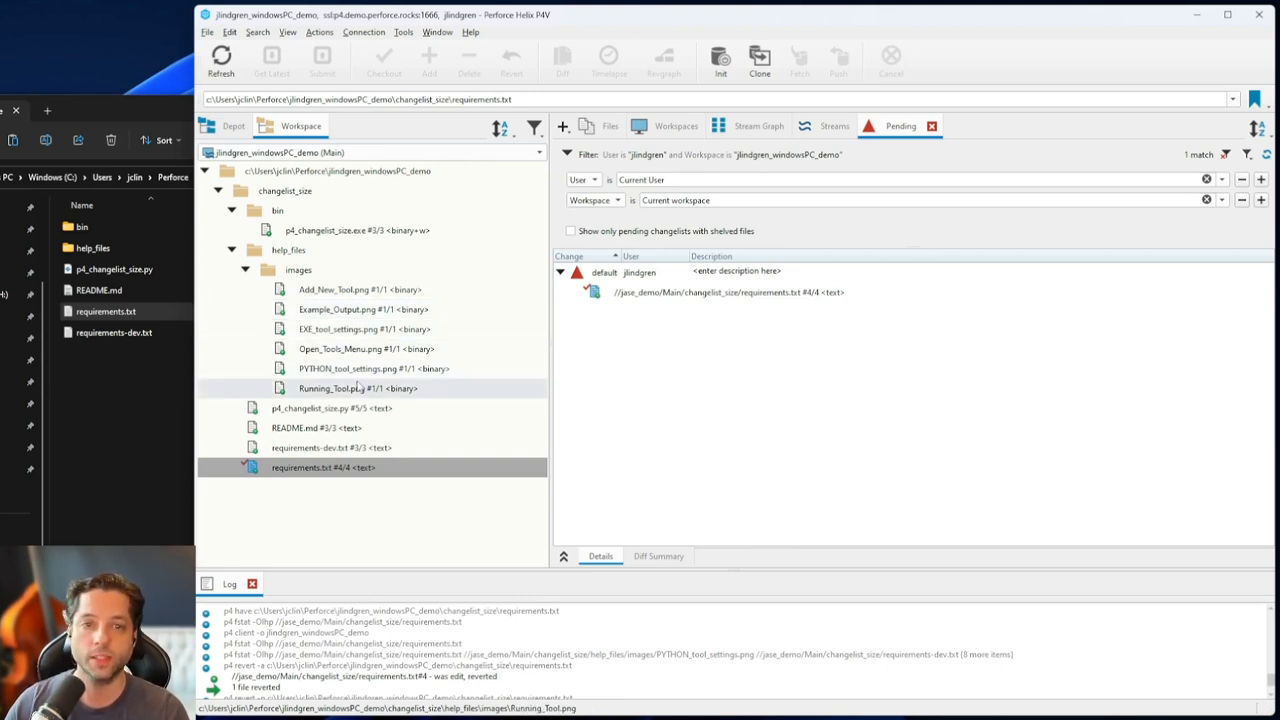
Check out Running_Tool.png and open it for editing
{"action": "right_click", "coordinate": [358, 388]}
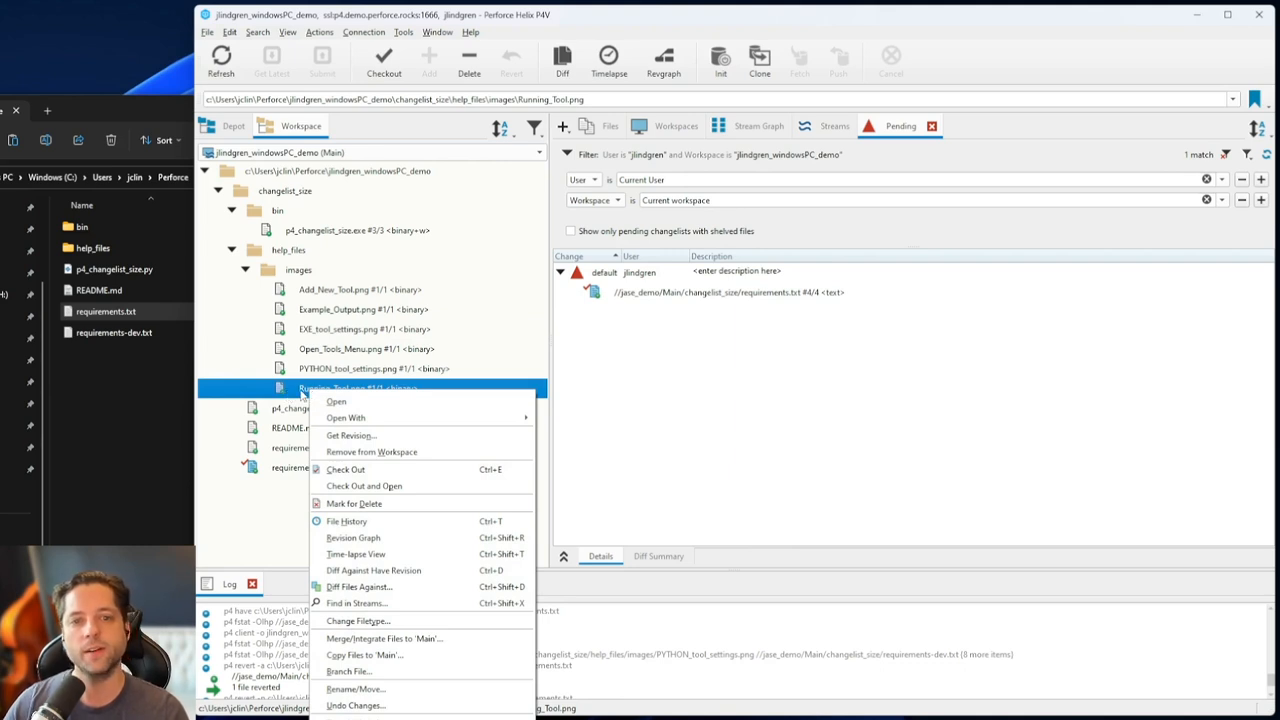
{"action": "mouse_move", "coordinate": [435, 469]}
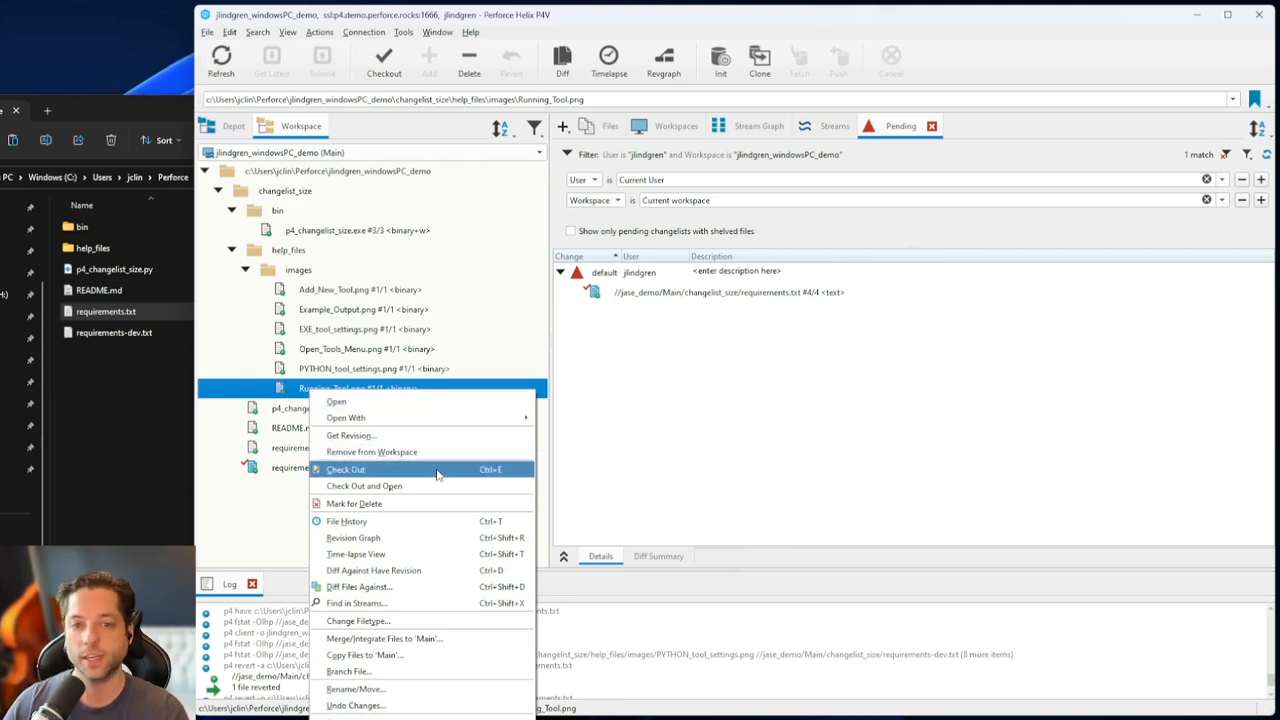
{"action": "mouse_move", "coordinate": [378, 491]}
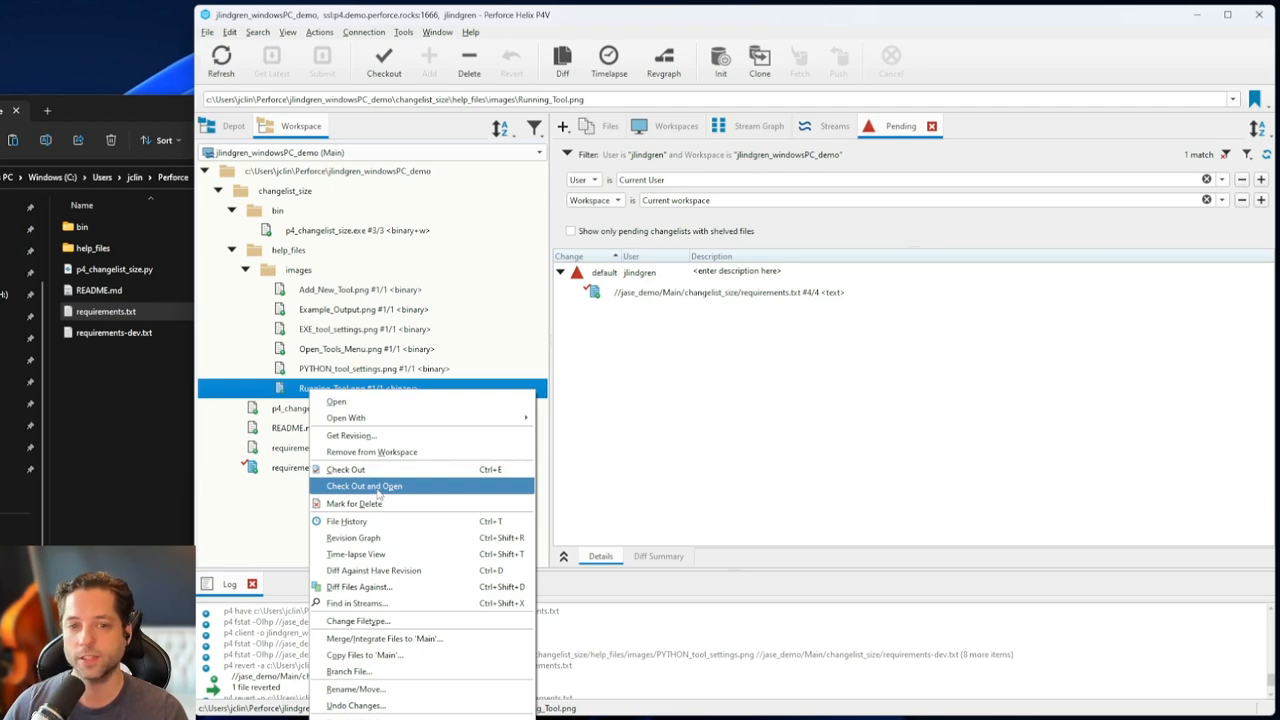
{"action": "left_click", "coordinate": [364, 485]}
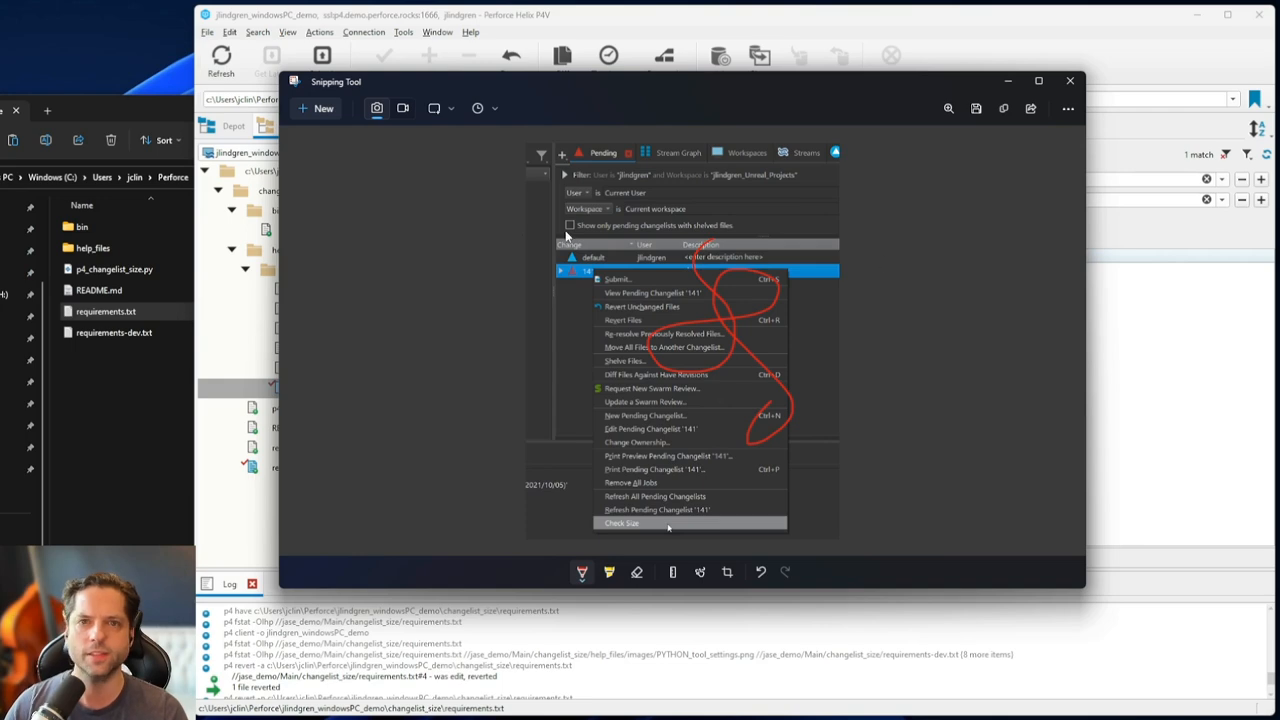
{"action": "mouse_move", "coordinate": [810, 360]}
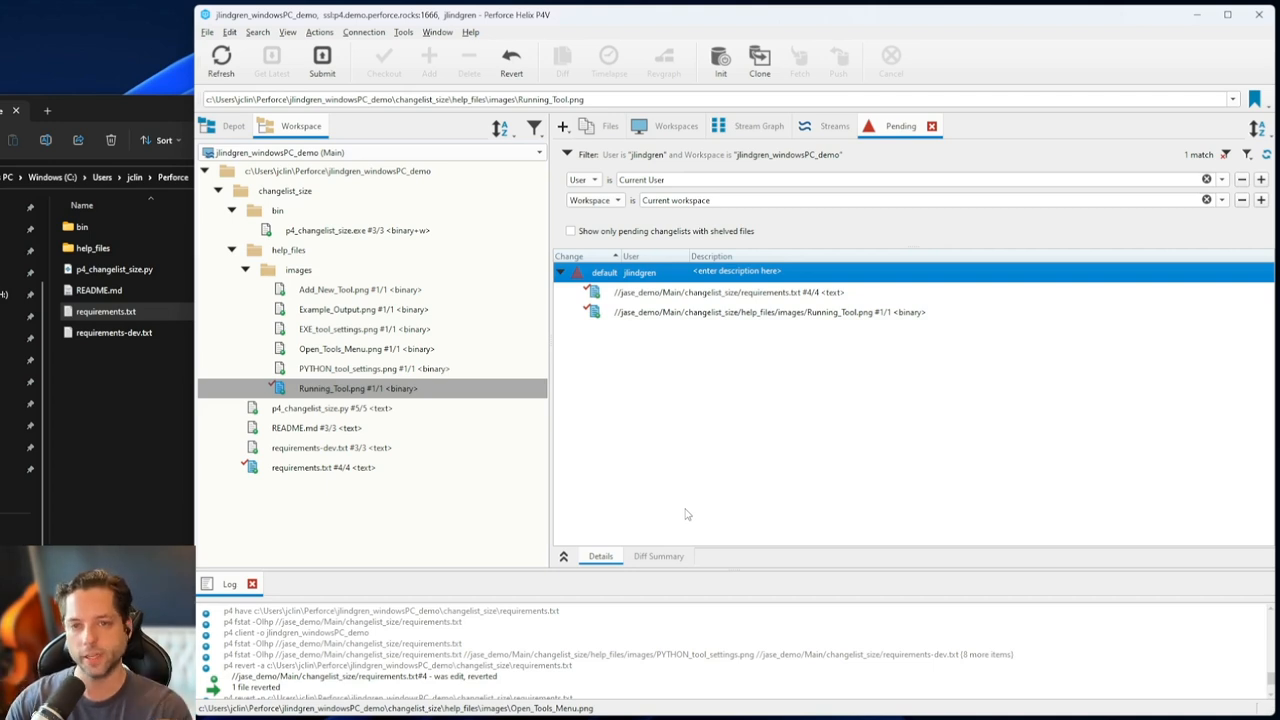
{"action": "mouse_move", "coordinate": [810, 485]}
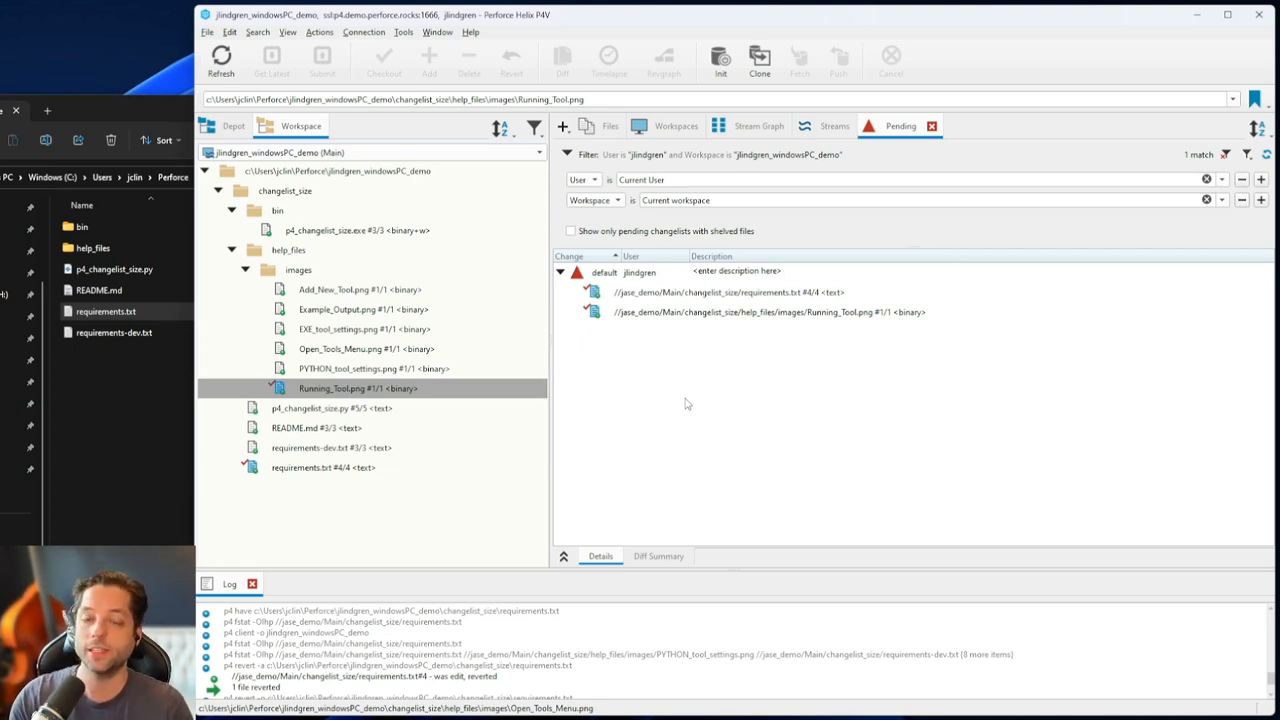
{"action": "mouse_move", "coordinate": [663, 263]}
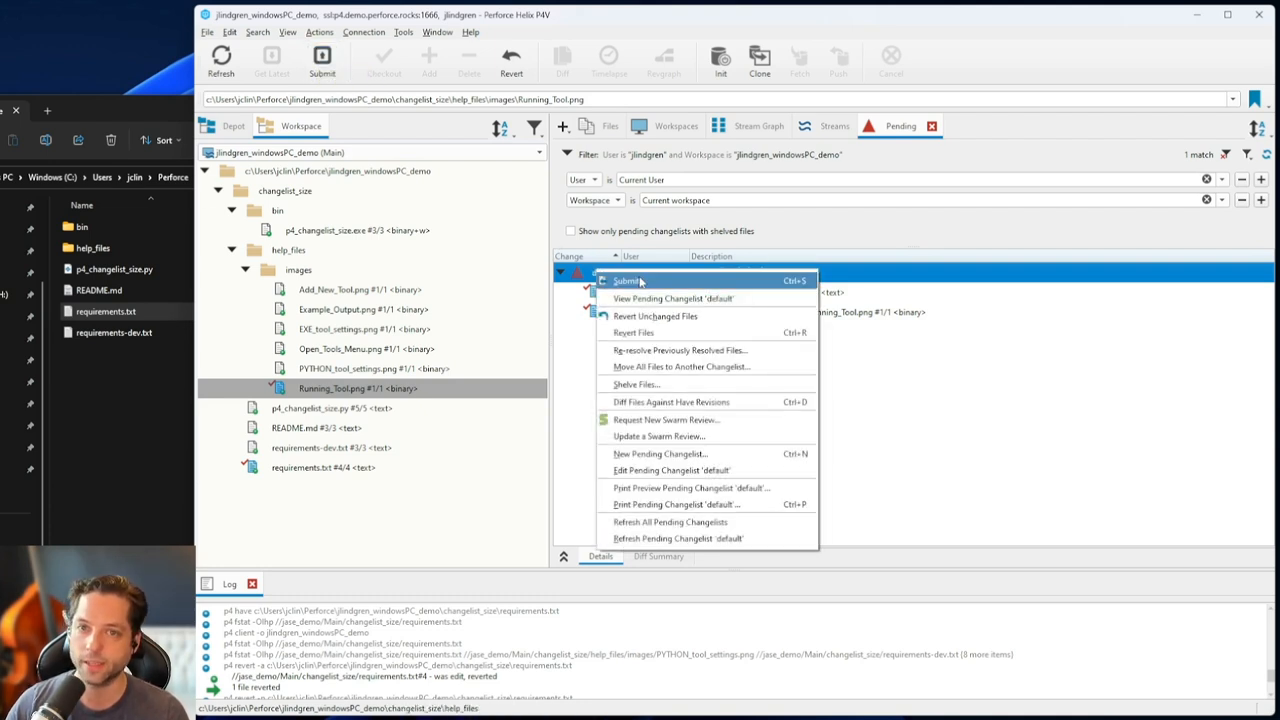
Choose Submit on the default changelist holding requirements.txt and Running_Tool.png
{"action": "left_click", "coordinate": [628, 280]}
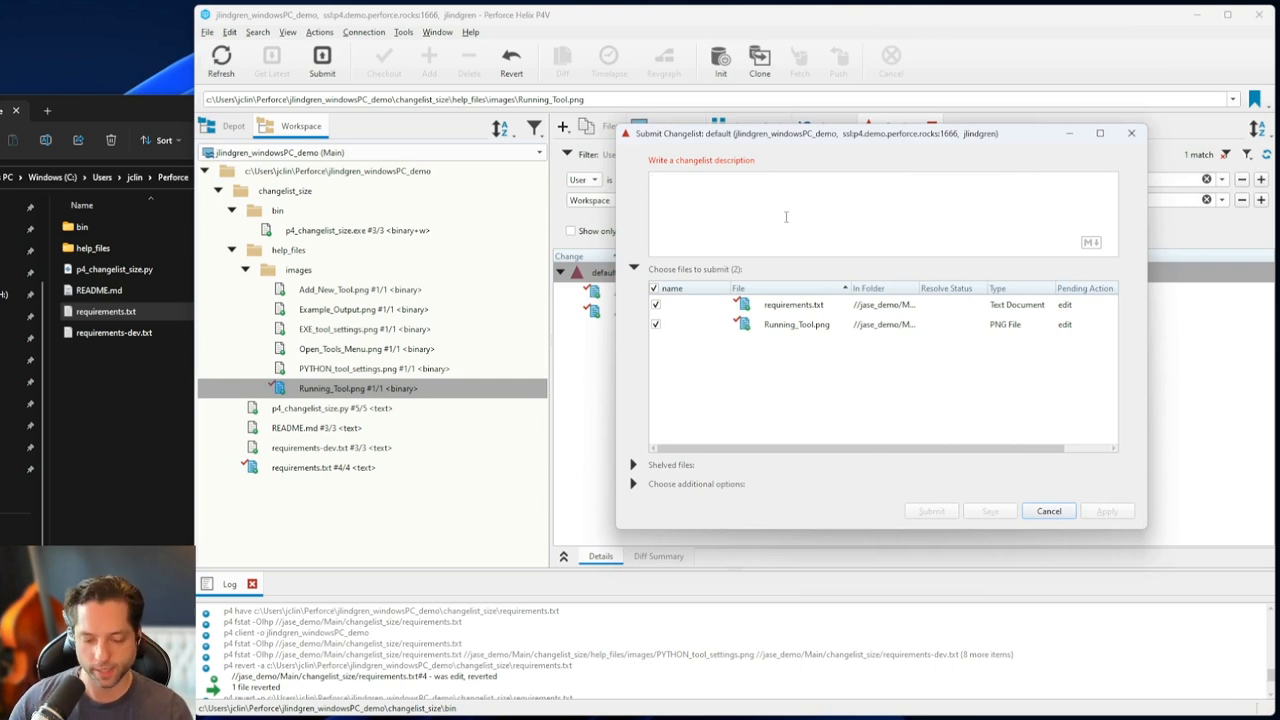
Submit with description 'Added better comment to requirements and added nice illustration to the running tool image'
{"action": "type", "text": "Added"}
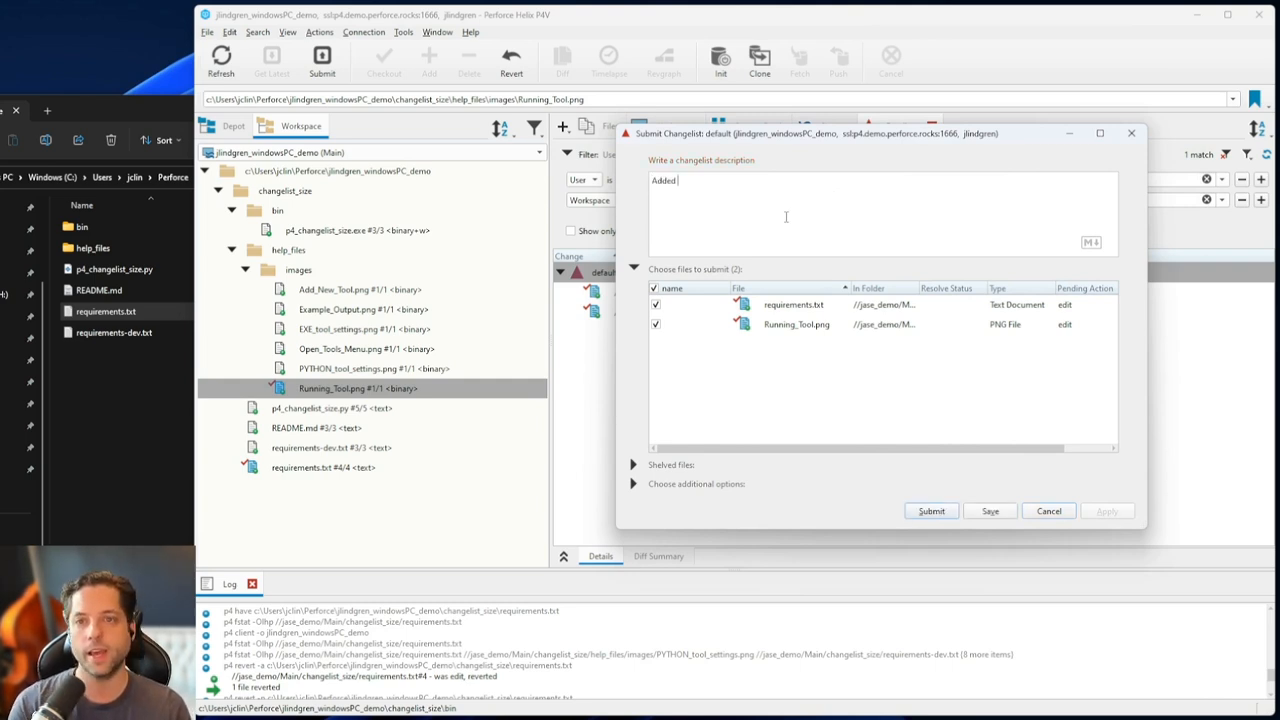
{"action": "type", "text": "better comment"}
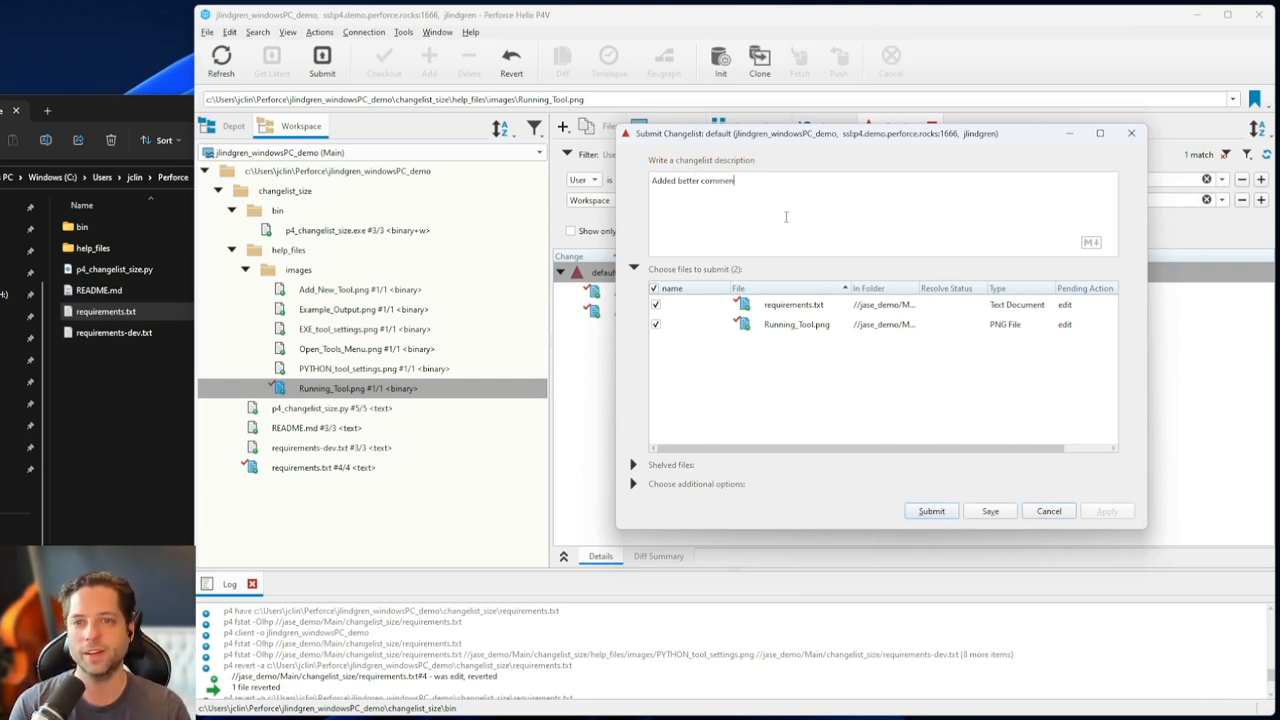
{"action": "type", "text": "to requirements and a"}
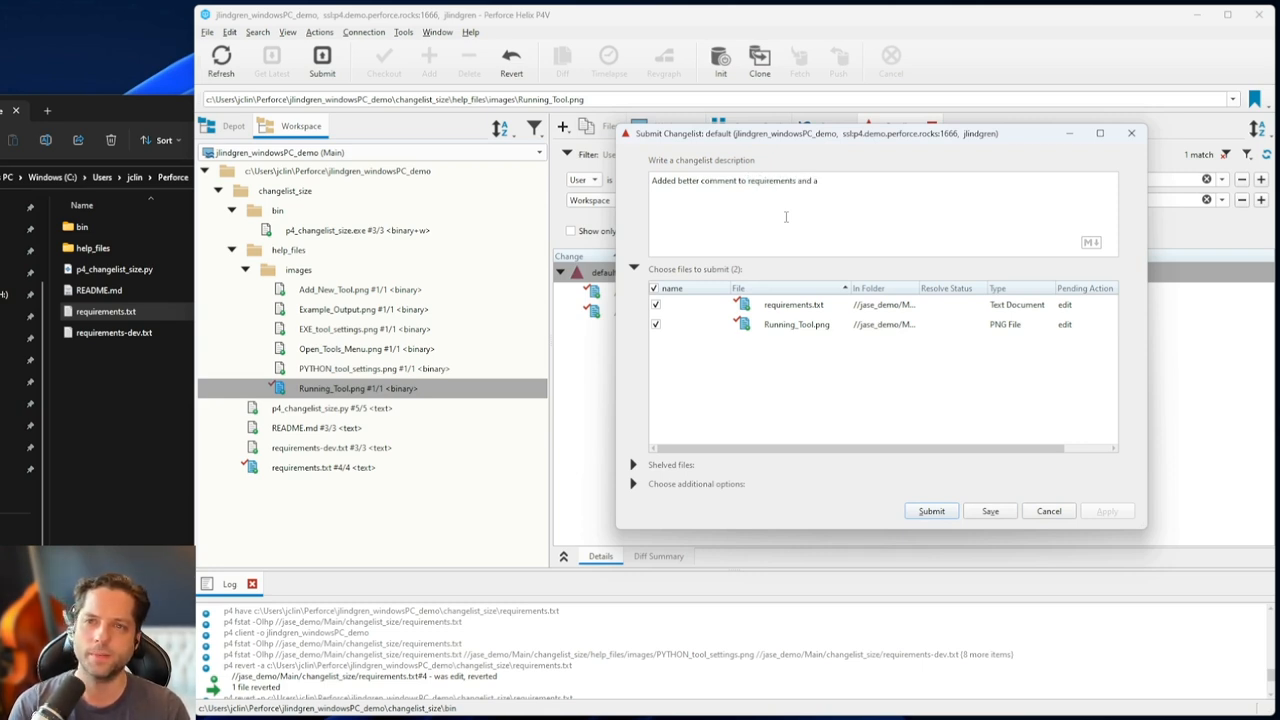
{"action": "type", "text": "dded nice i"}
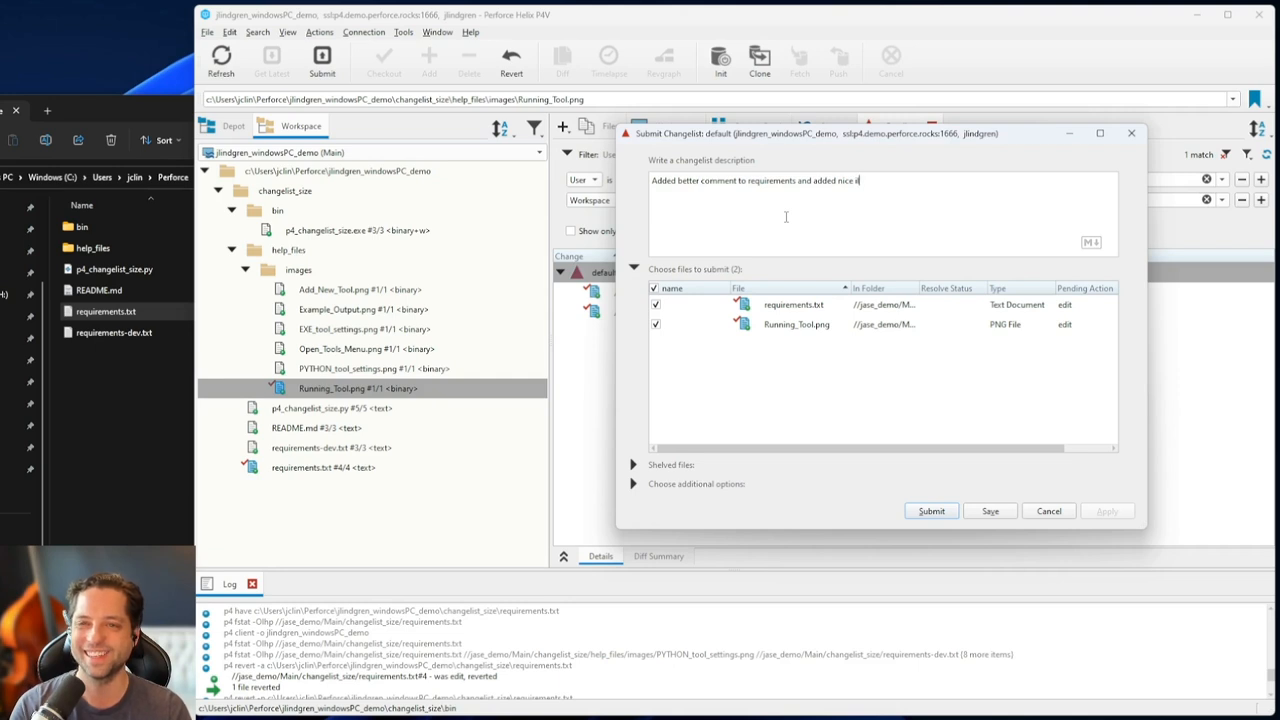
{"action": "type", "text": "llustration to"}
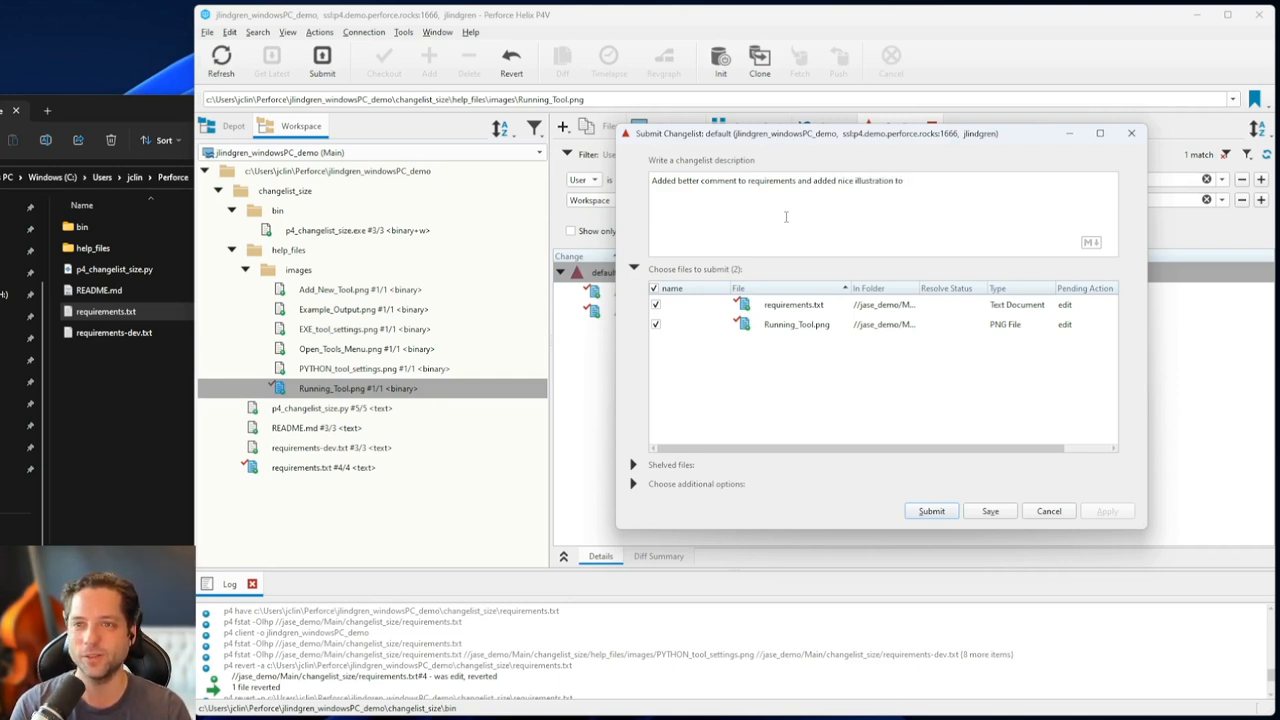
{"action": "type", "text": "the running to"}
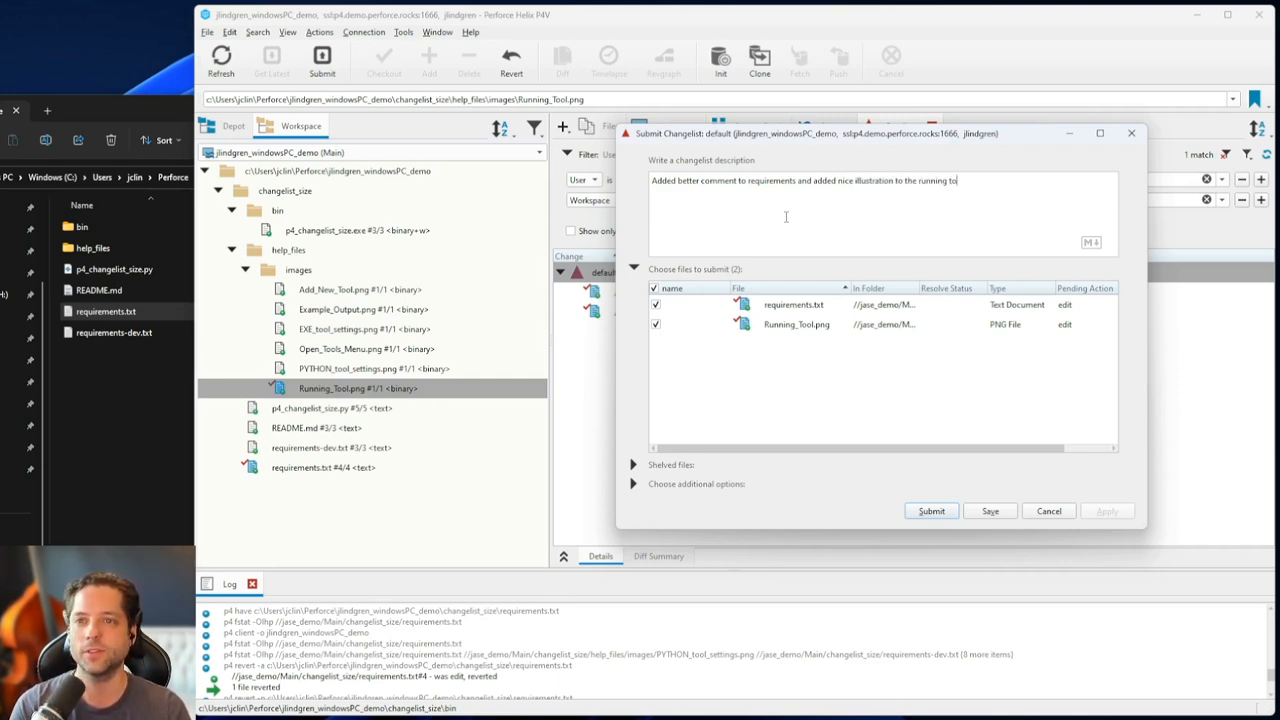
{"action": "type", "text": "ol image."}
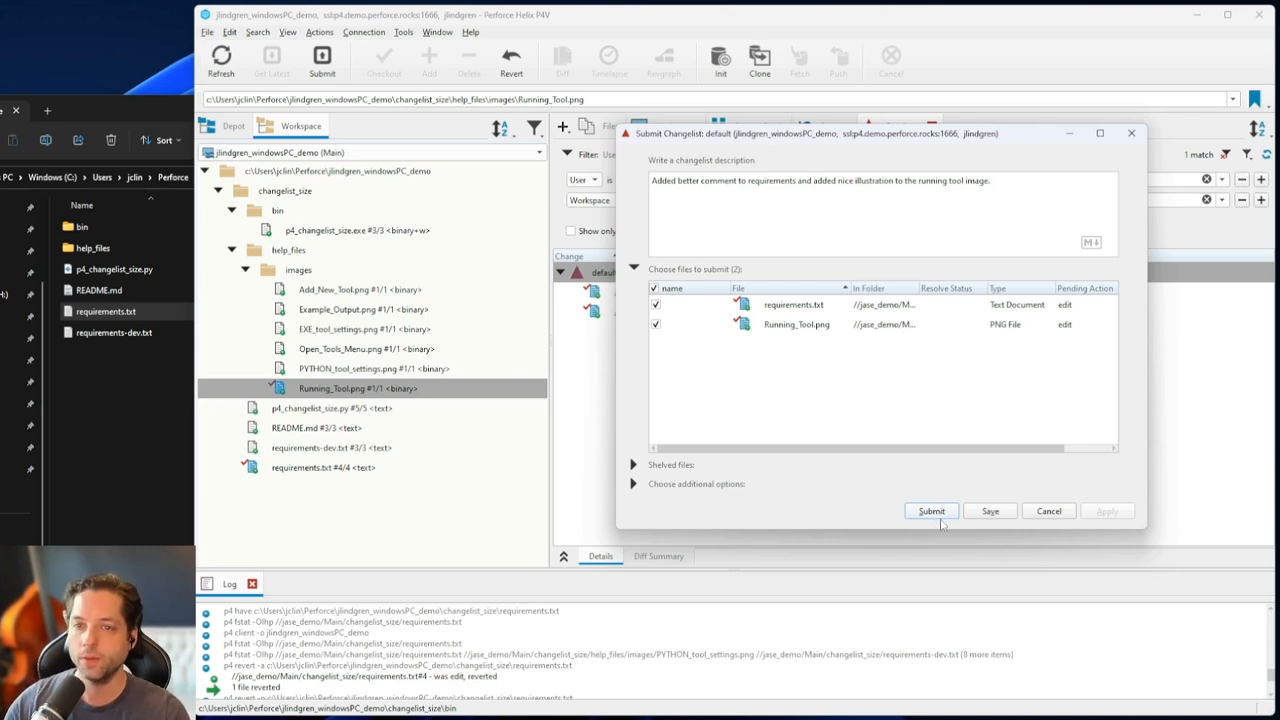
{"action": "left_click", "coordinate": [930, 511]}
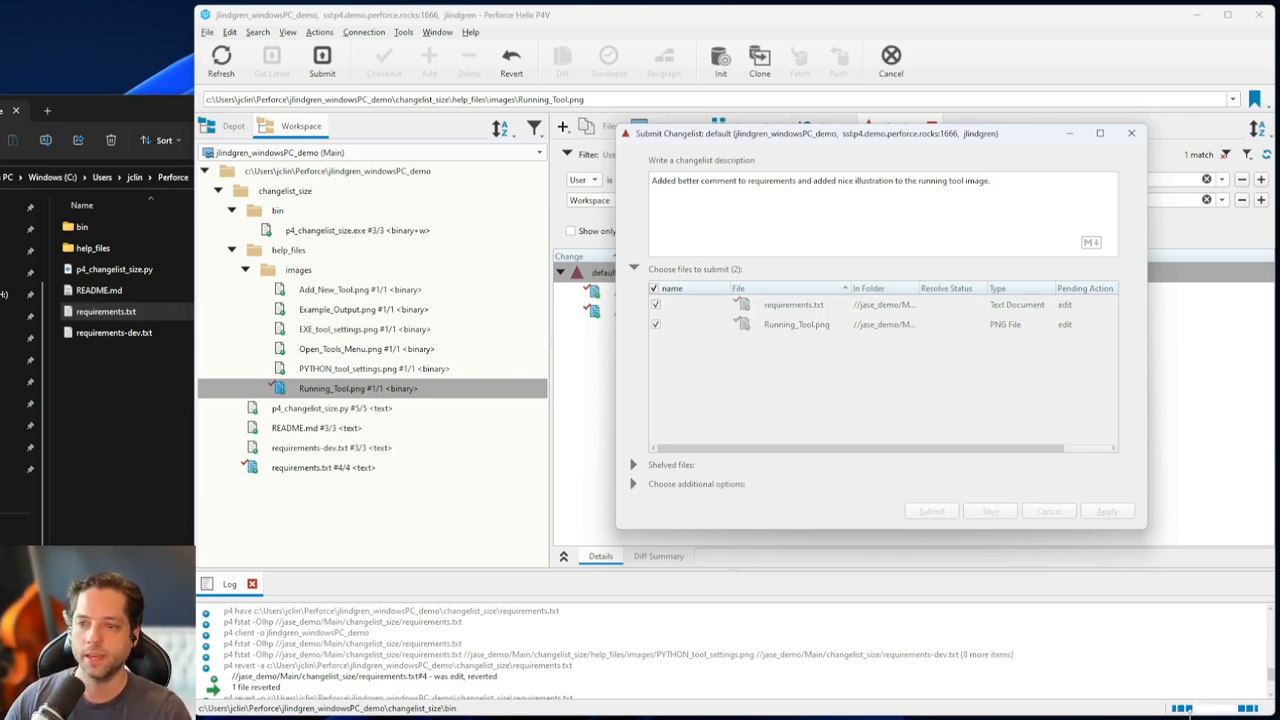
{"action": "left_click", "coordinate": [930, 511]}
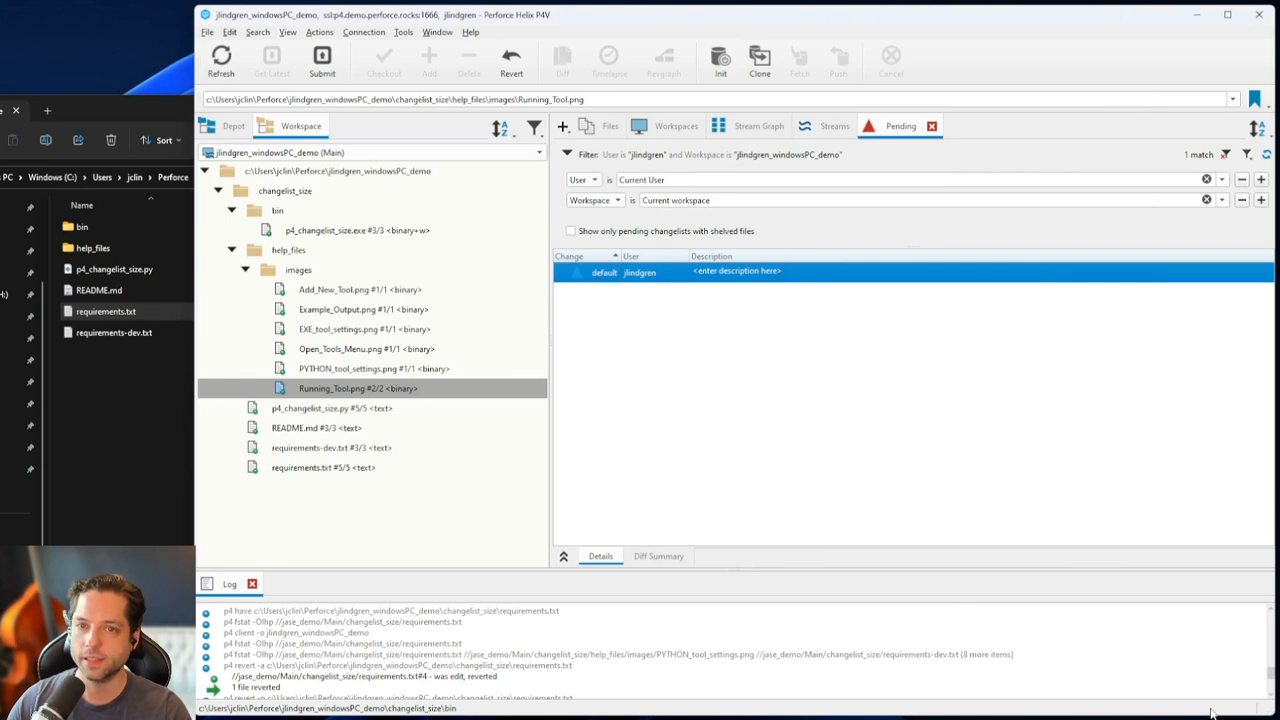
{"action": "mouse_move", "coordinate": [808, 478]}
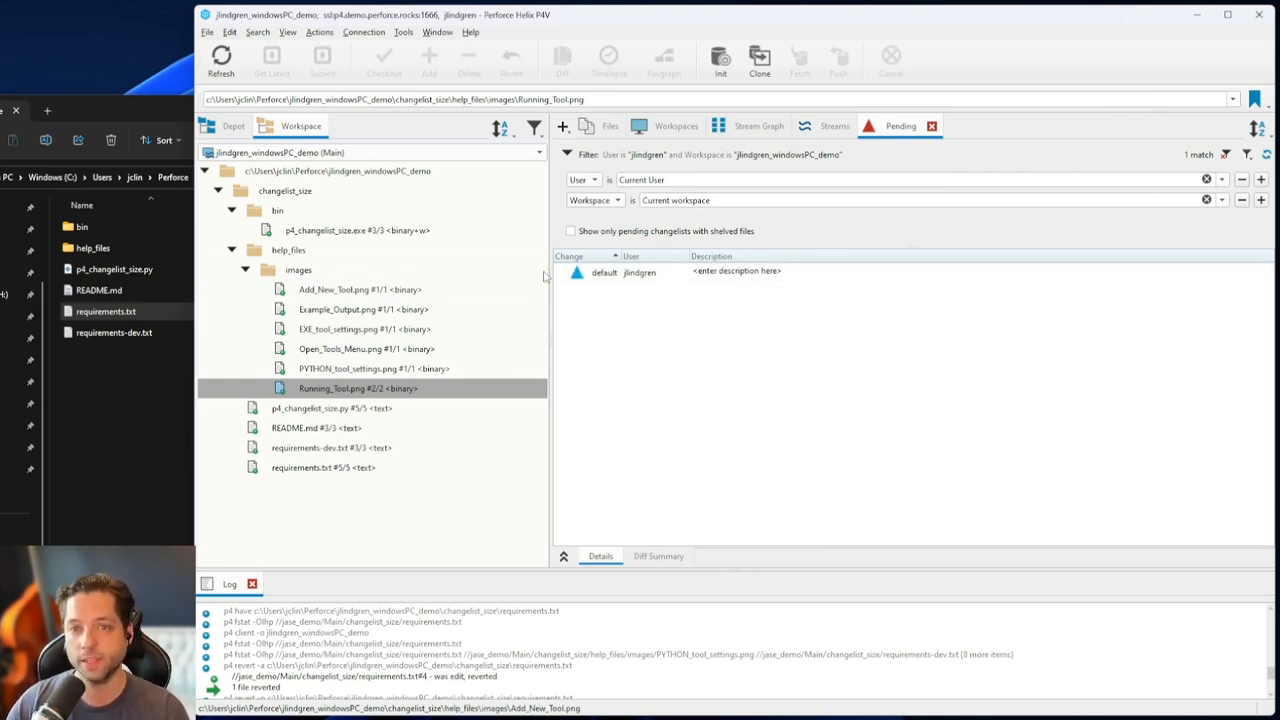
{"action": "mouse_move", "coordinate": [605, 310]}
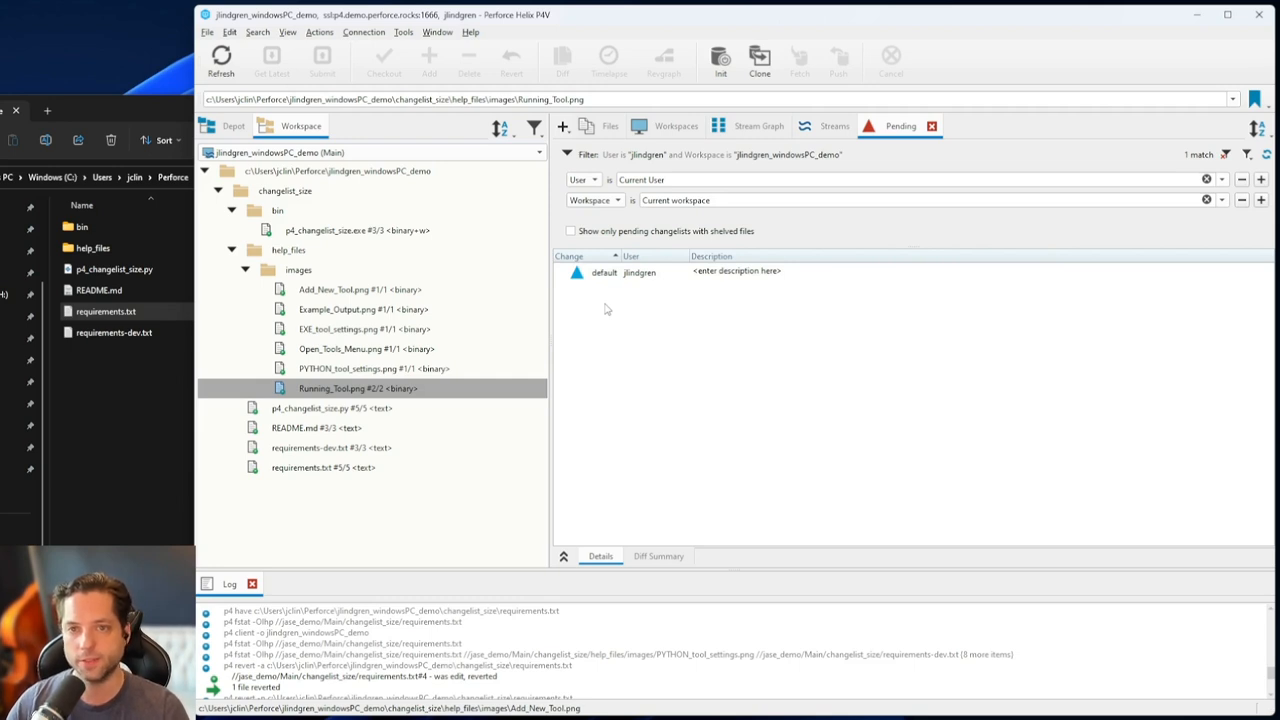
Check revisions: Running_Tool.png at #2/2 and requirements.txt at #5/5, 158 bytes
{"action": "left_click", "coordinate": [316, 427]}
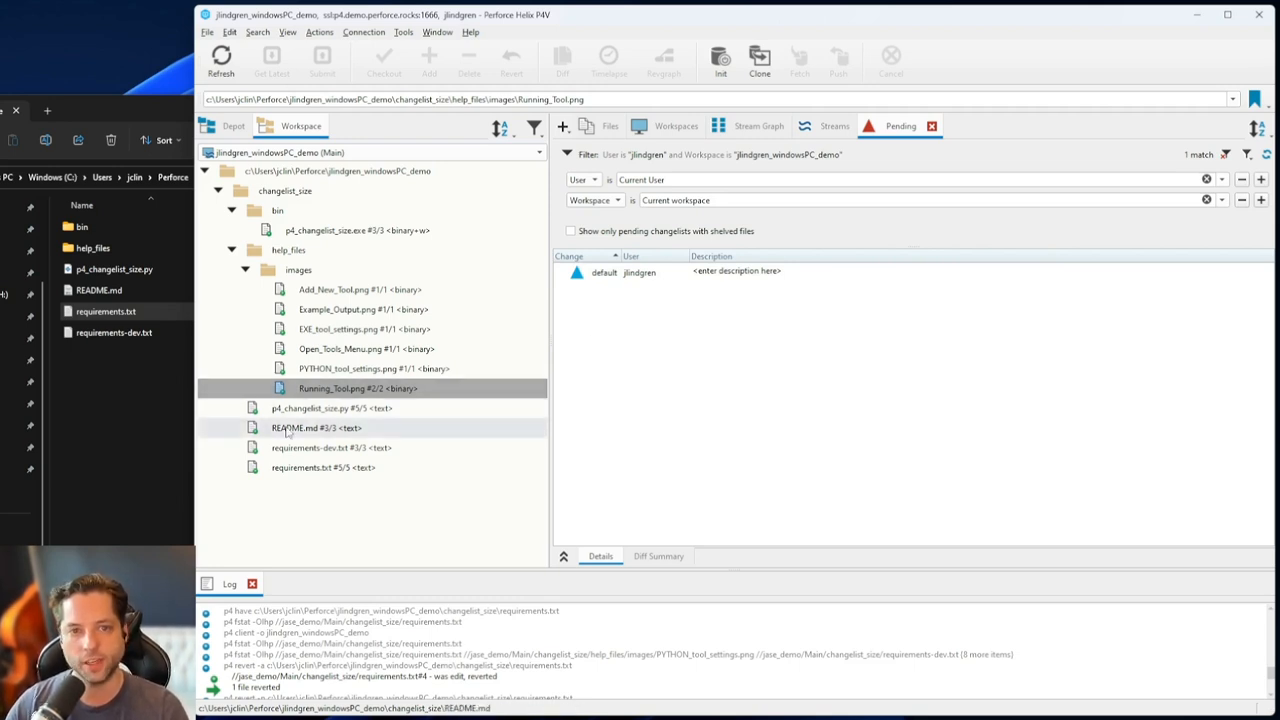
{"action": "left_click", "coordinate": [323, 467]}
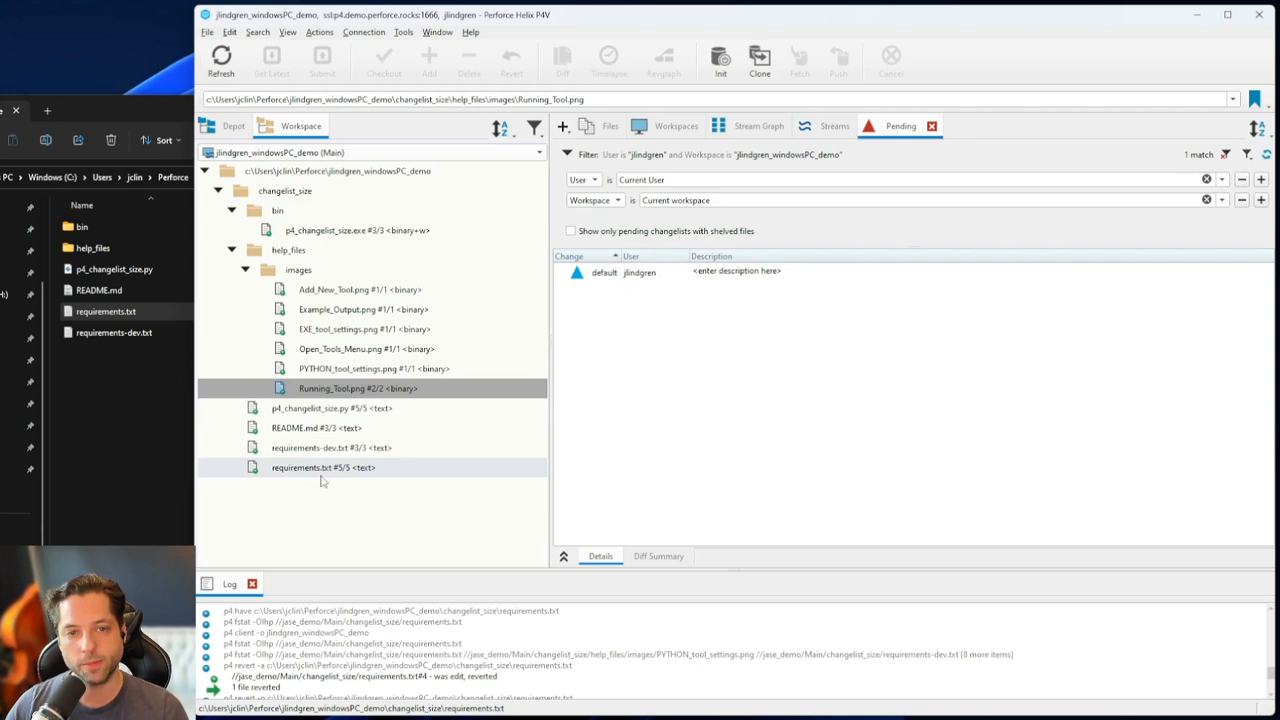
{"action": "left_click", "coordinate": [360, 388]}
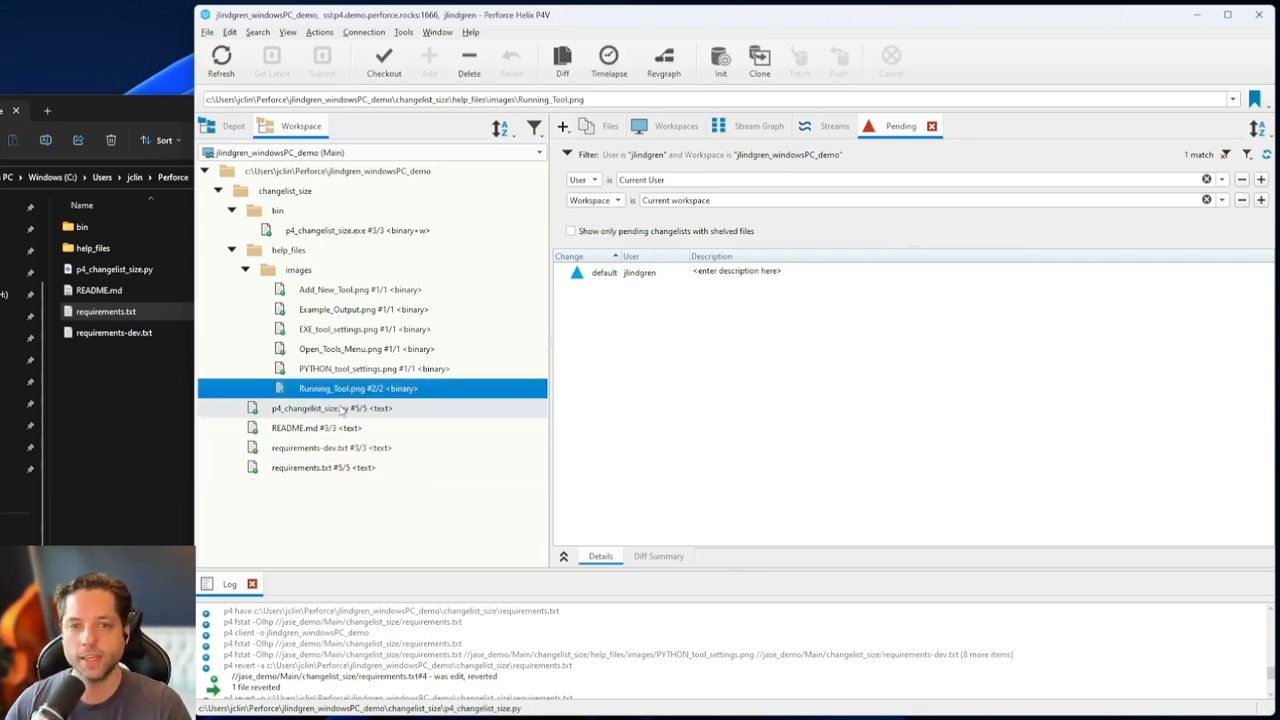
{"action": "mouse_move", "coordinate": [323, 467]}
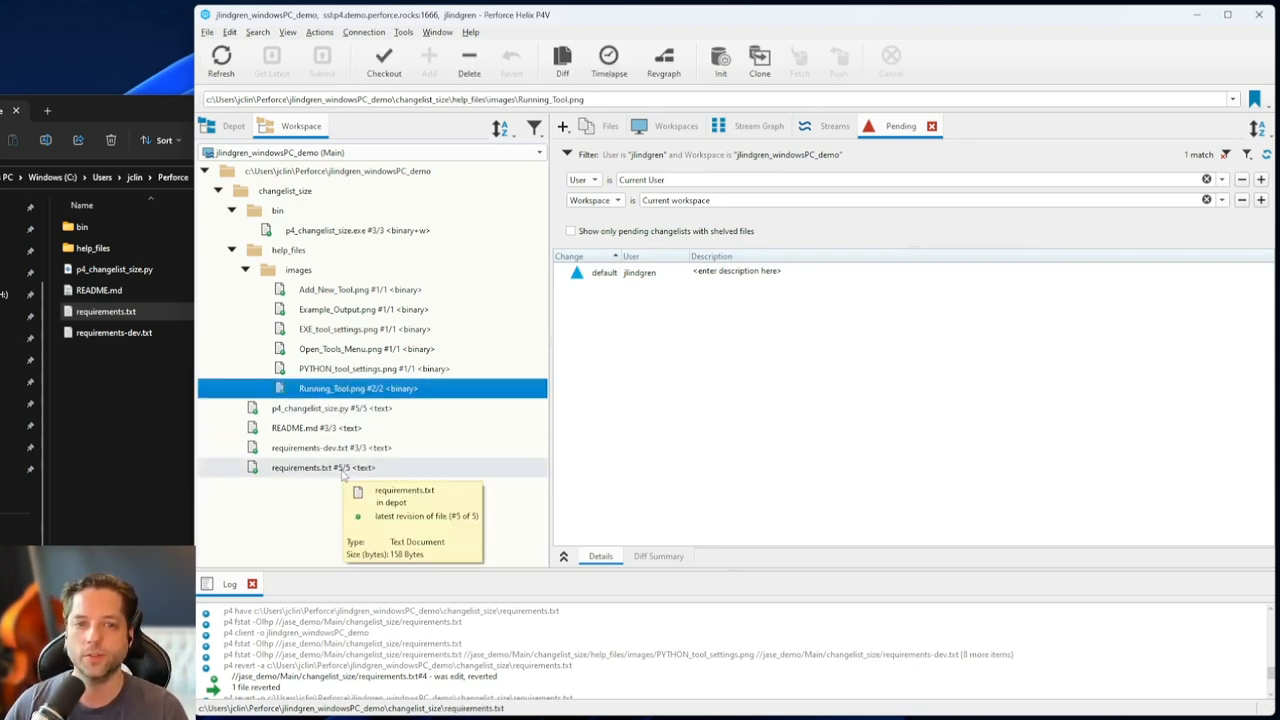
{"action": "left_click", "coordinate": [323, 467]}
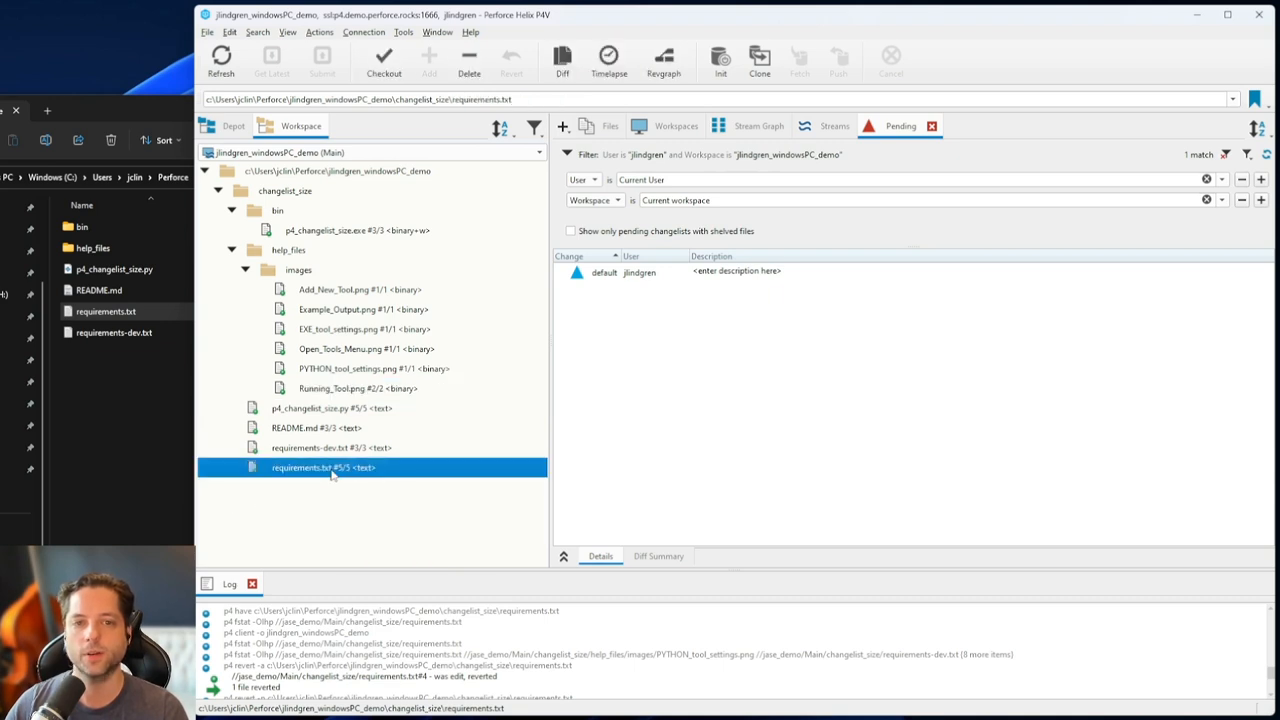
{"action": "mouse_move", "coordinate": [342, 478]}
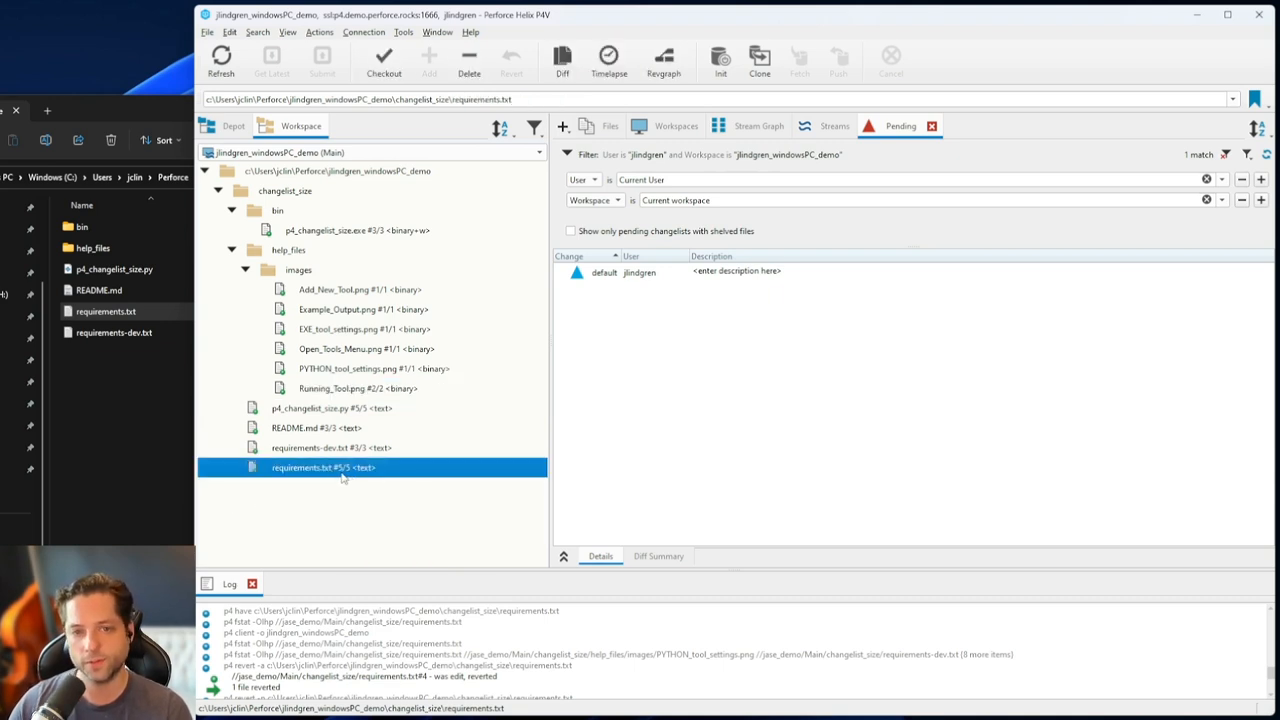
{"action": "mouse_move", "coordinate": [323, 467]}
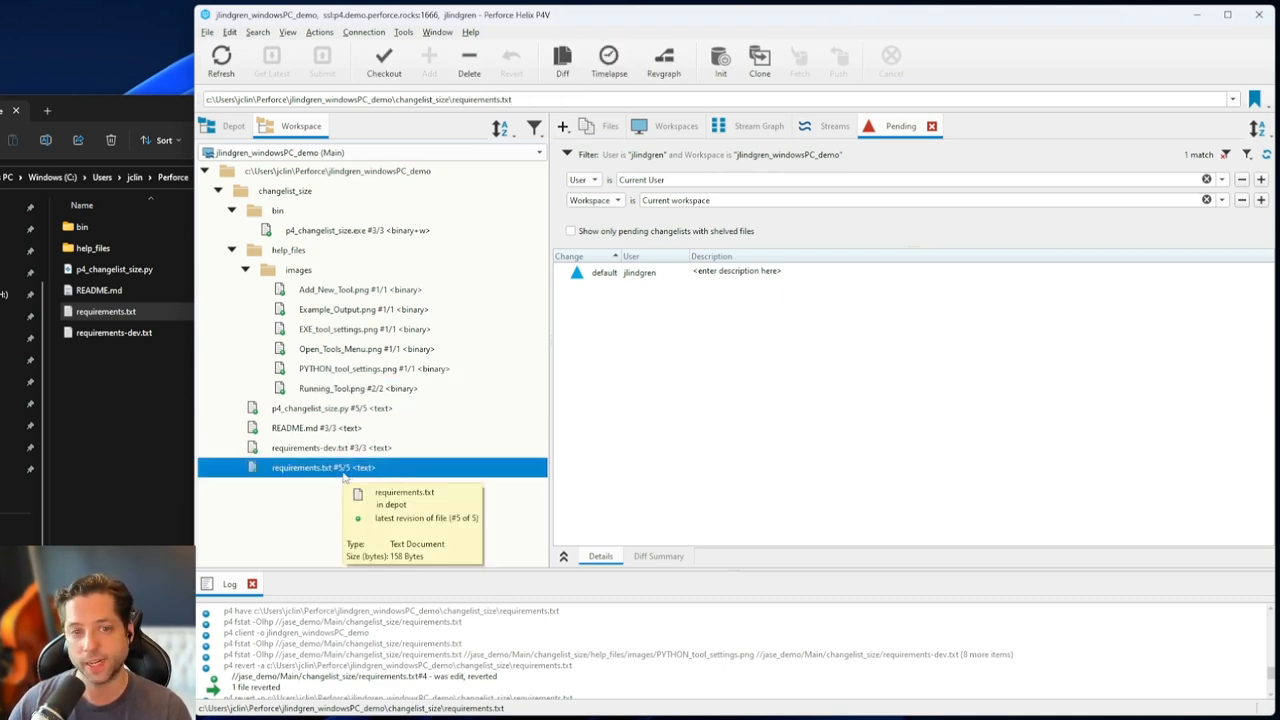
{"action": "left_click", "coordinate": [358, 388]}
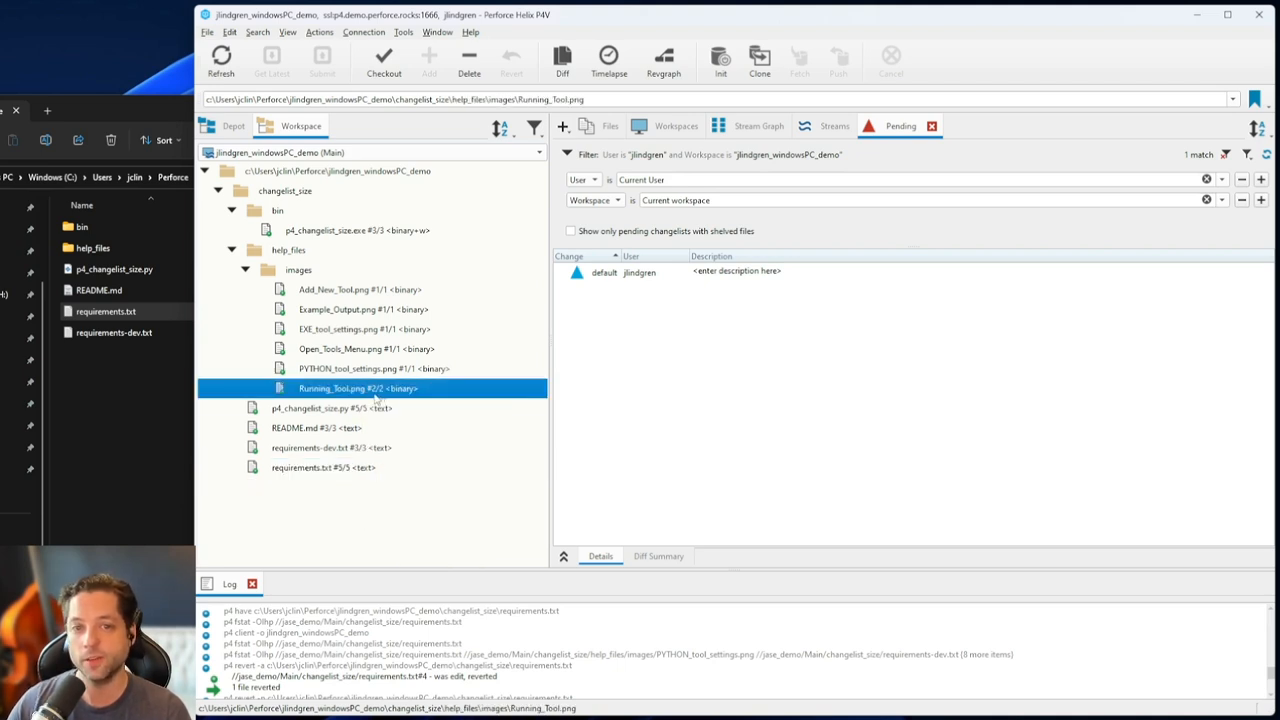
{"action": "mouse_move", "coordinate": [465, 389]}
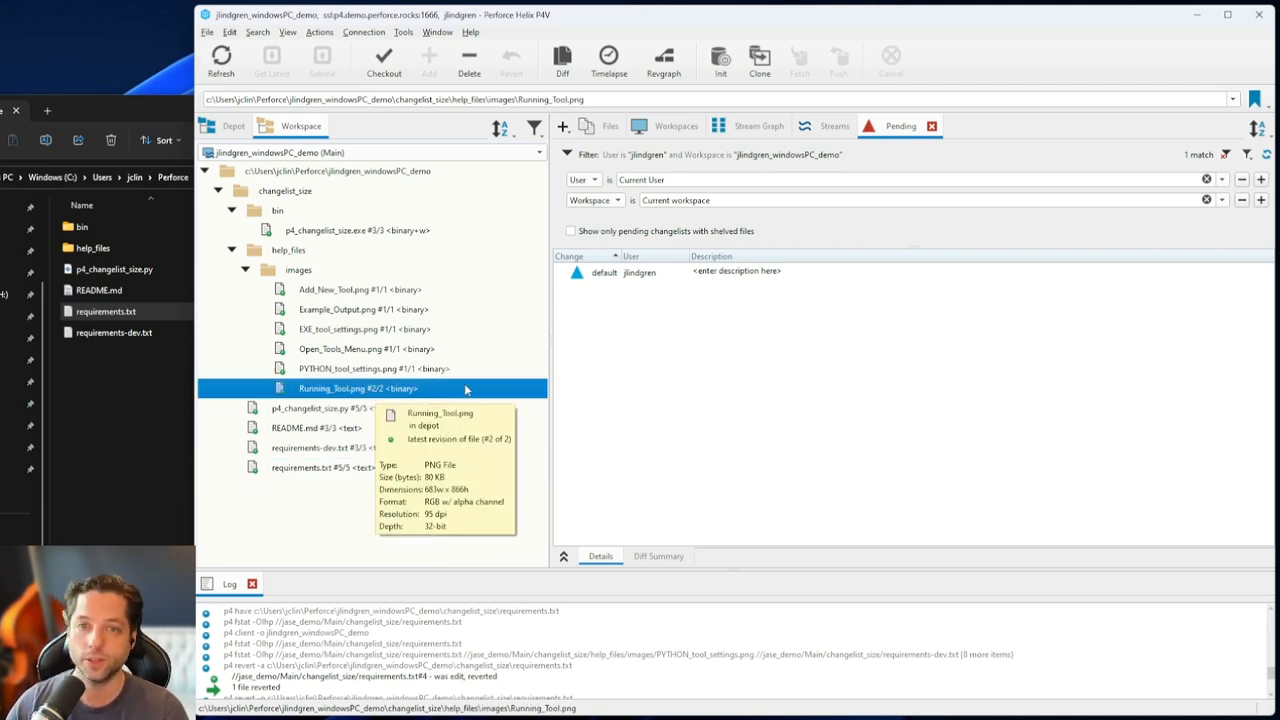
{"action": "mouse_move", "coordinate": [730, 333]}
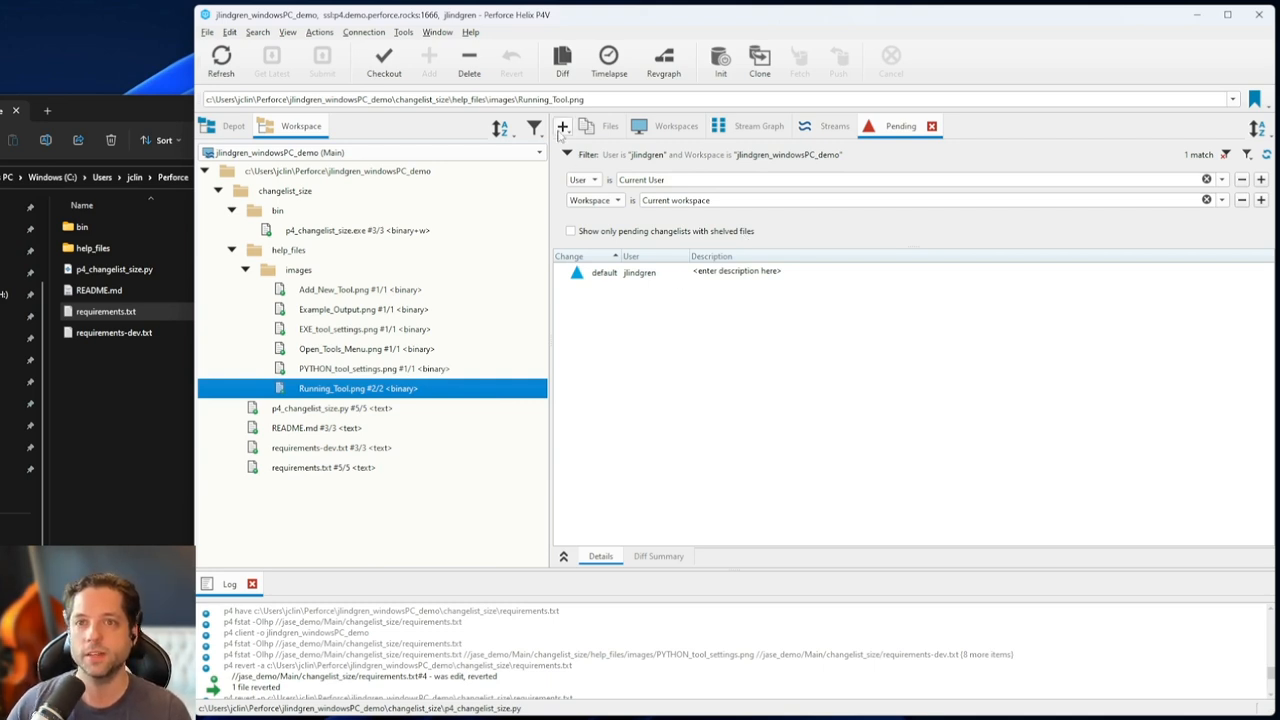
Add a Submitted Changelists tab filtered to the current workspace, leaving only changelist 149
{"action": "left_click", "coordinate": [562, 126]}
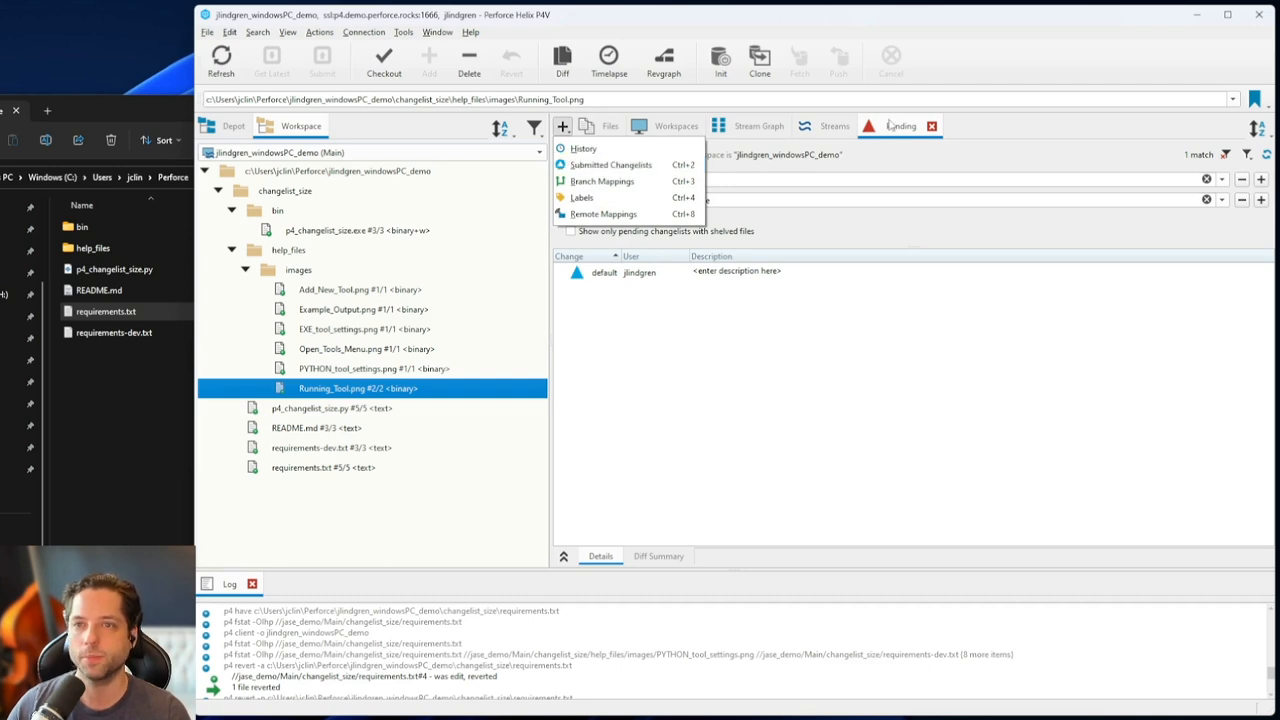
{"action": "mouse_move", "coordinate": [584, 148]}
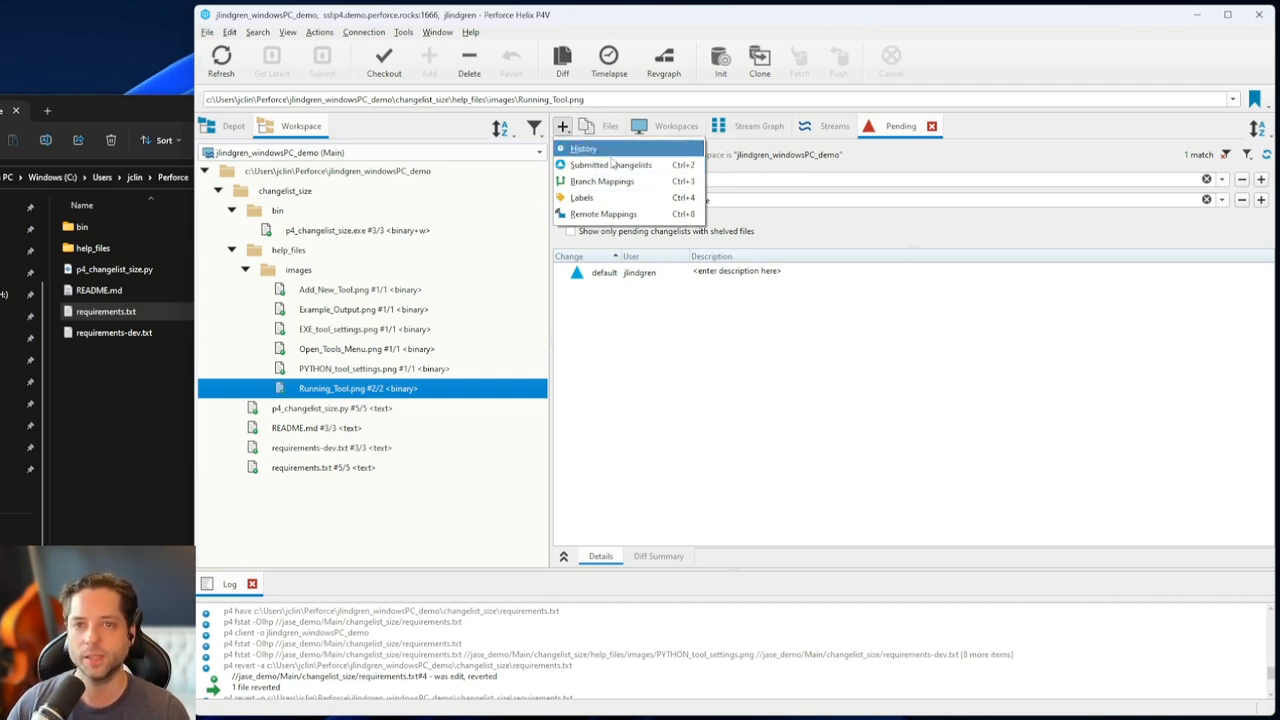
{"action": "left_click", "coordinate": [611, 164]}
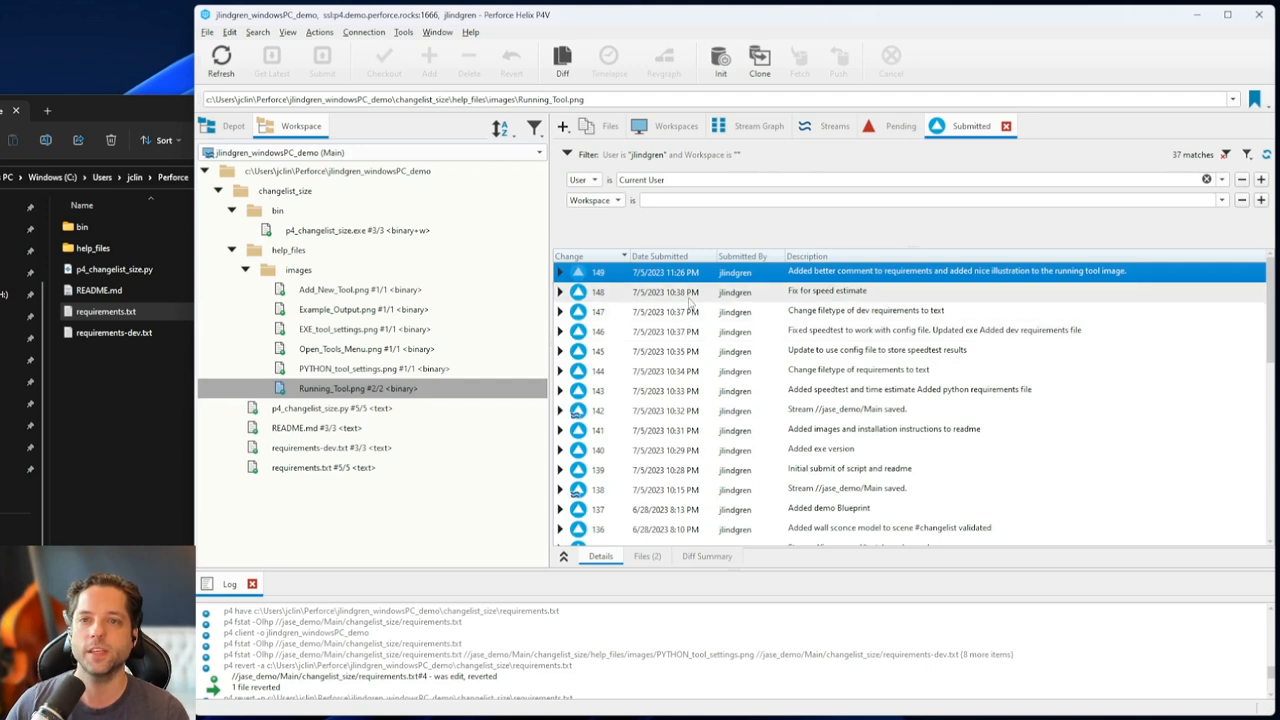
{"action": "mouse_move", "coordinate": [705, 411]}
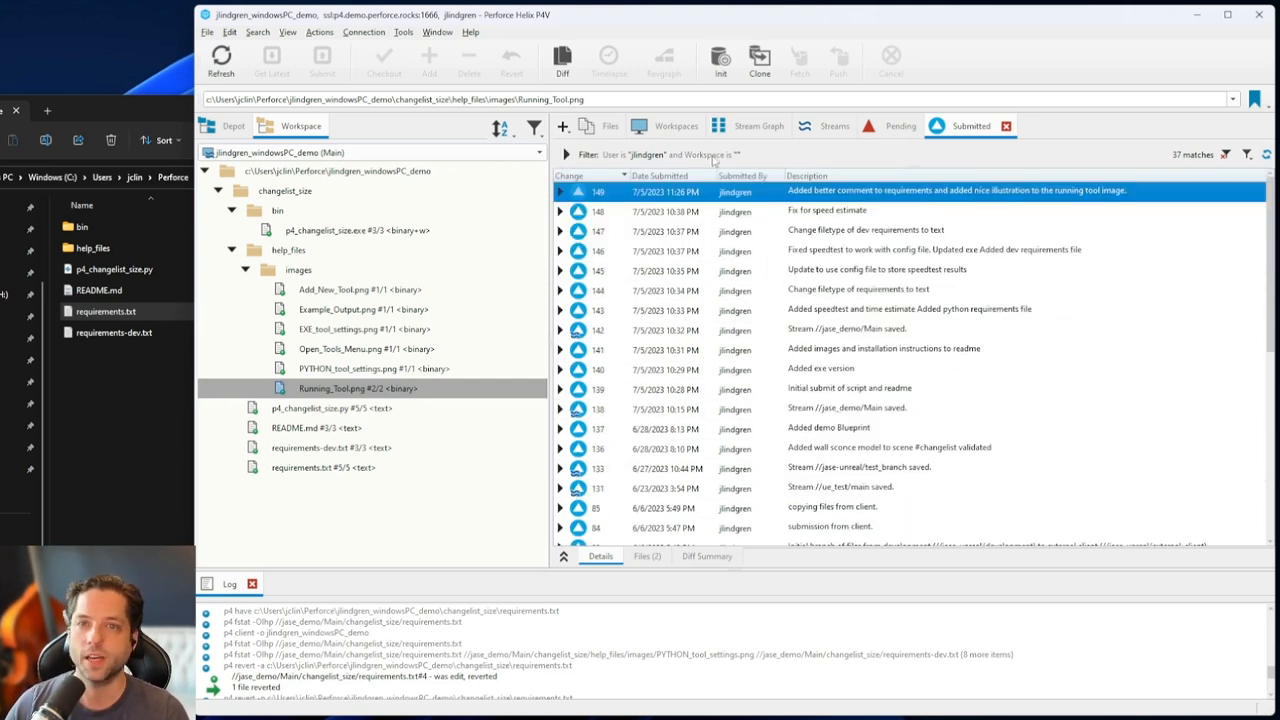
{"action": "left_click", "coordinate": [568, 154]}
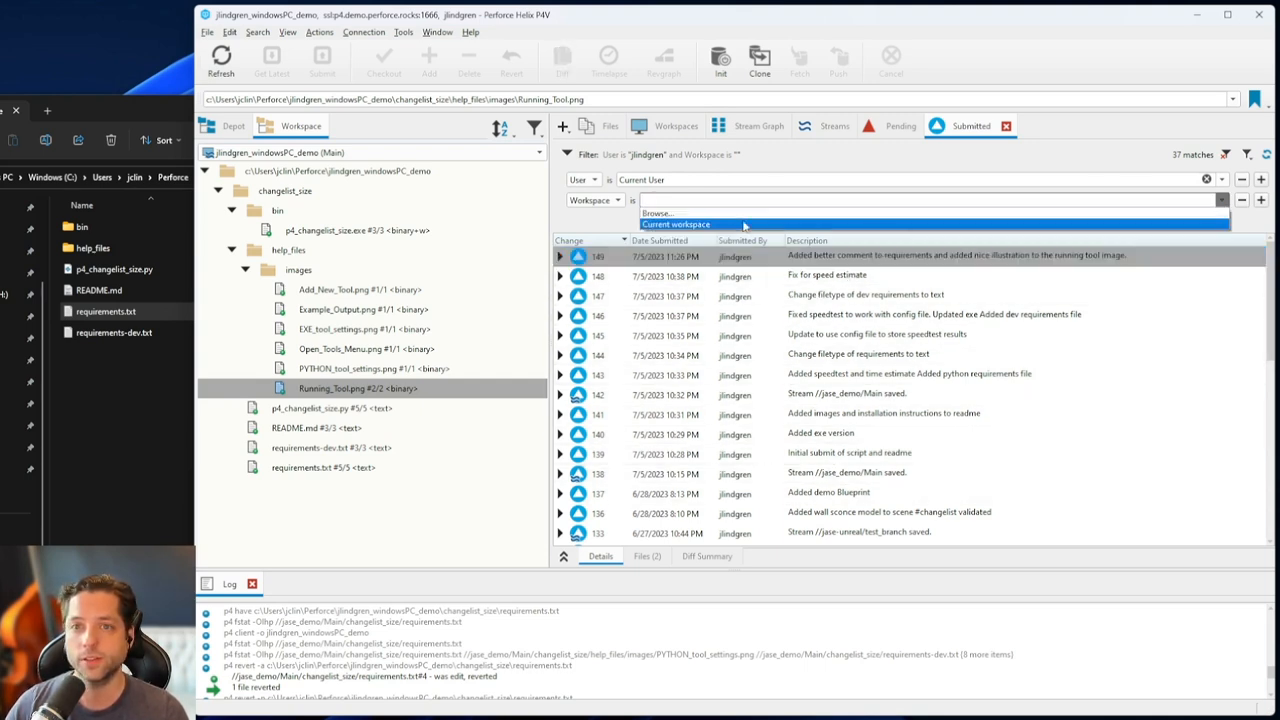
{"action": "left_click", "coordinate": [676, 224]}
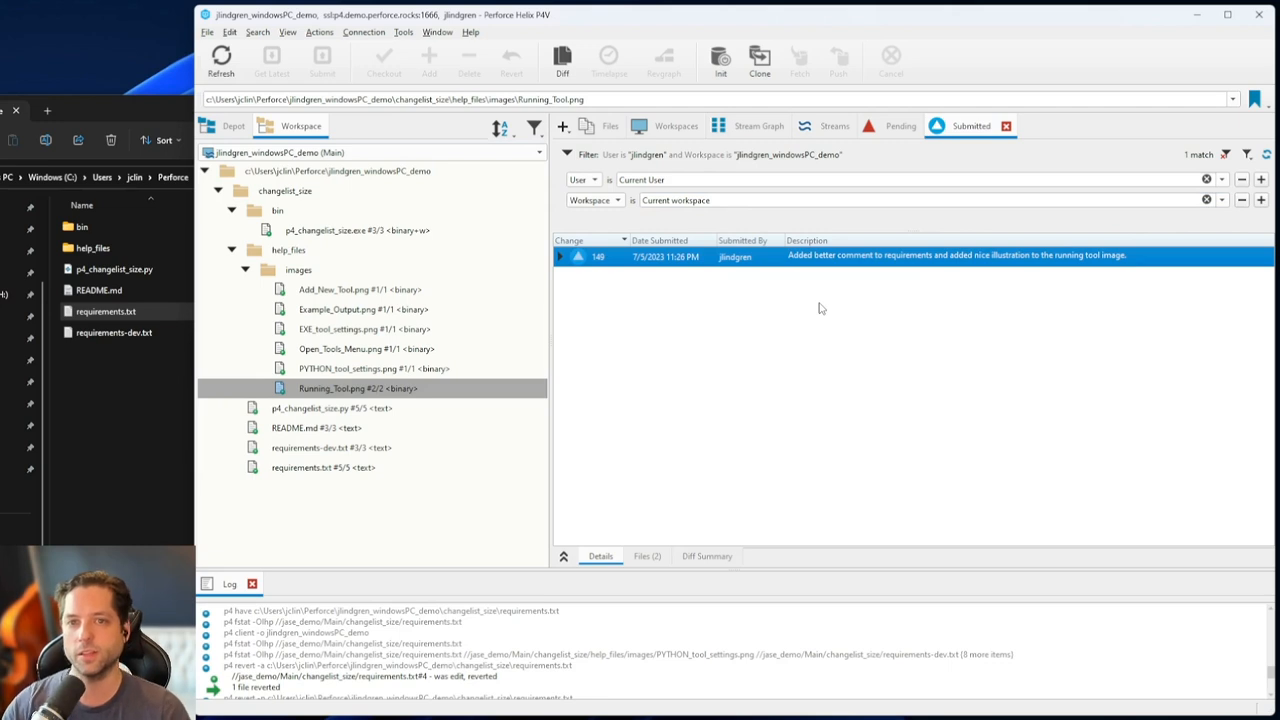
Expand changelist 149 to show Running_Tool.png#2 and requirements.txt#5
{"action": "left_click", "coordinate": [561, 256]}
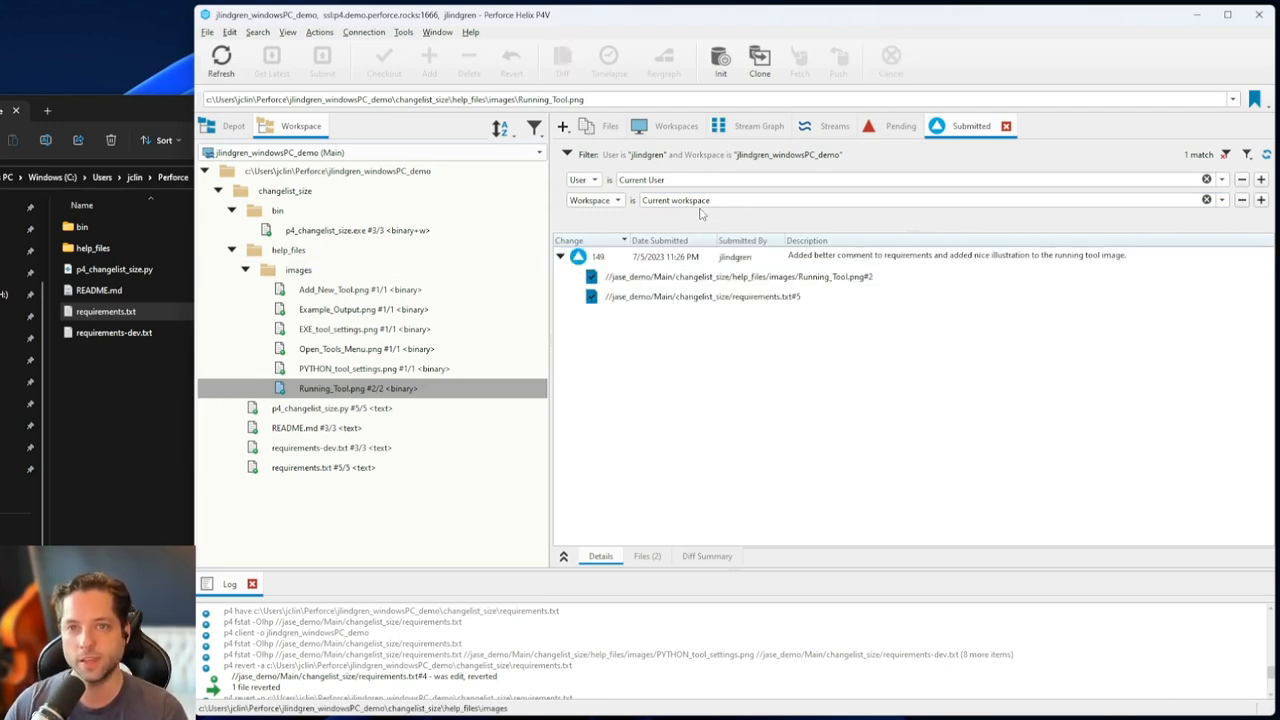
{"action": "mouse_move", "coordinate": [1065, 232]}
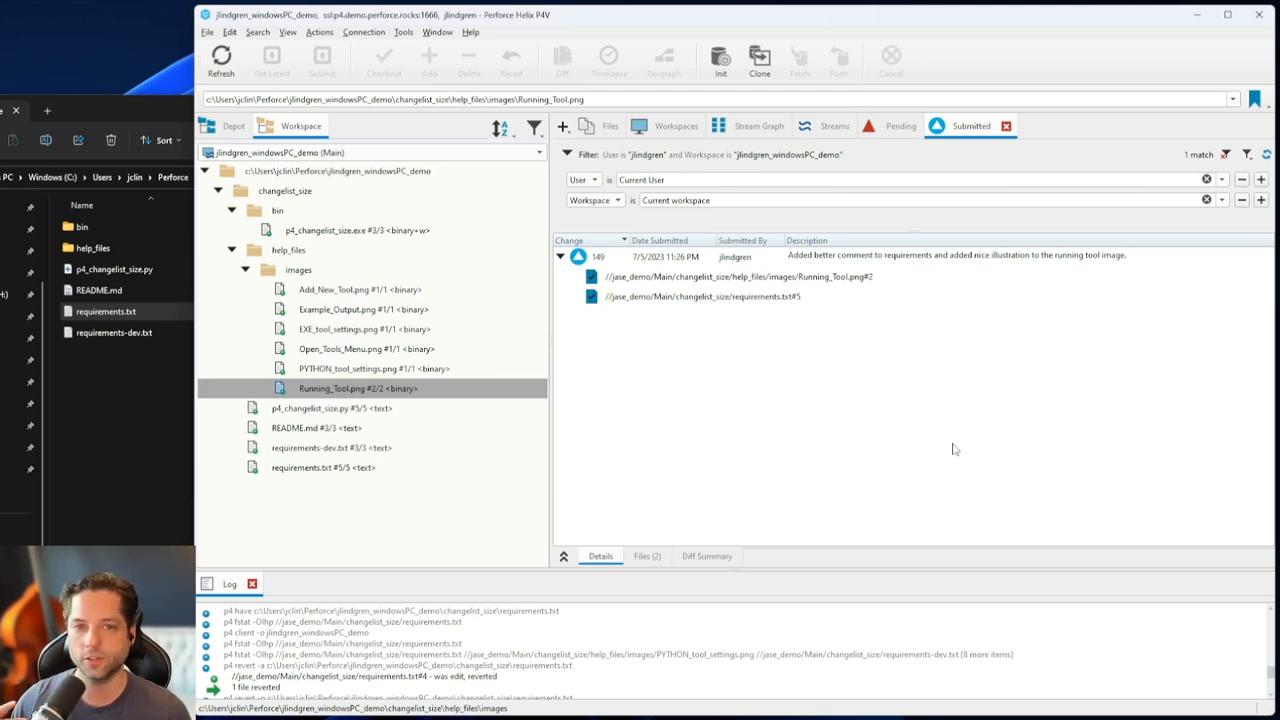
{"action": "mouse_move", "coordinate": [812, 91]}
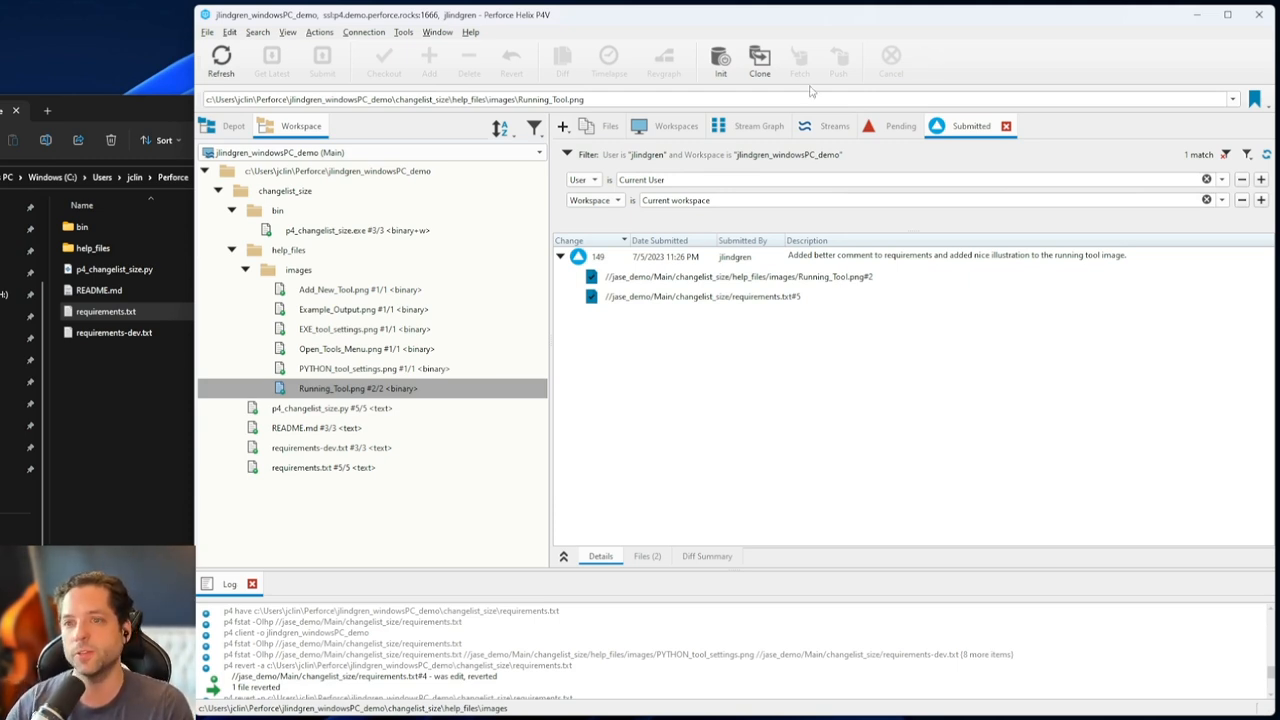
{"action": "mouse_move", "coordinate": [737, 331]}
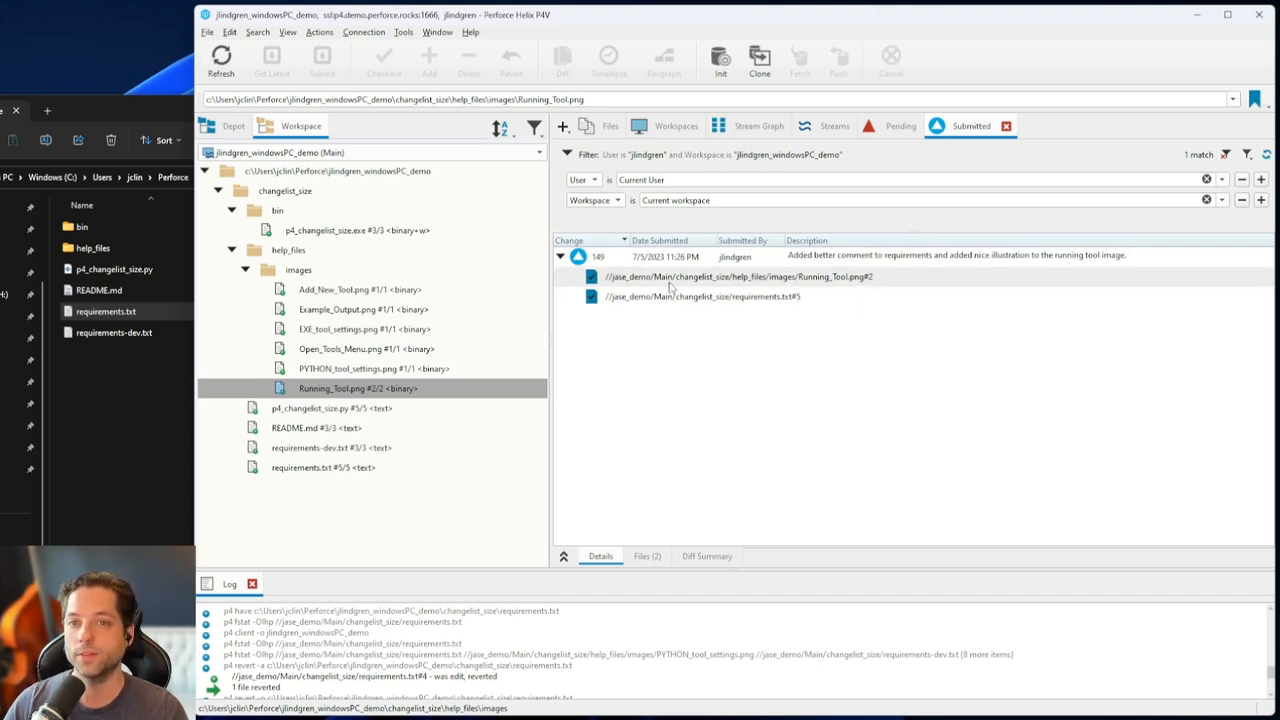
{"action": "mouse_move", "coordinate": [700, 296]}
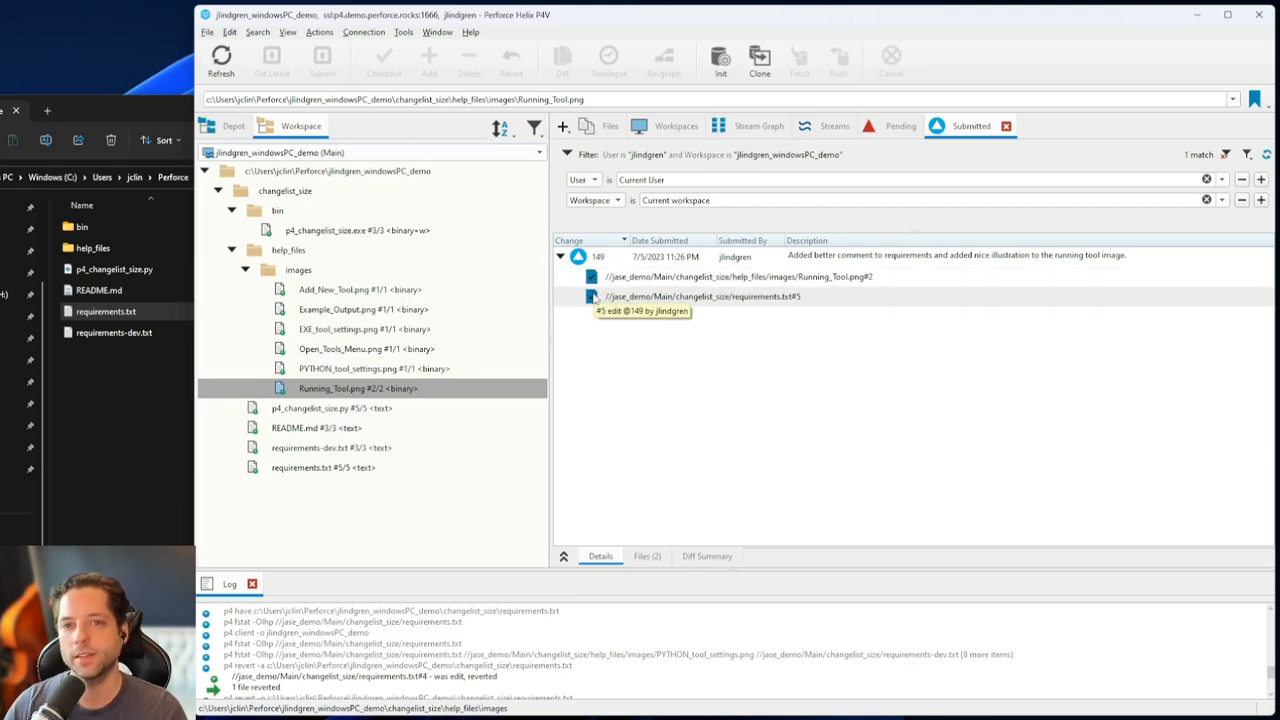
{"action": "mouse_move", "coordinate": [668, 342]}
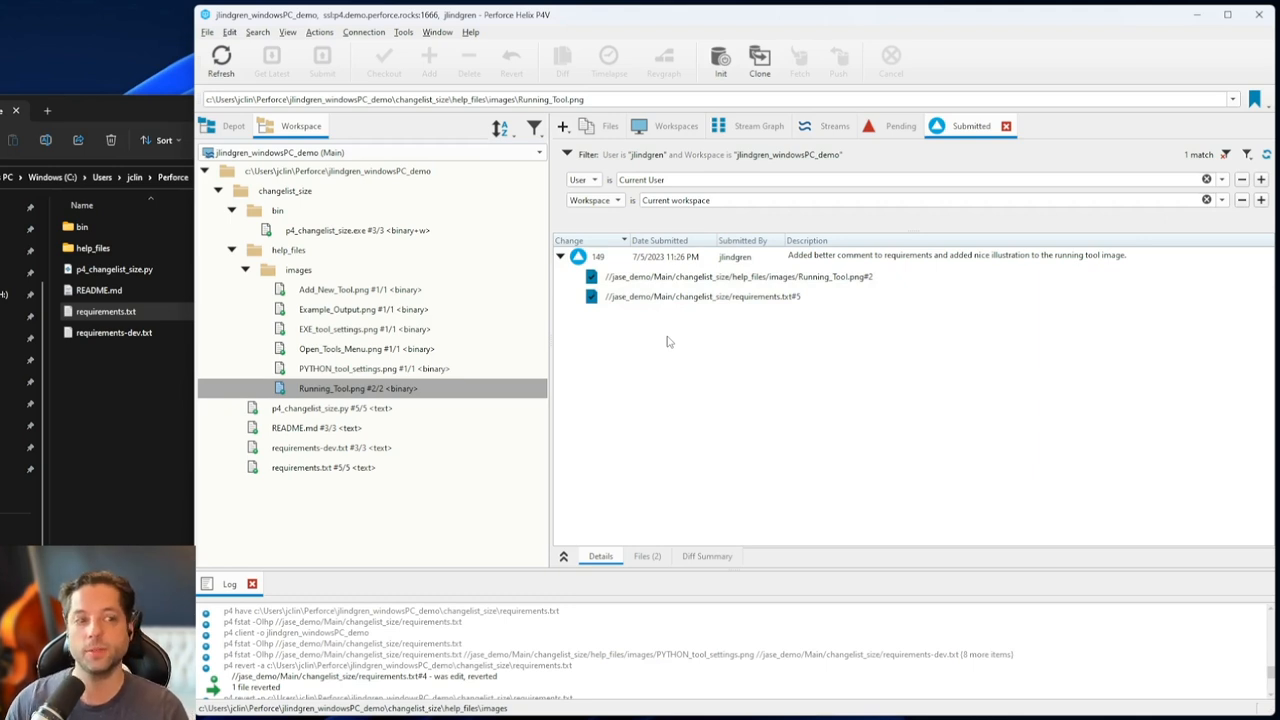
{"action": "mouse_move", "coordinate": [778, 426]}
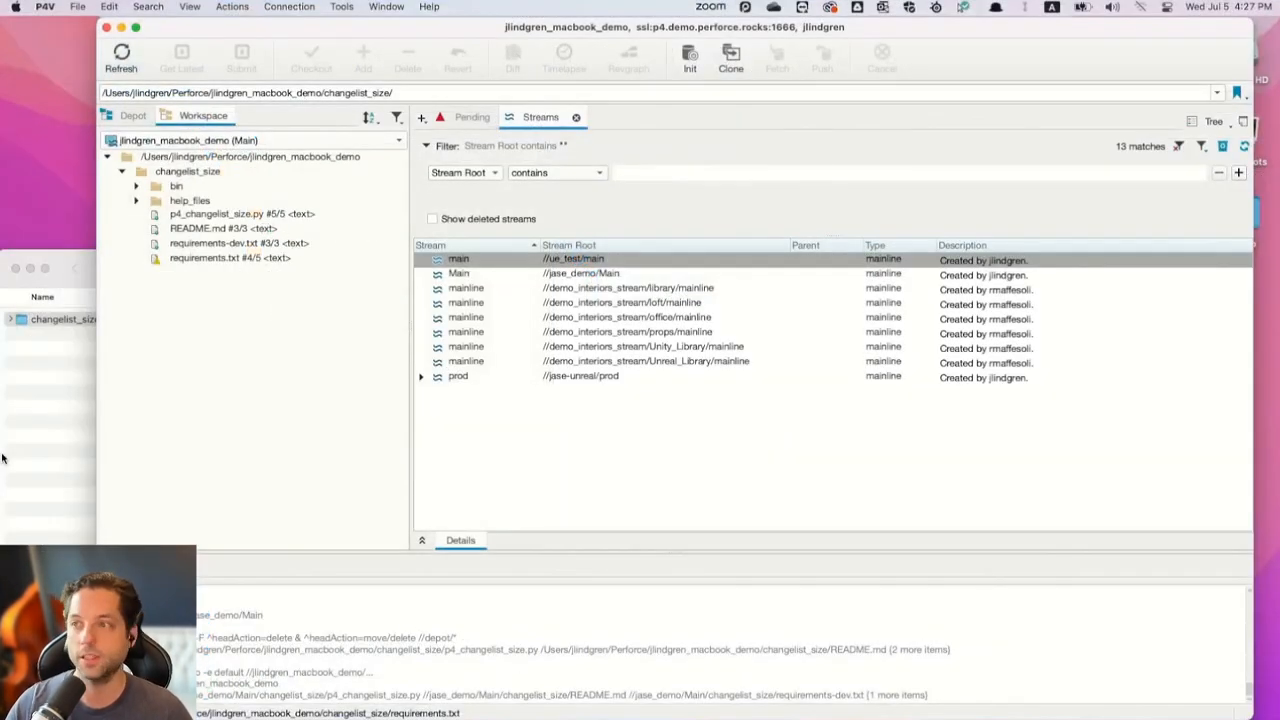
{"action": "mouse_move", "coordinate": [760, 435]}
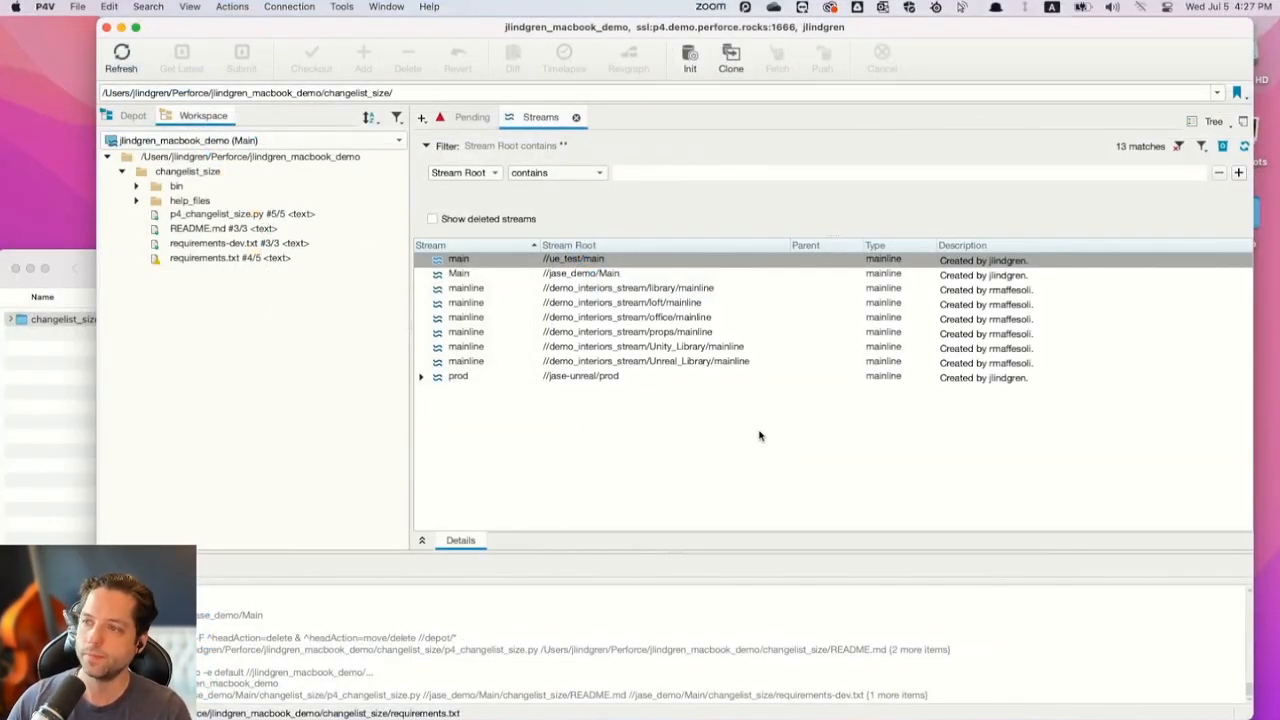
In the Mac's macbook workspace tree, check requirements.txt sits at revision #4/5
{"action": "left_click", "coordinate": [229, 258]}
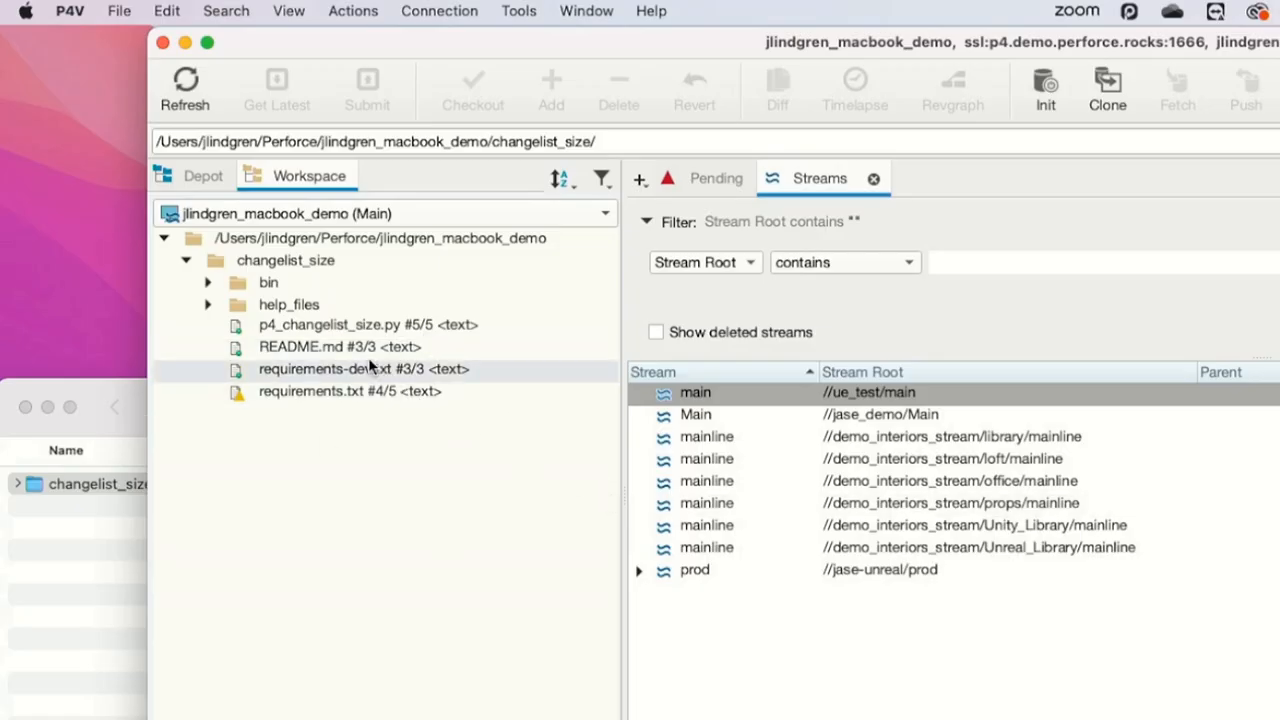
{"action": "mouse_move", "coordinate": [350, 391]}
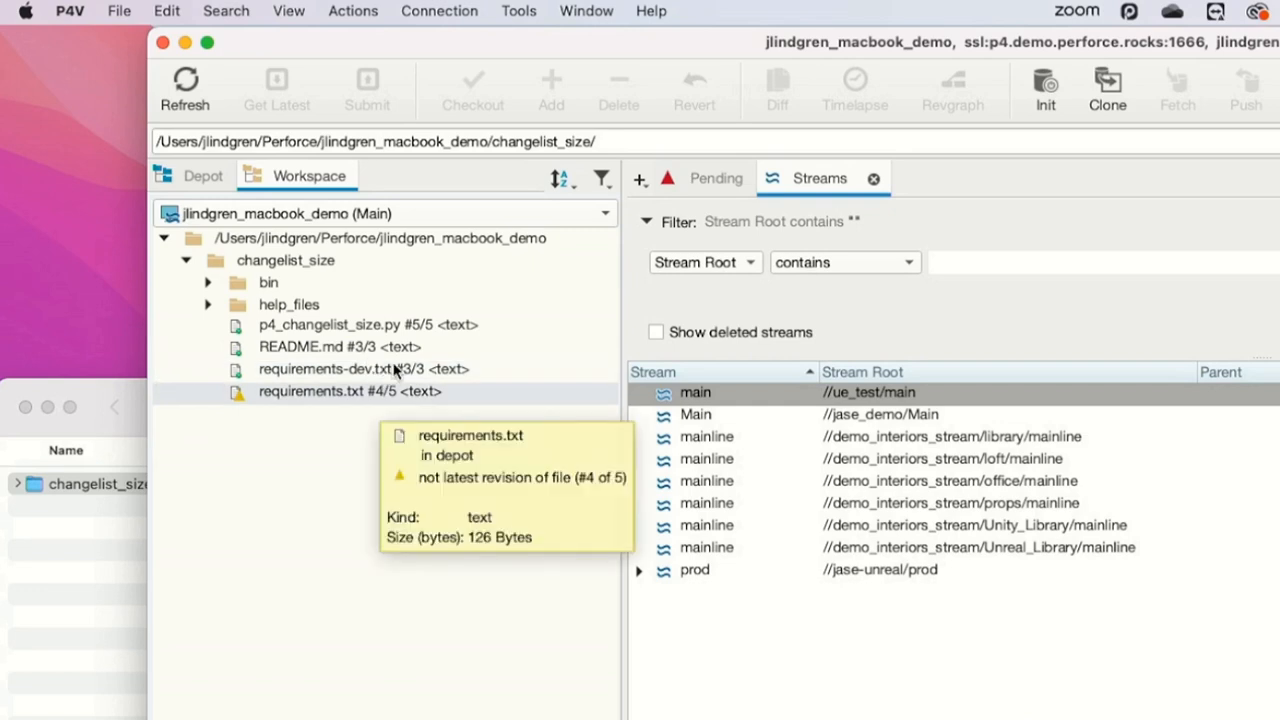
{"action": "mouse_move", "coordinate": [420, 392]}
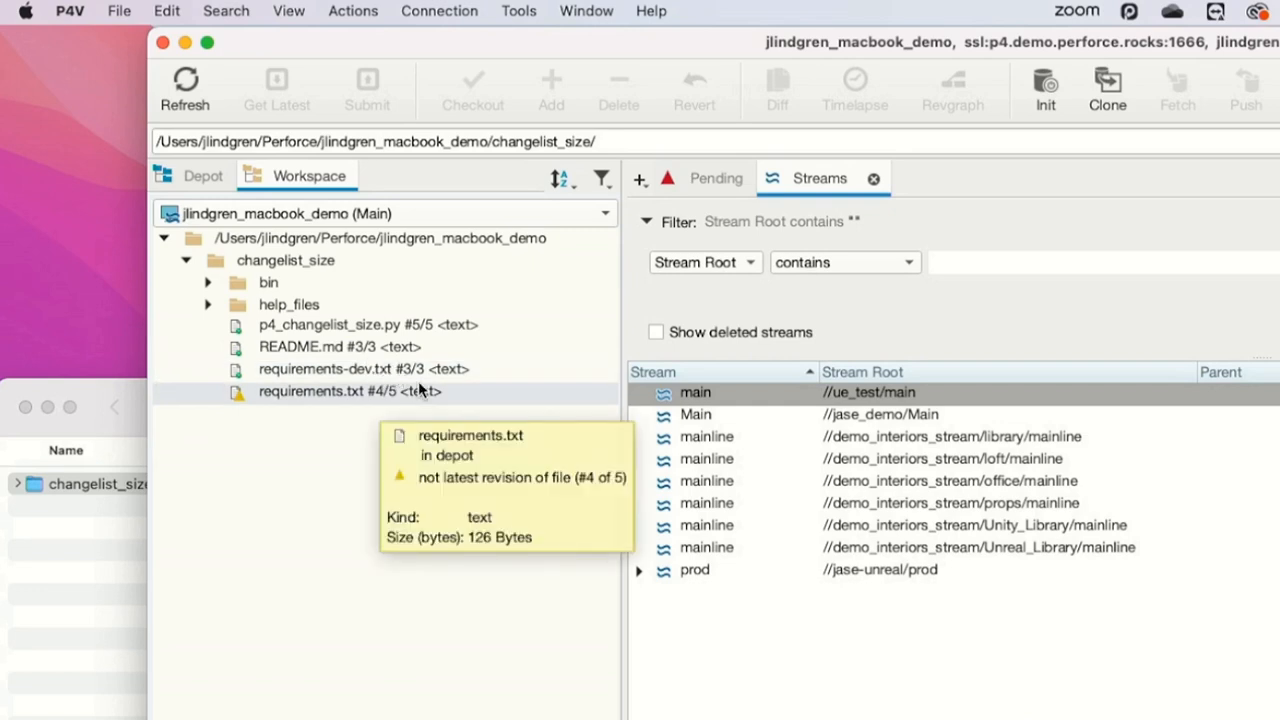
{"action": "mouse_move", "coordinate": [414, 384]}
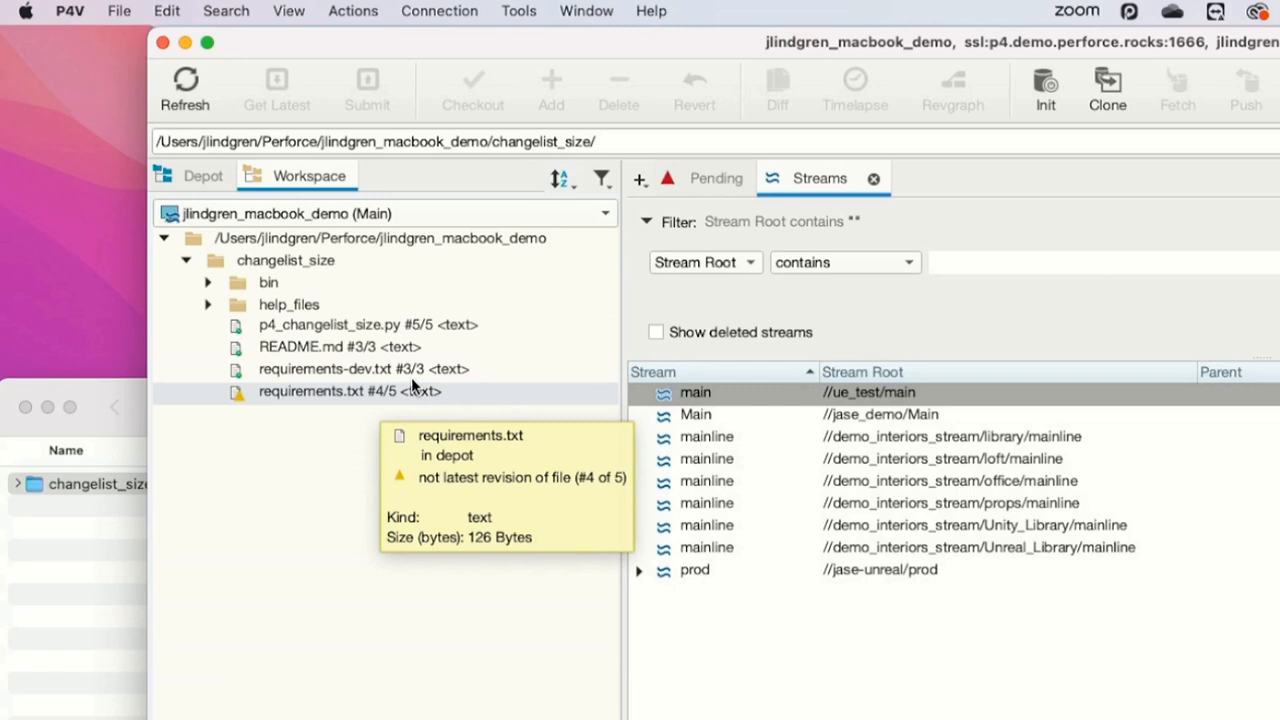
{"action": "mouse_move", "coordinate": [245, 385]}
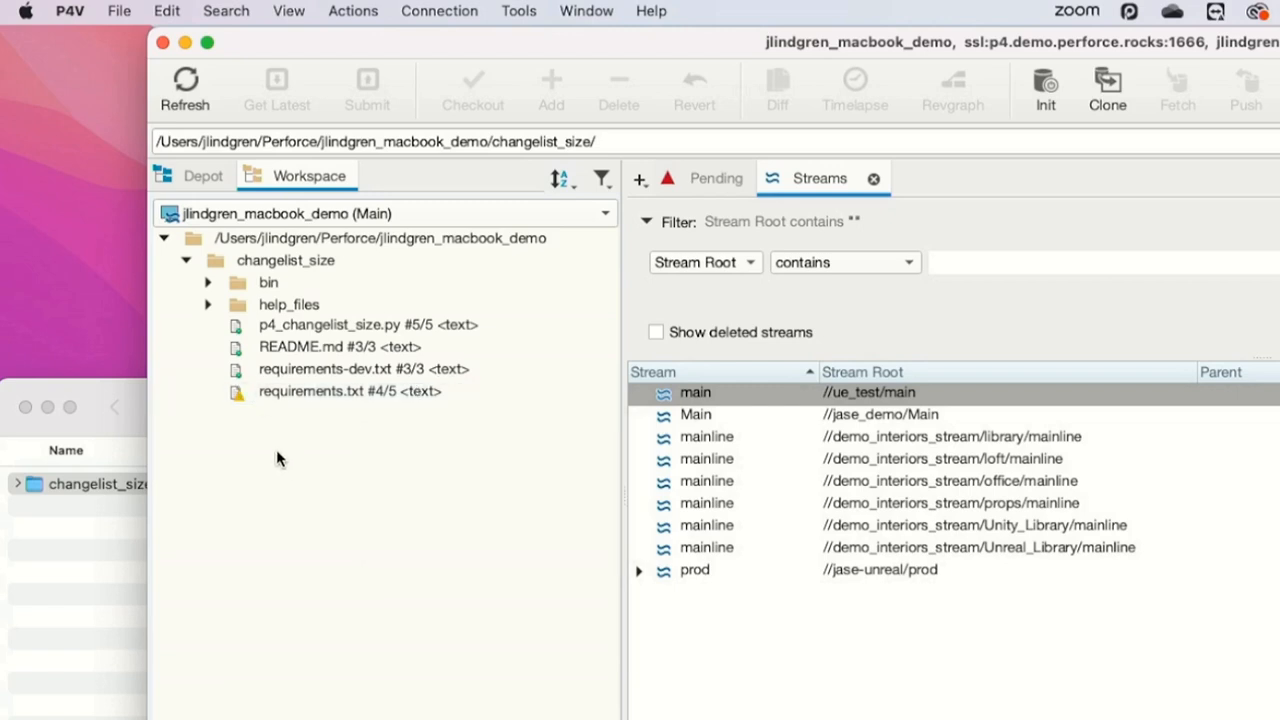
{"action": "mouse_move", "coordinate": [400, 558]}
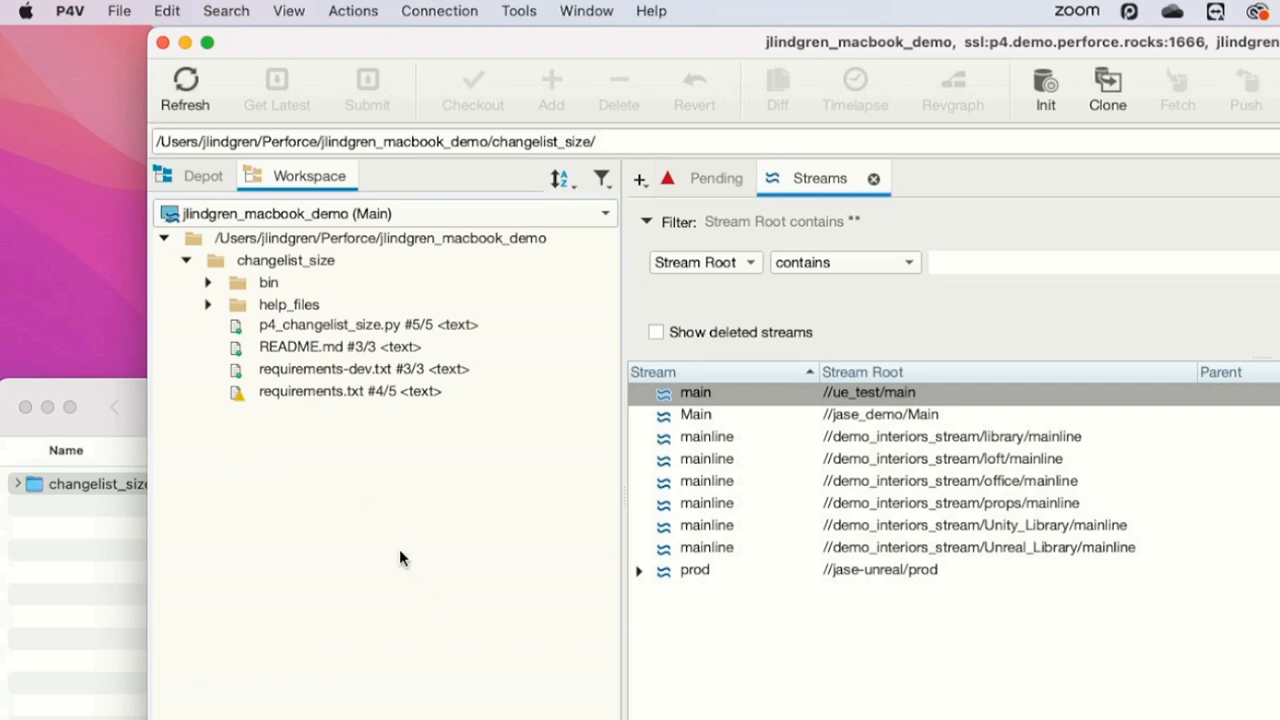
{"action": "mouse_move", "coordinate": [268, 460]}
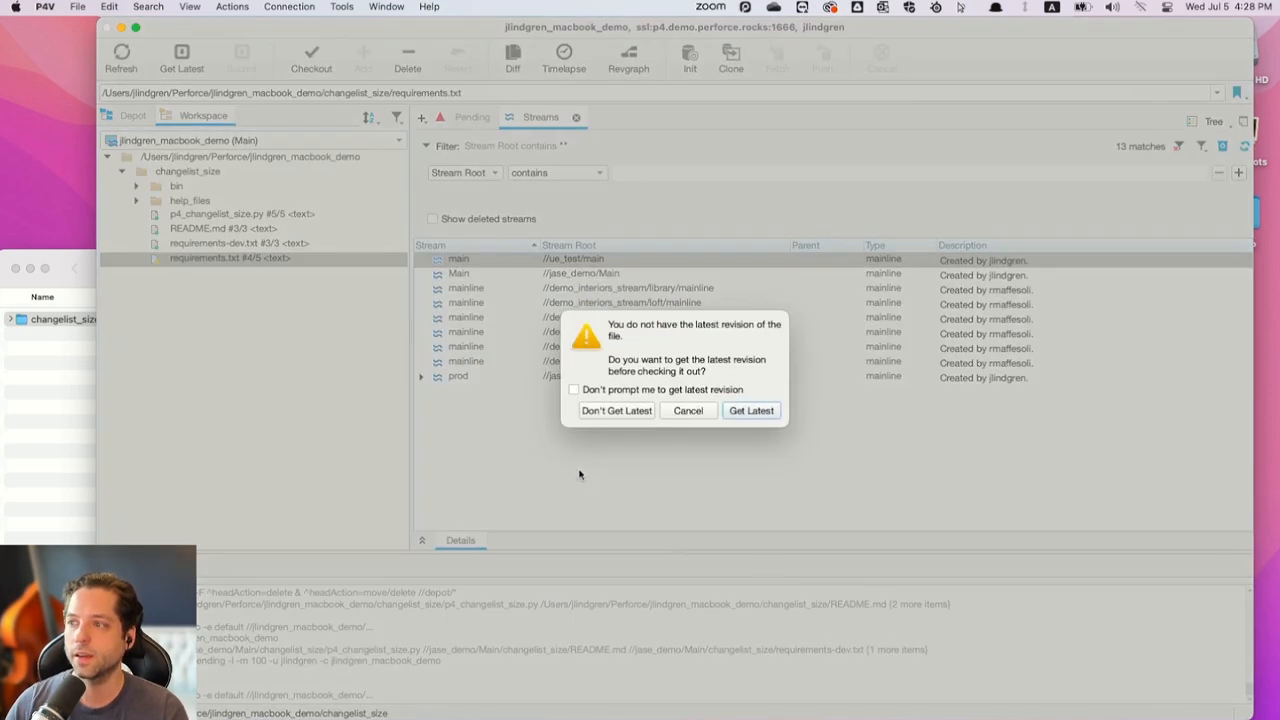
{"action": "mouse_move", "coordinate": [665, 315]}
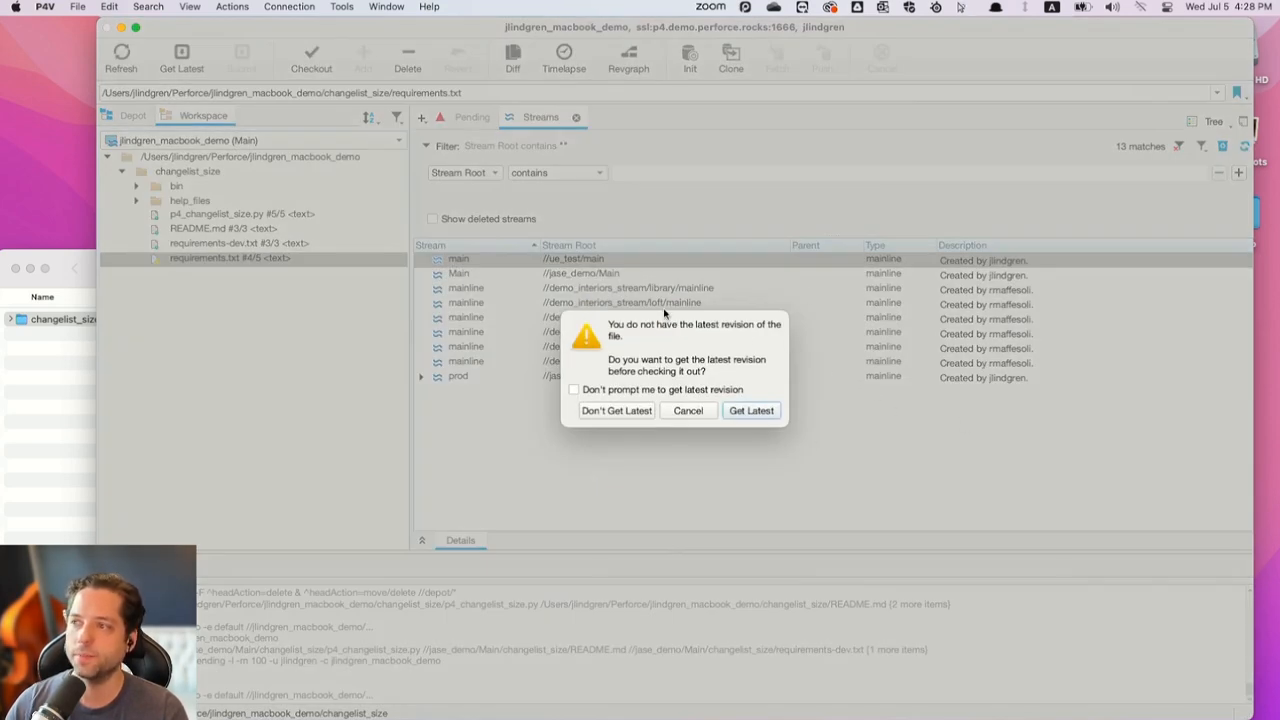
{"action": "mouse_move", "coordinate": [700, 388]}
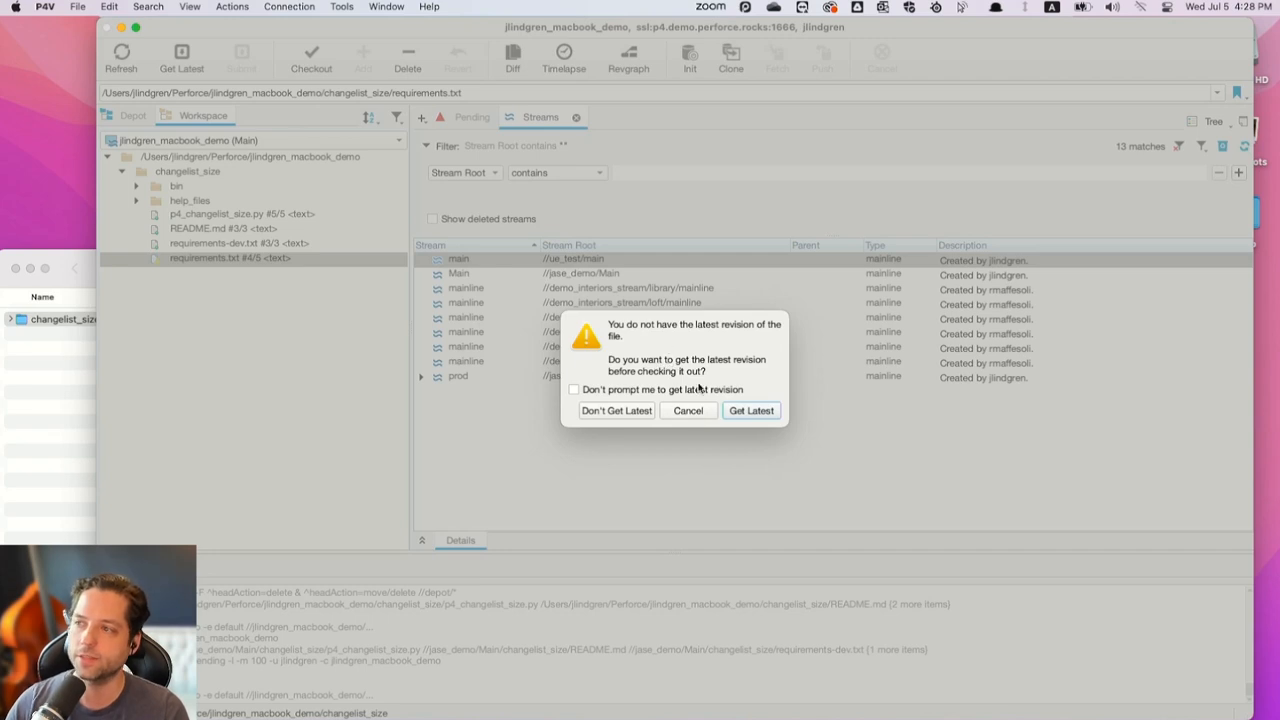
{"action": "mouse_move", "coordinate": [712, 363]}
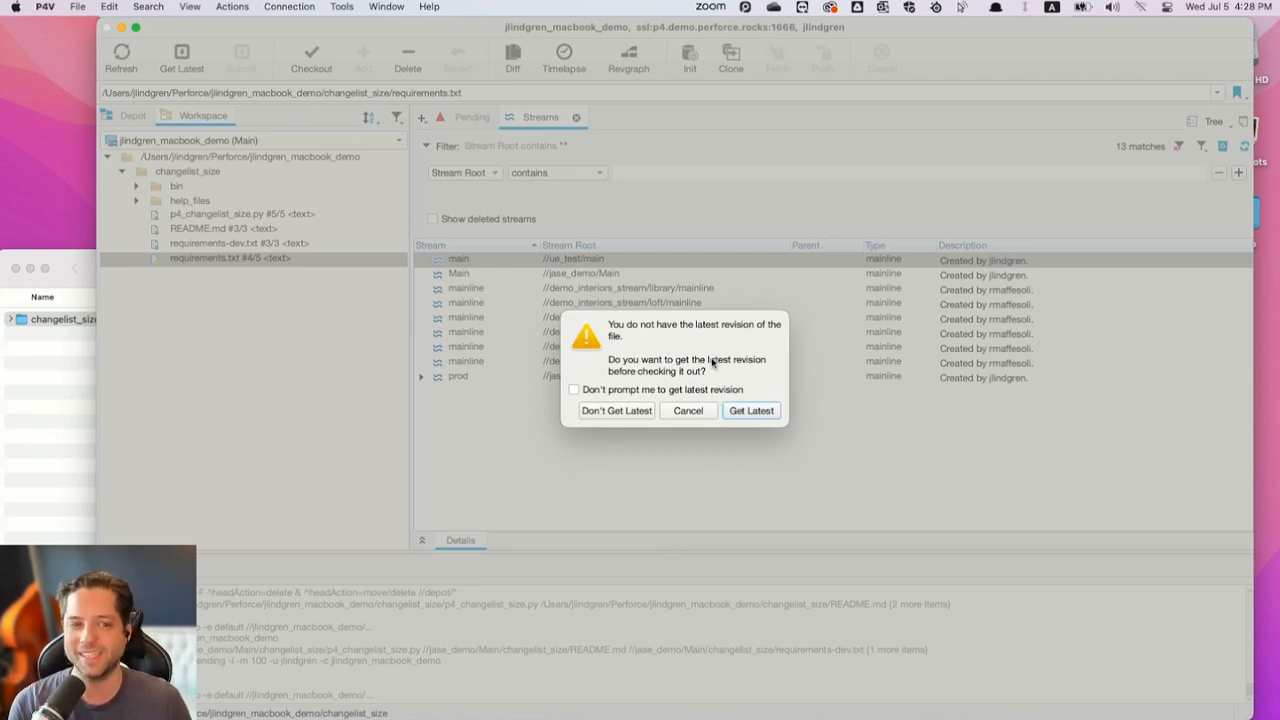
{"action": "mouse_move", "coordinate": [745, 355]}
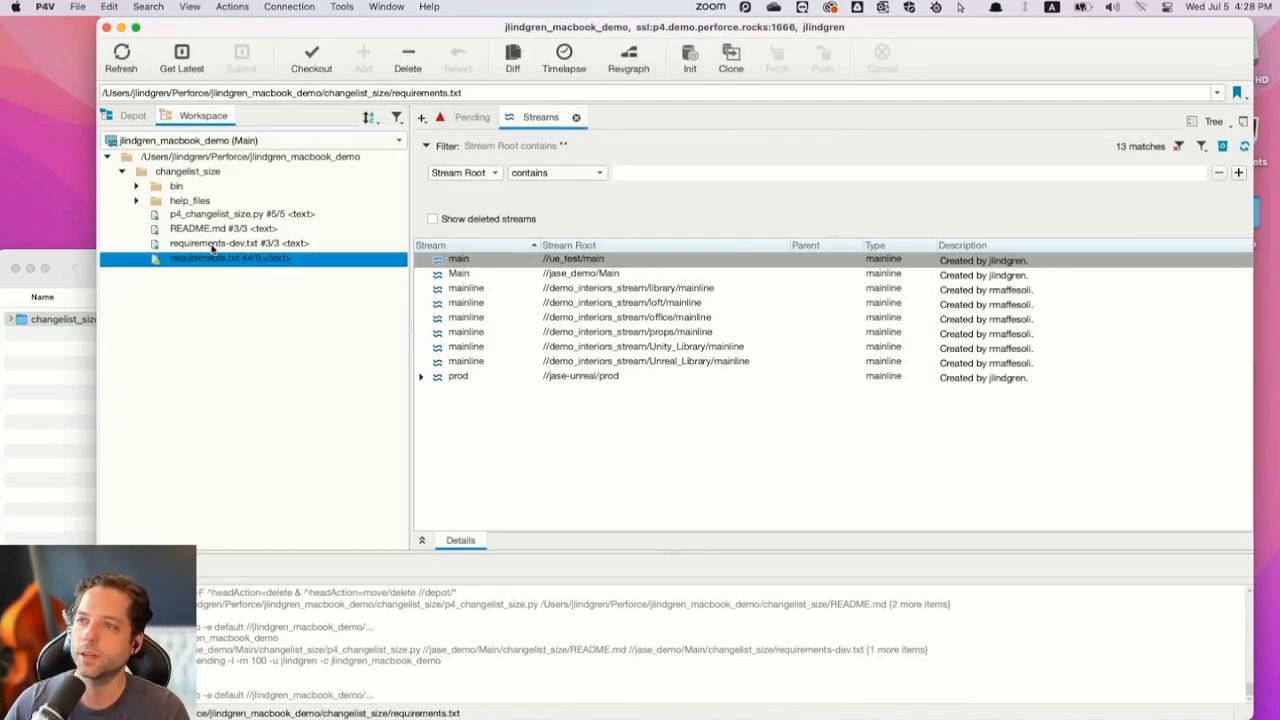
{"action": "mouse_move", "coordinate": [230, 258]}
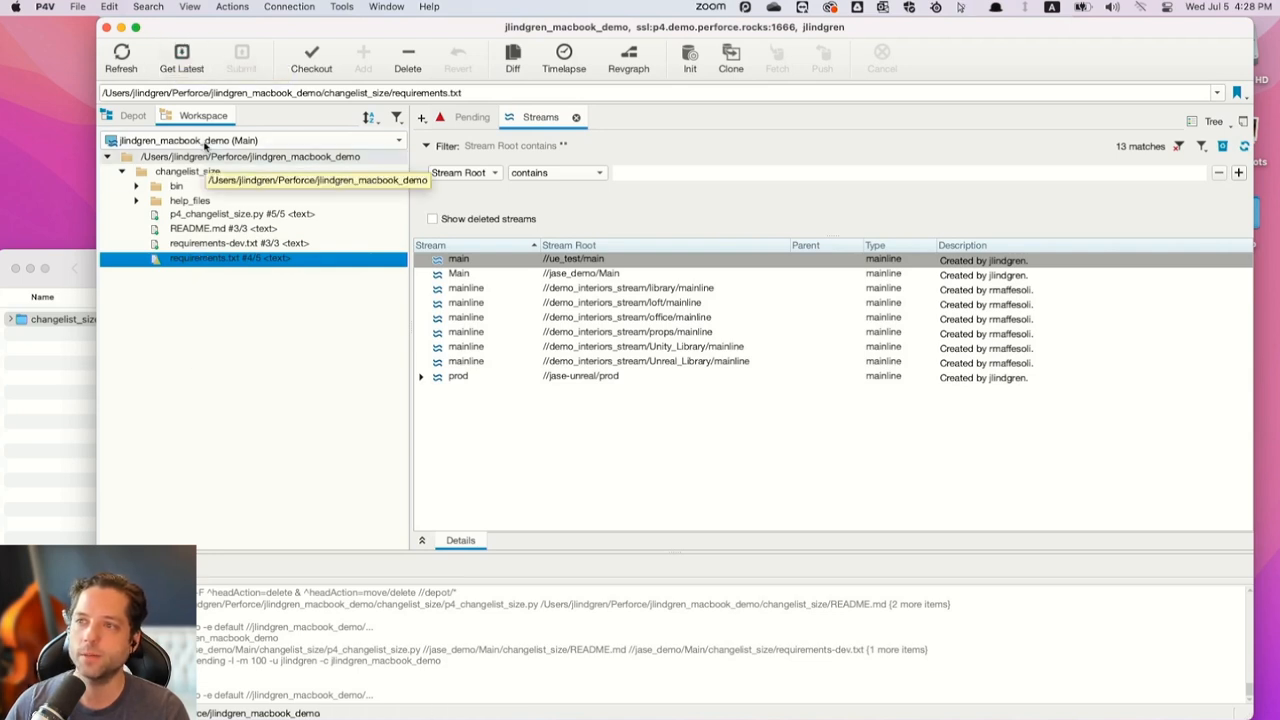
Get latest on the Mac workspace root, then open requirements.txt (#5/5) in TextEdit
{"action": "left_click", "coordinate": [250, 156]}
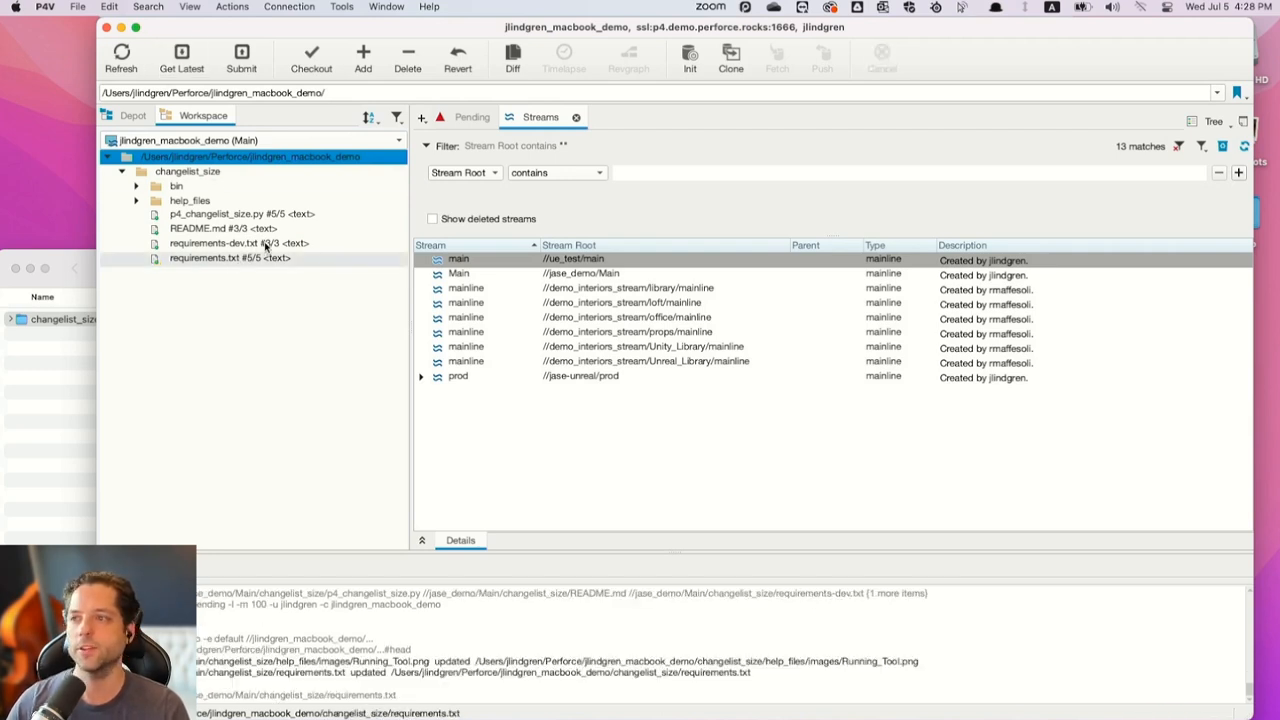
{"action": "double_click", "coordinate": [230, 258]}
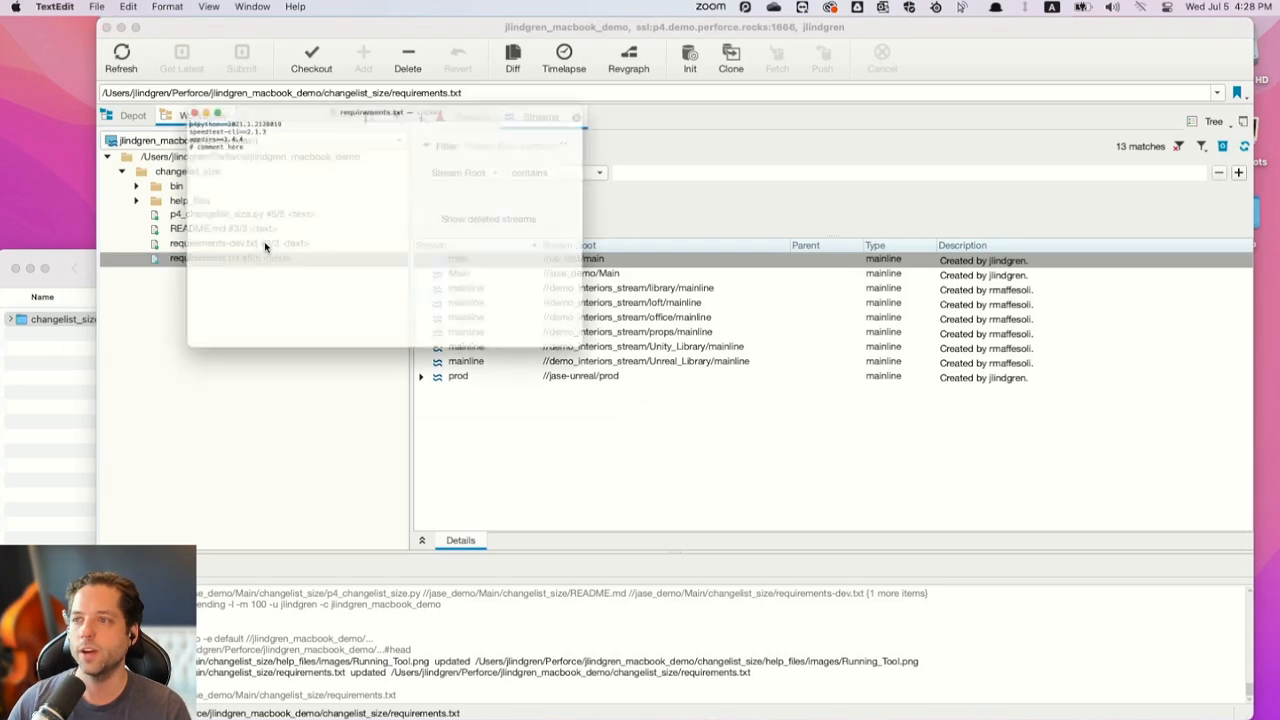